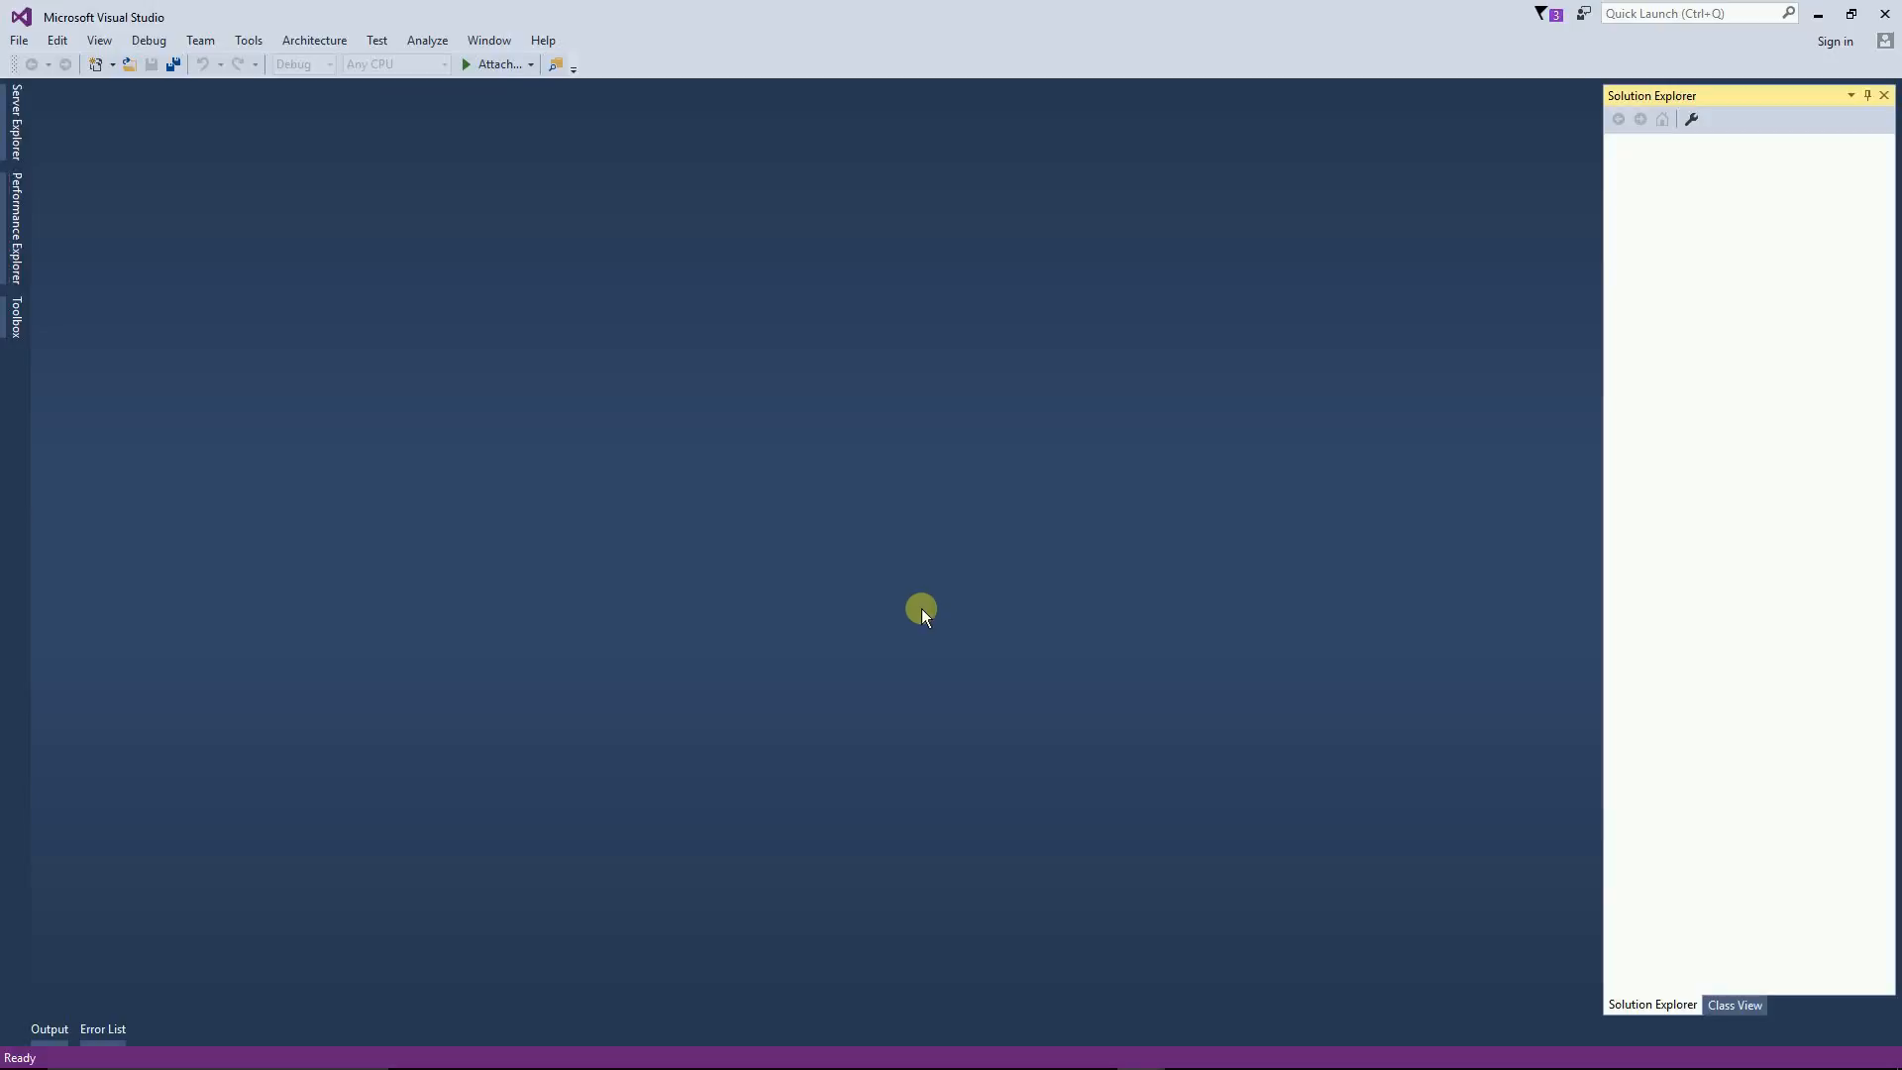
Step: Create a new C# console application project named ThreadSafeProgr
{"action": "left_click", "coordinate": [17, 39]}
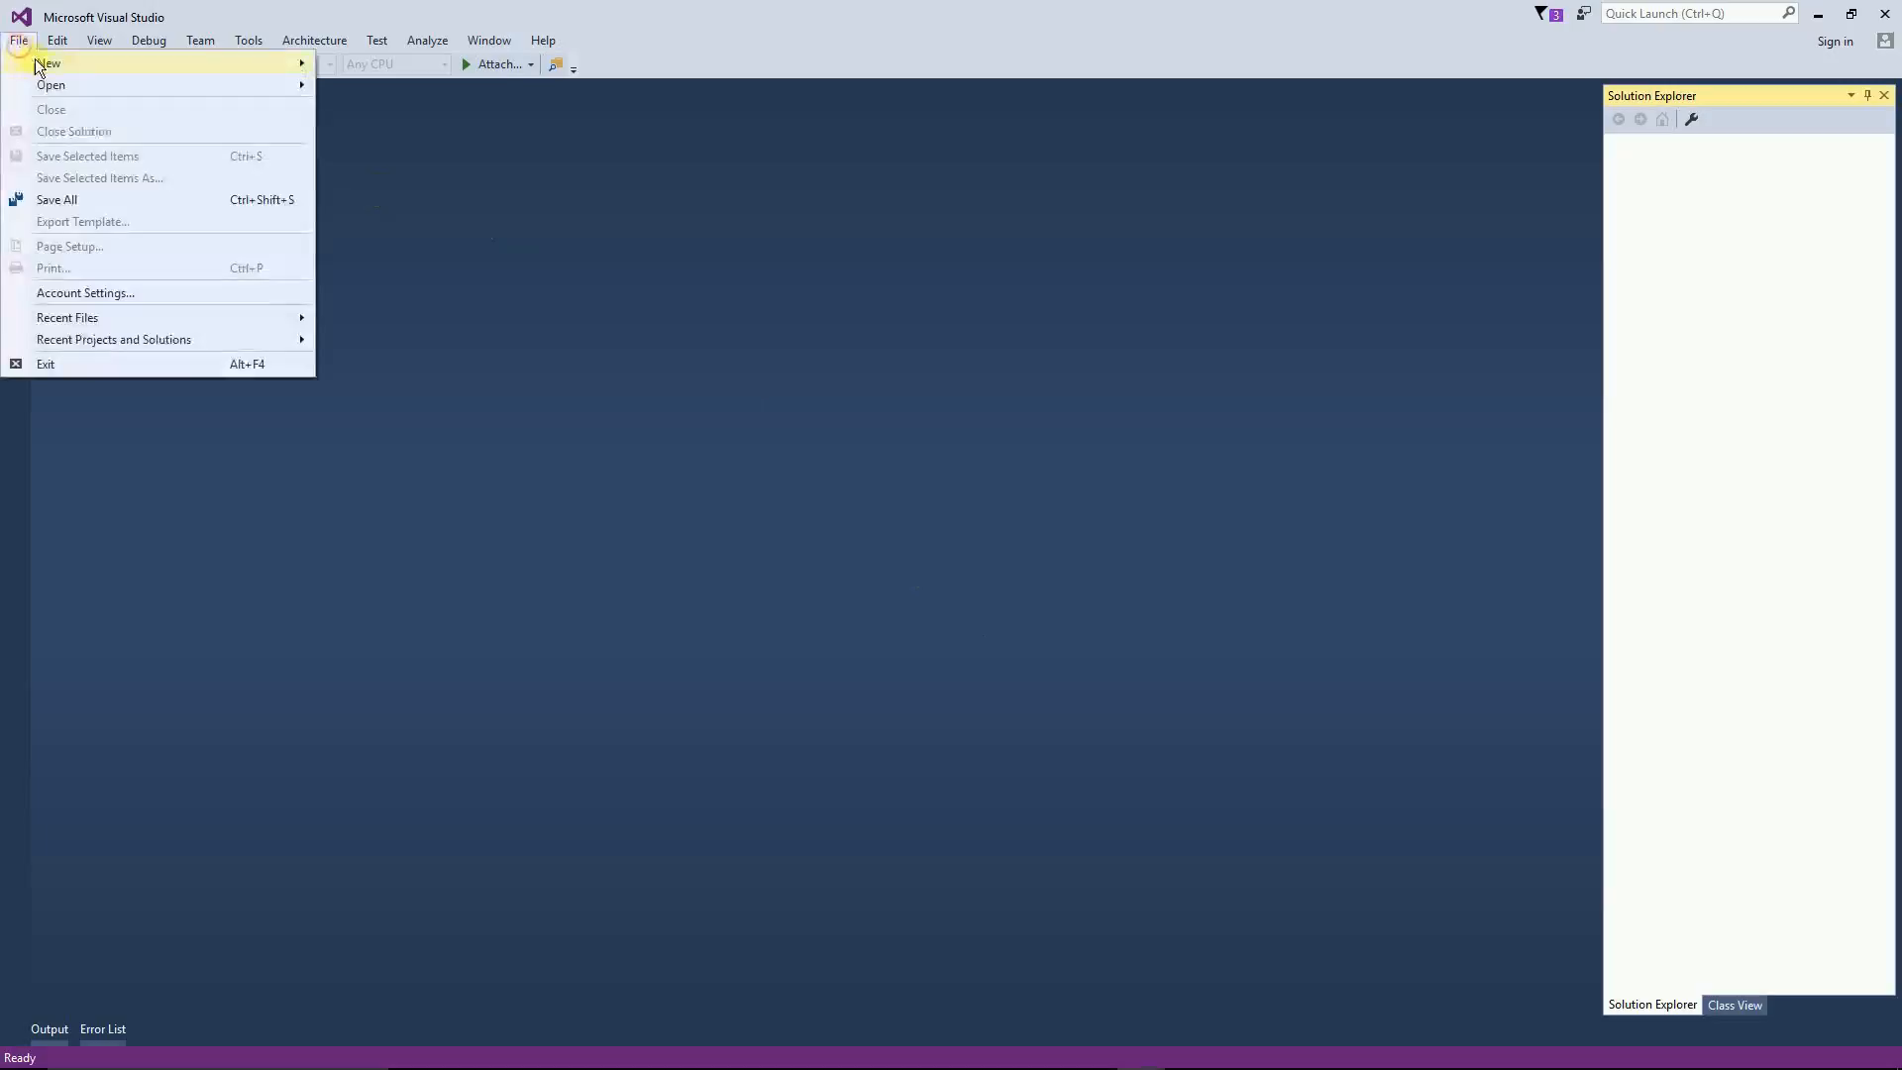
{"action": "left_click", "coordinate": [47, 63]}
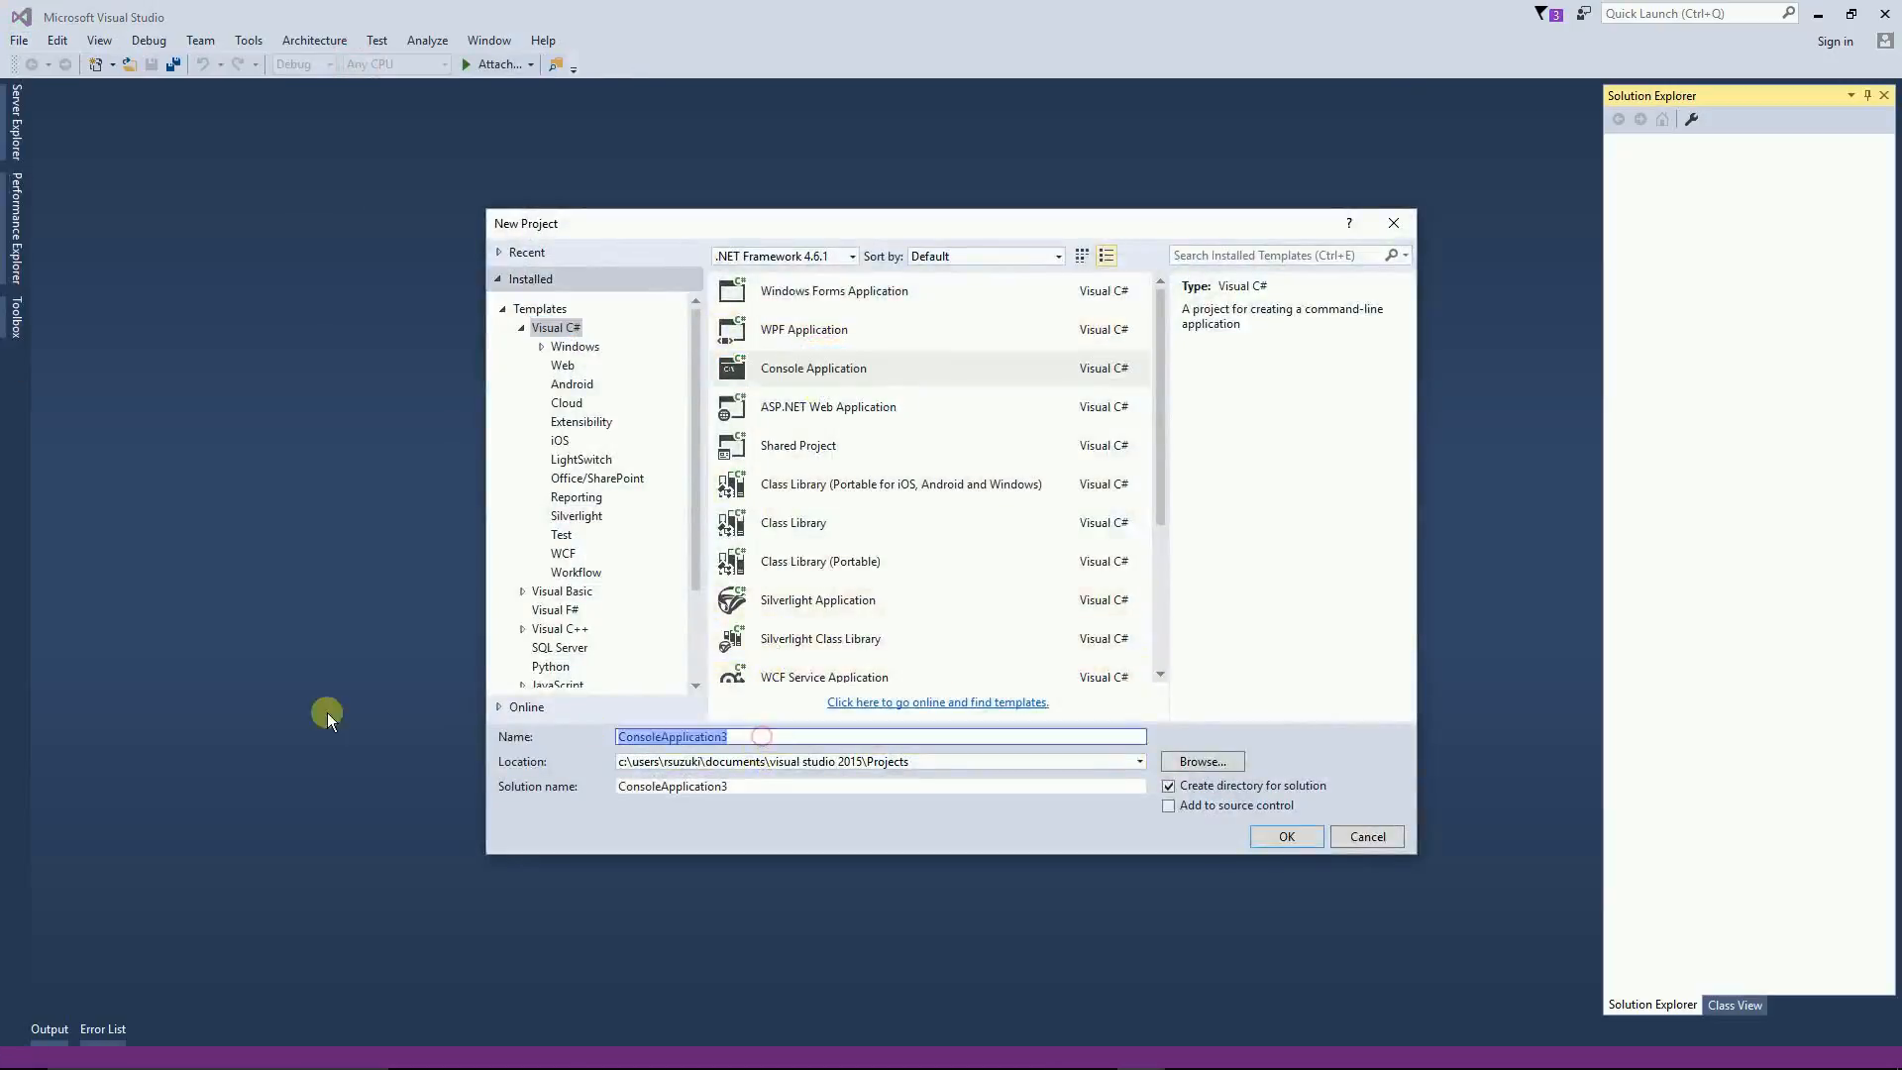
{"action": "left_click", "coordinate": [1285, 836]}
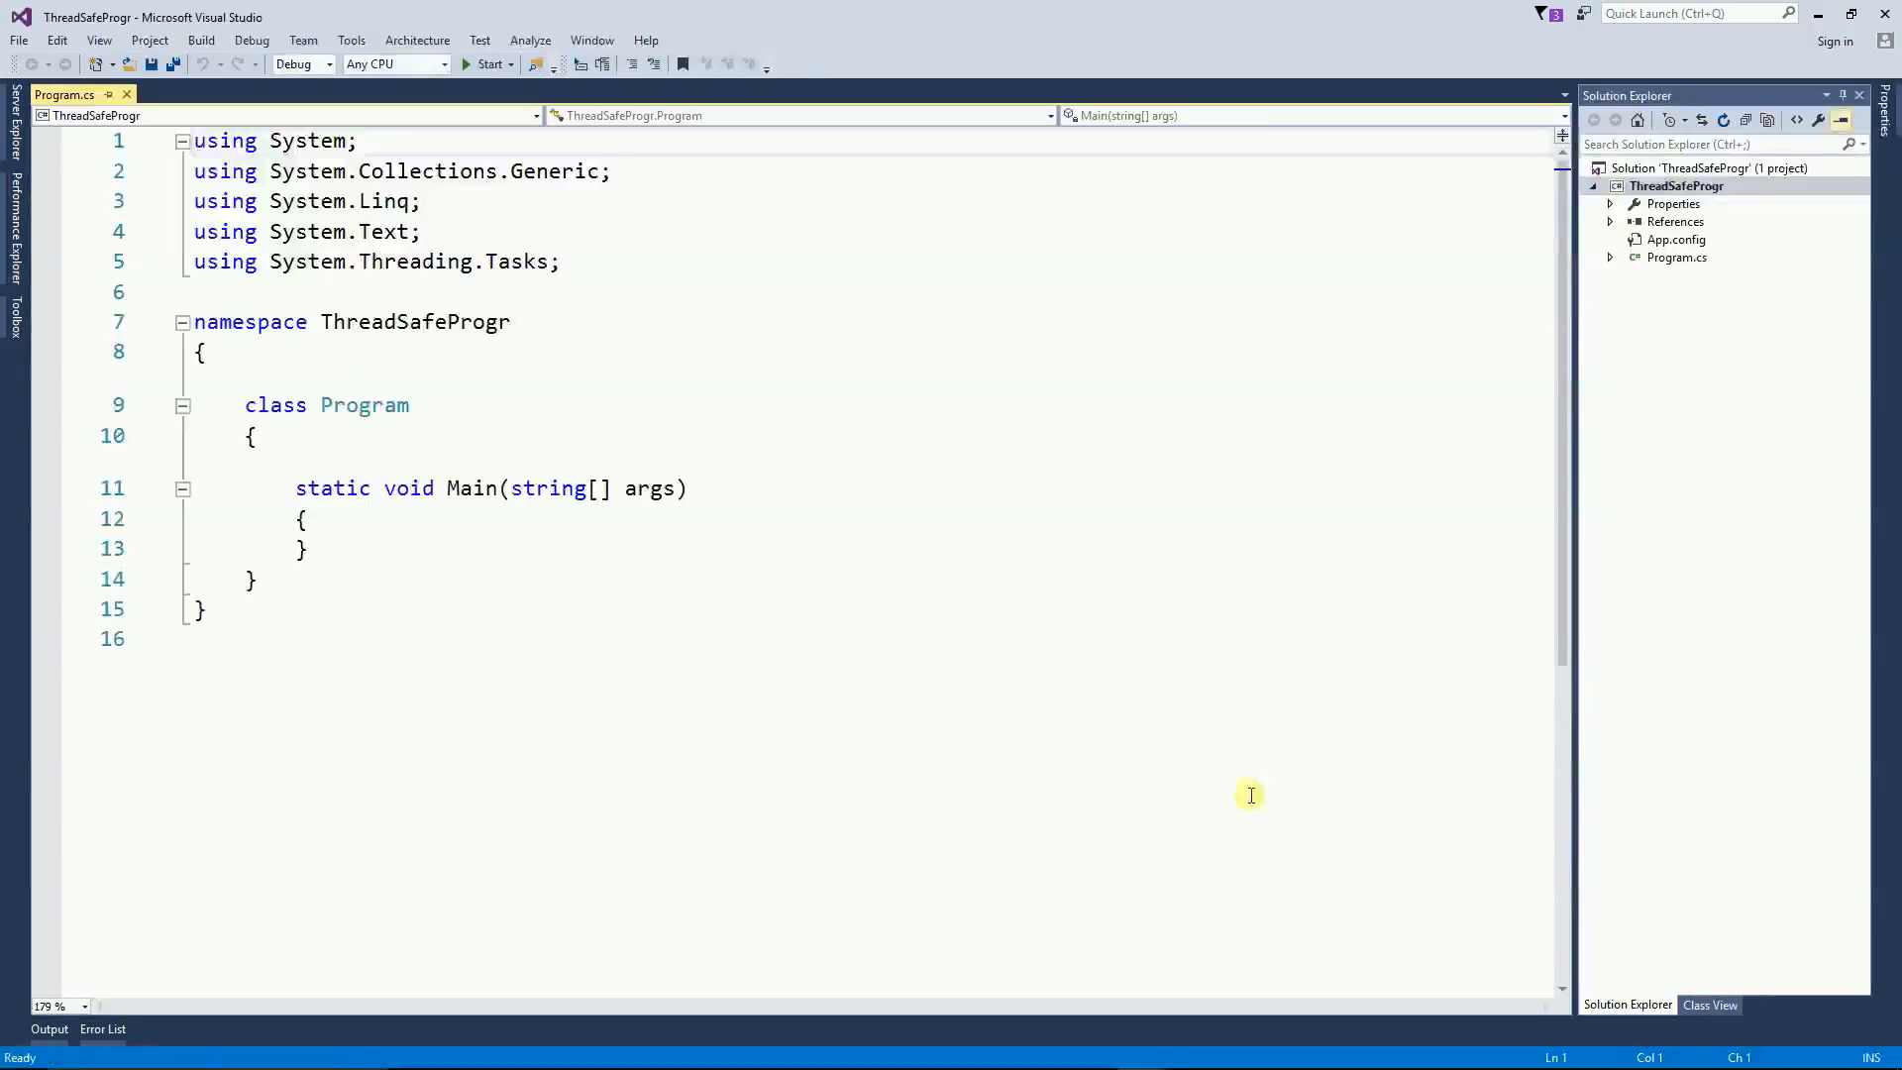
Step: Add a new MyClass class file to the ThreadSafeProgr project
{"action": "right_click", "coordinate": [1677, 185]}
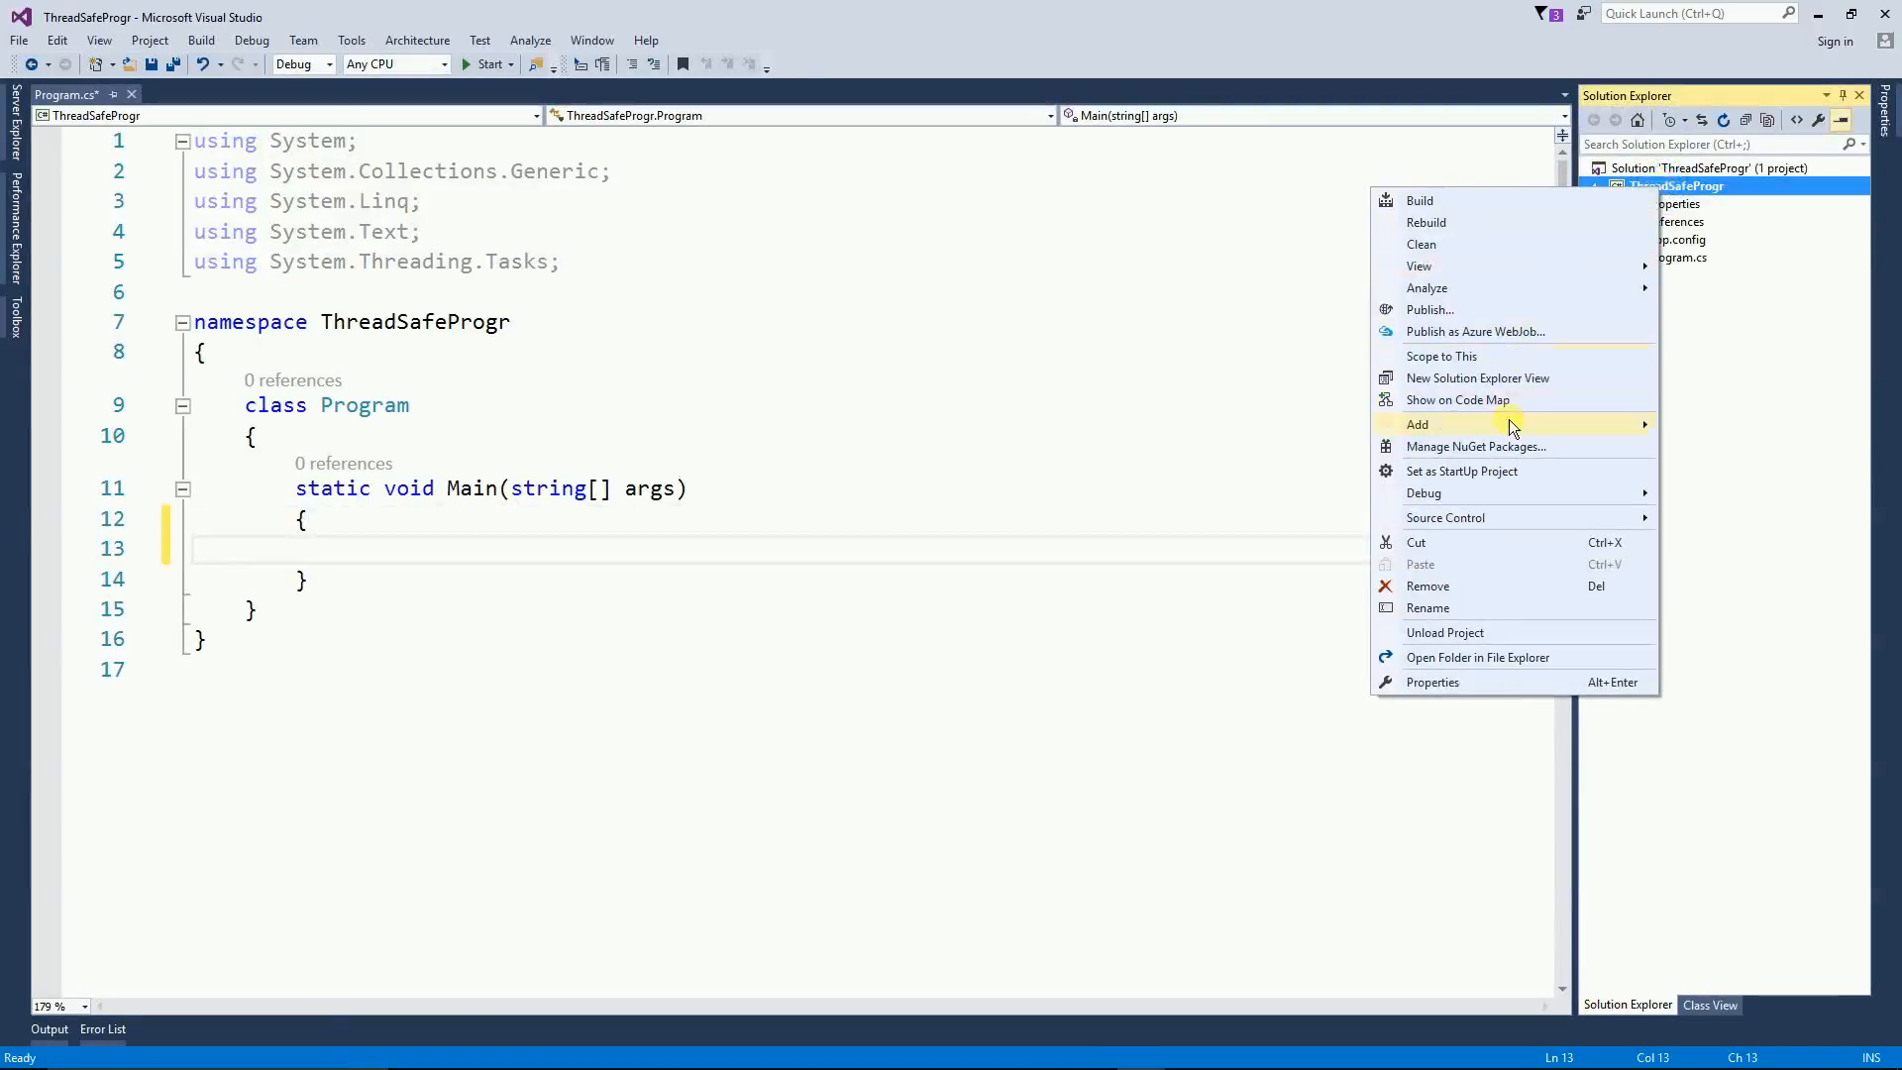
{"action": "left_click", "coordinate": [1417, 423]}
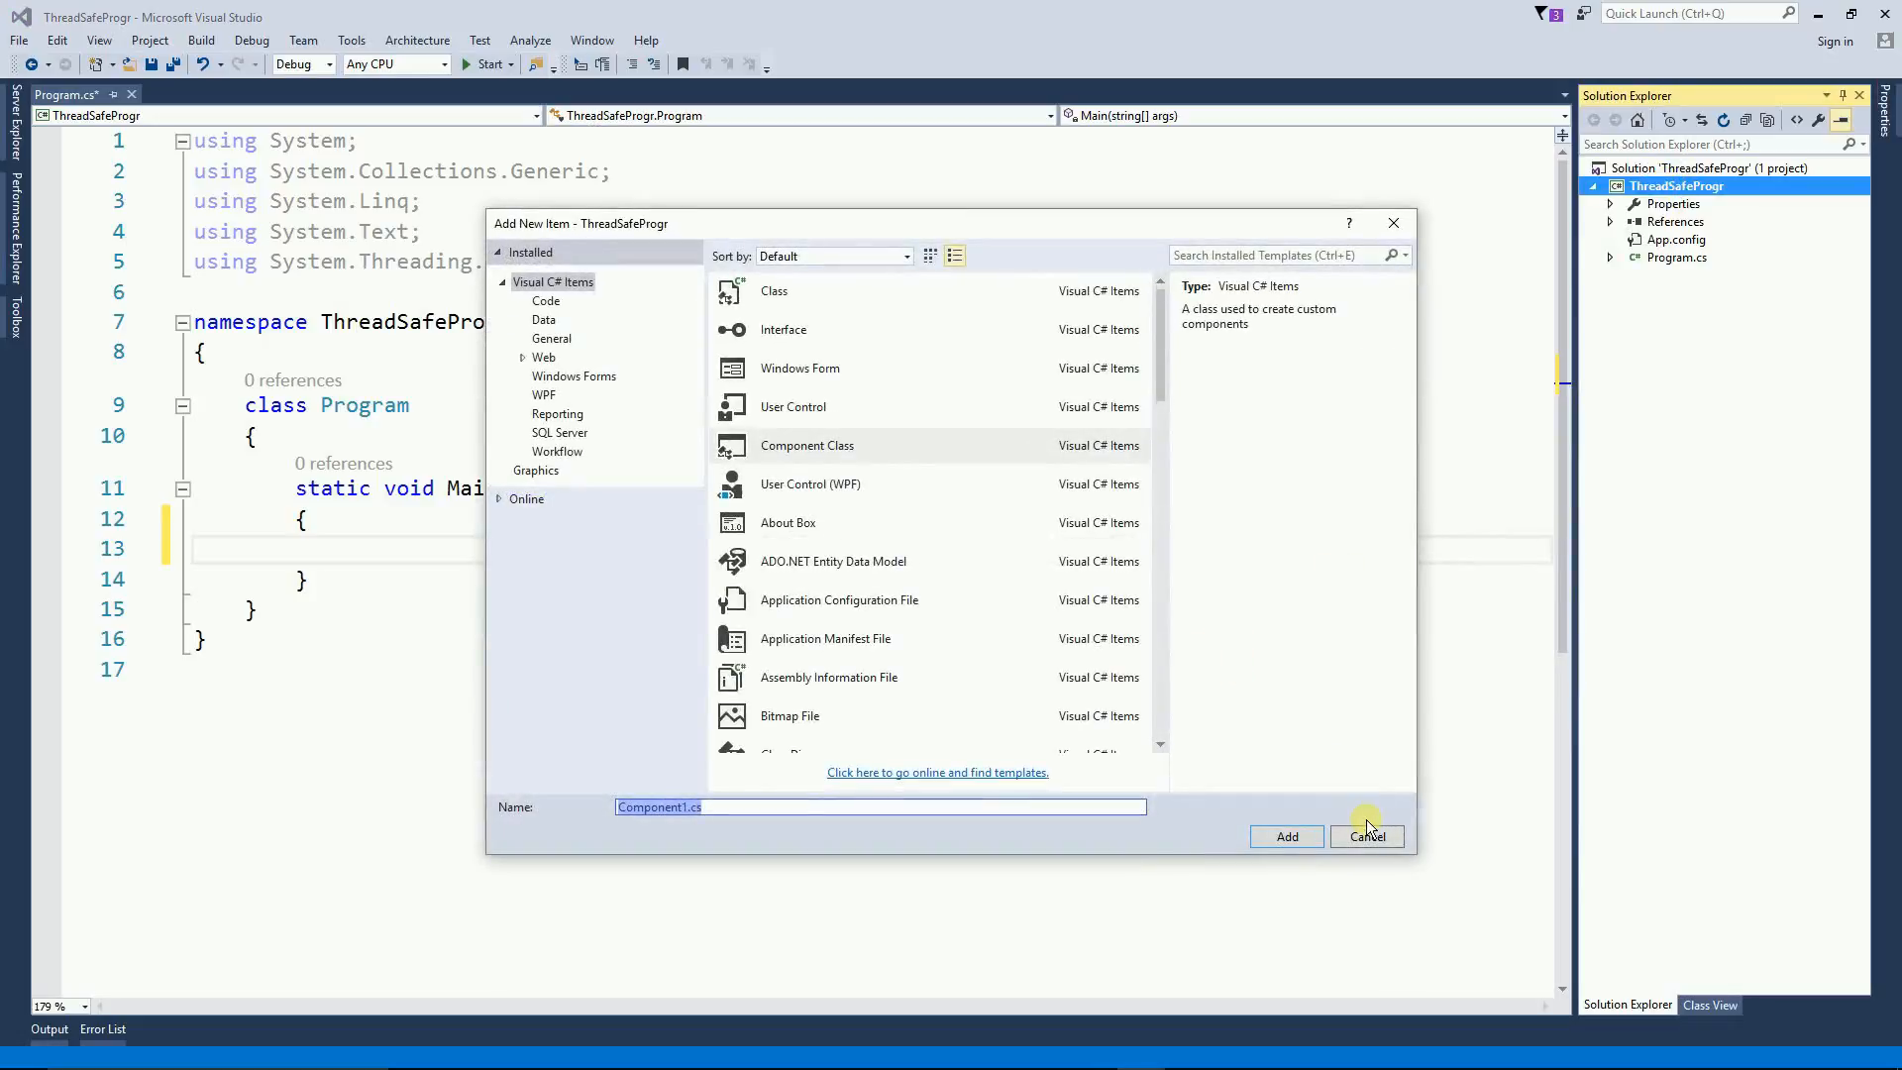
{"action": "left_click", "coordinate": [1286, 836]}
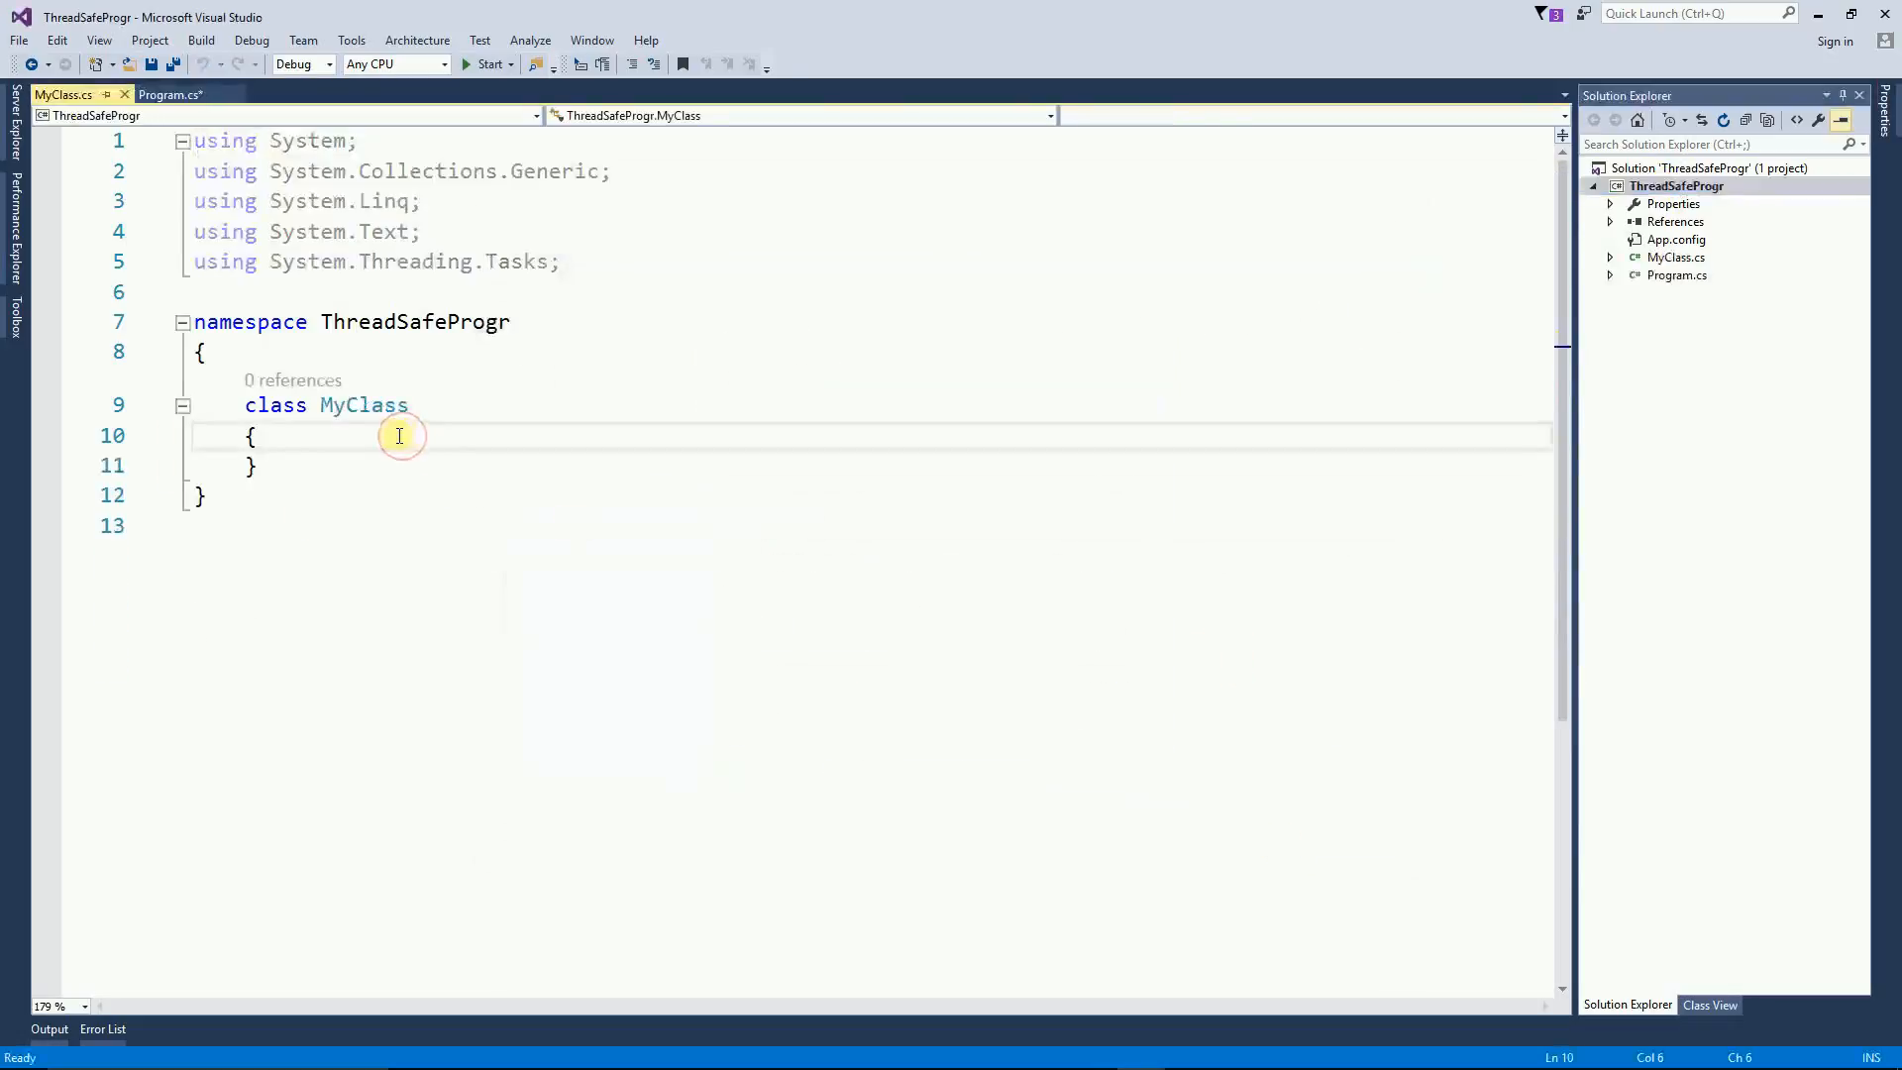
Step: Declare a private int classVariable field in MyClass
{"action": "key", "text": "enter"}
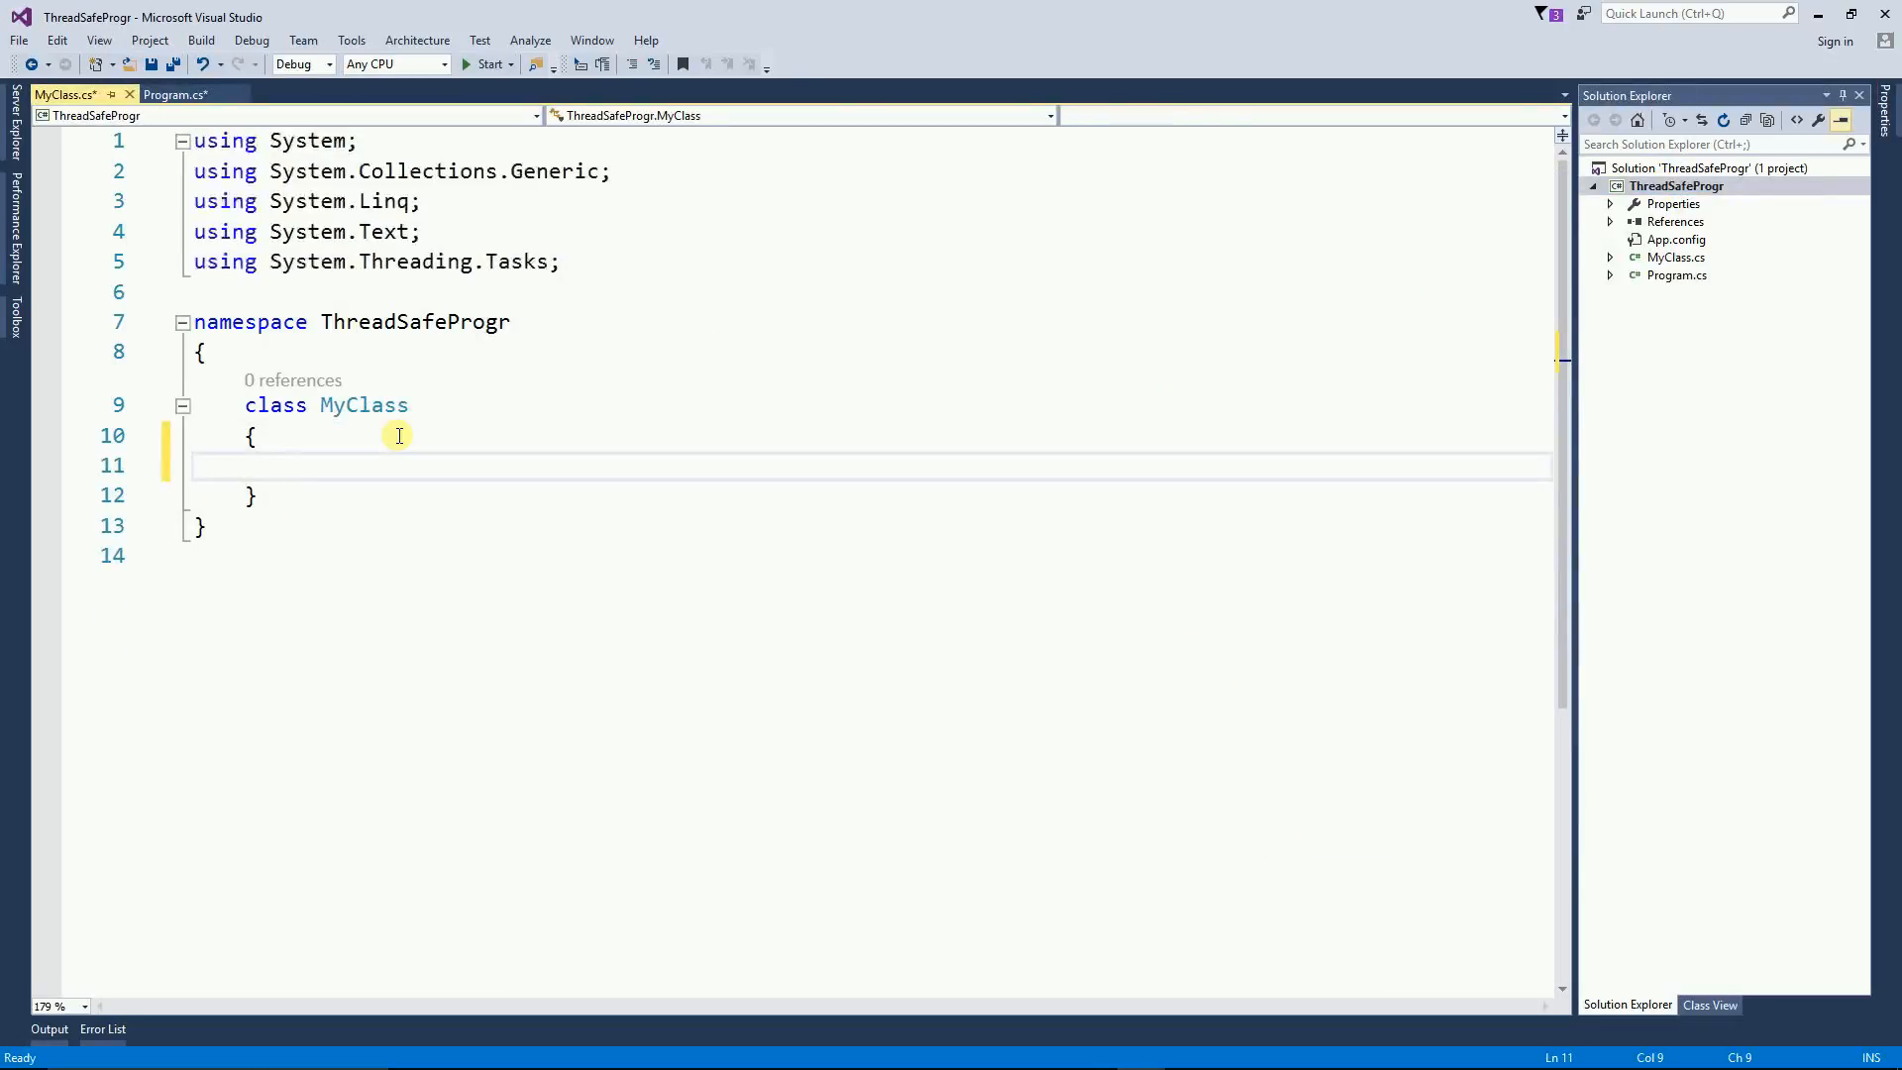
{"action": "type", "text": "private int classV"}
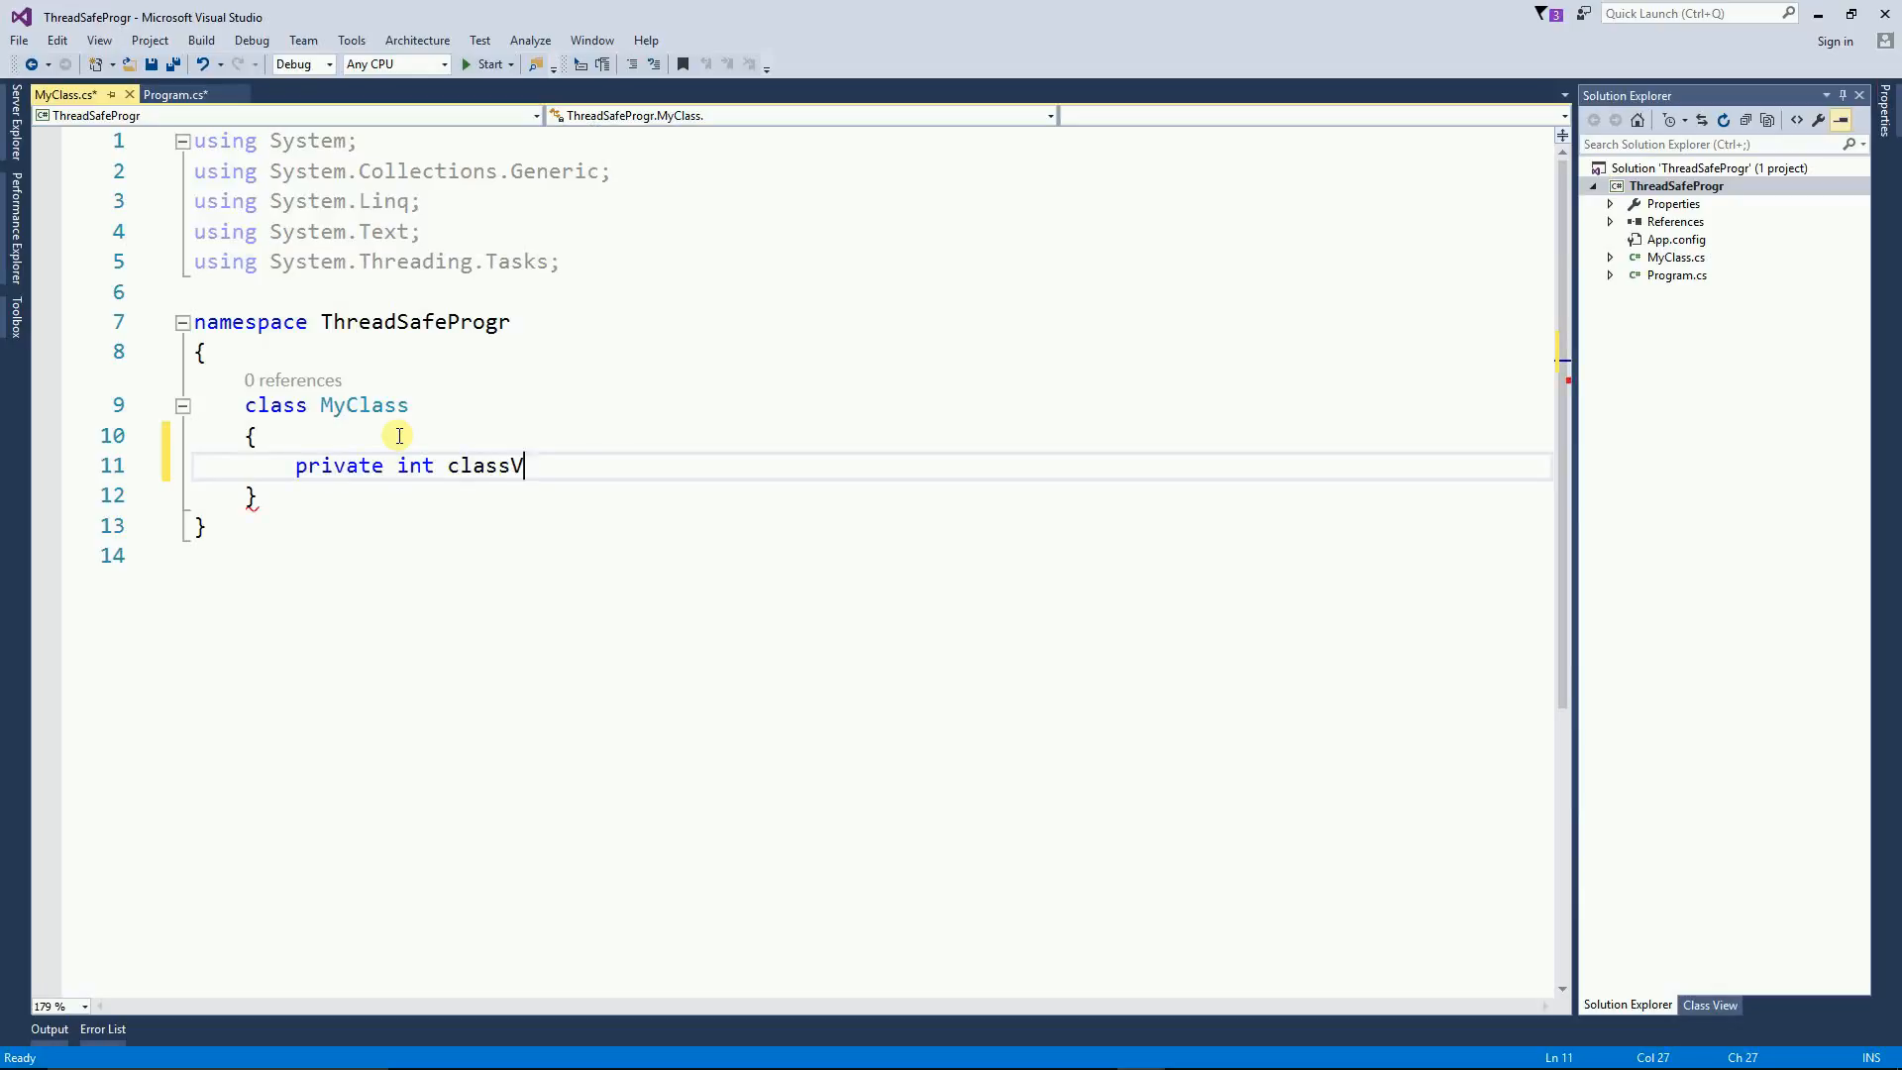
{"action": "type", "text": "ariable;"}
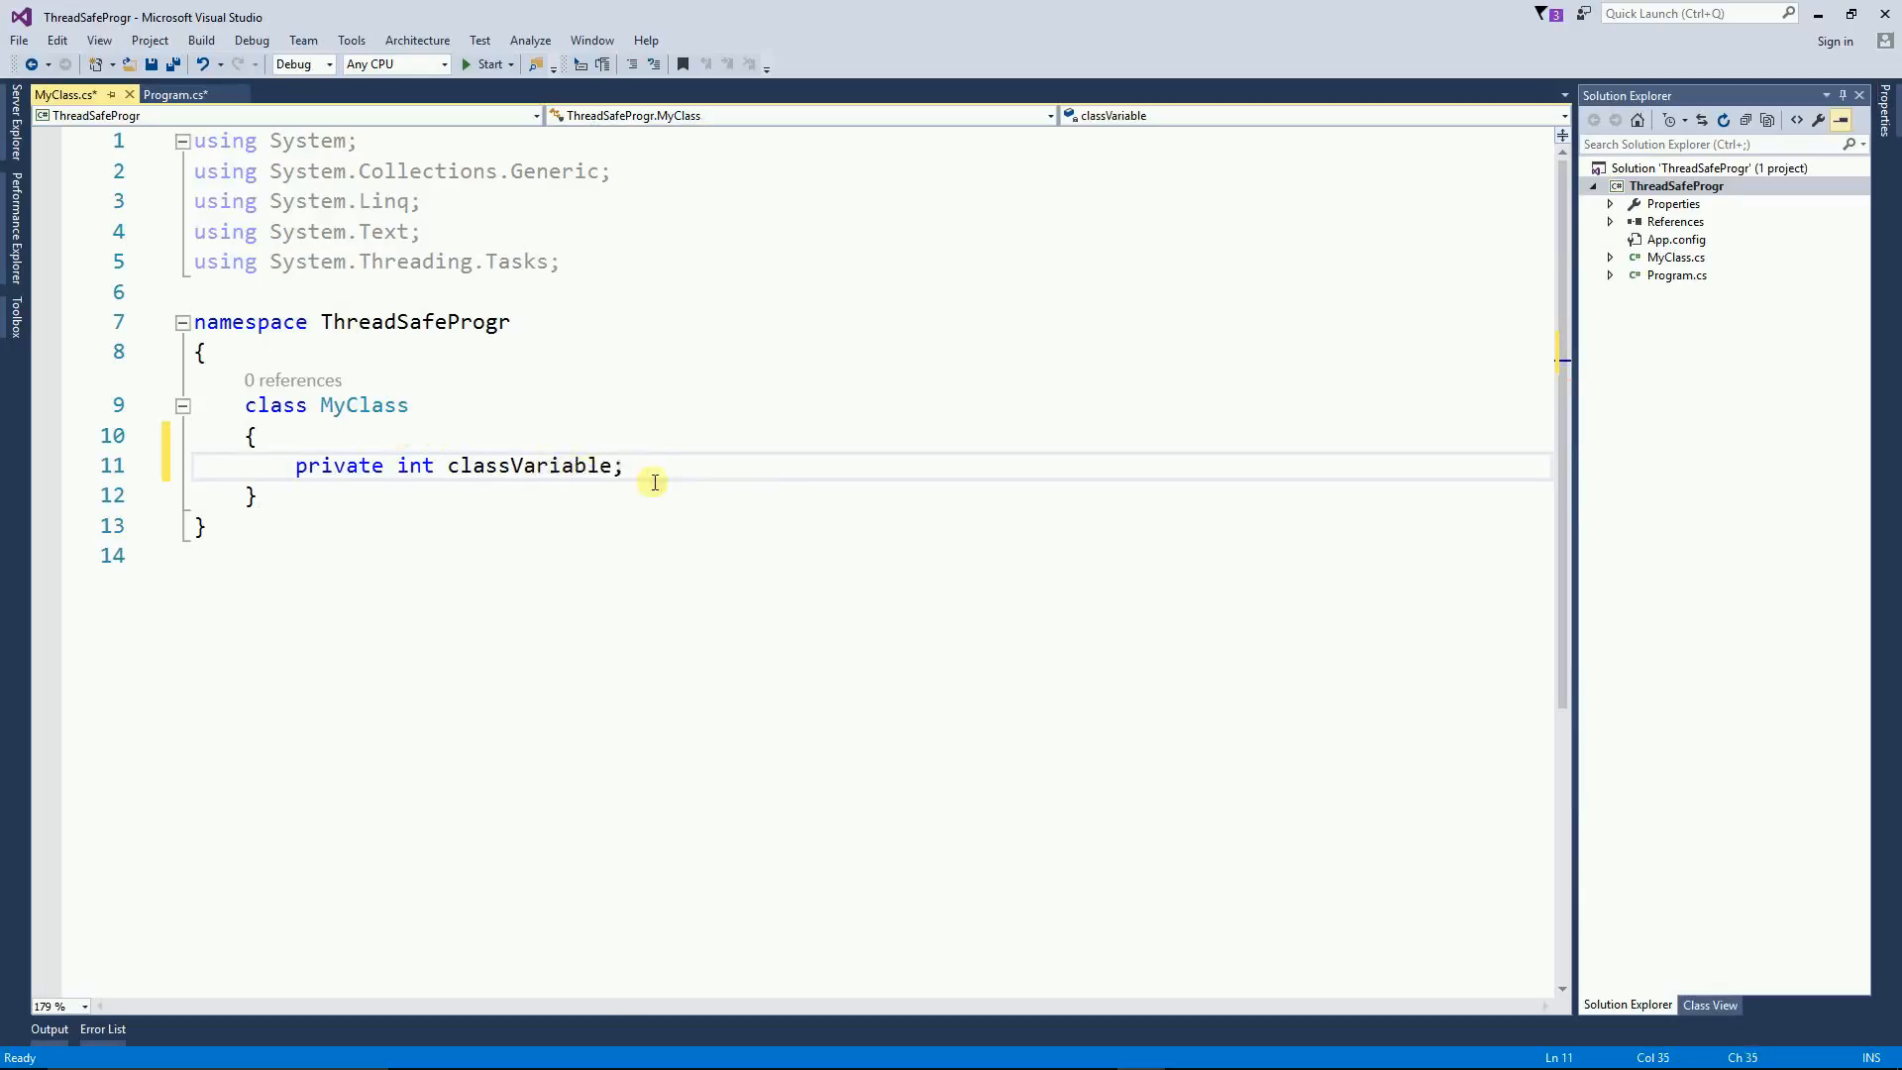
{"action": "key", "text": "Enter"}
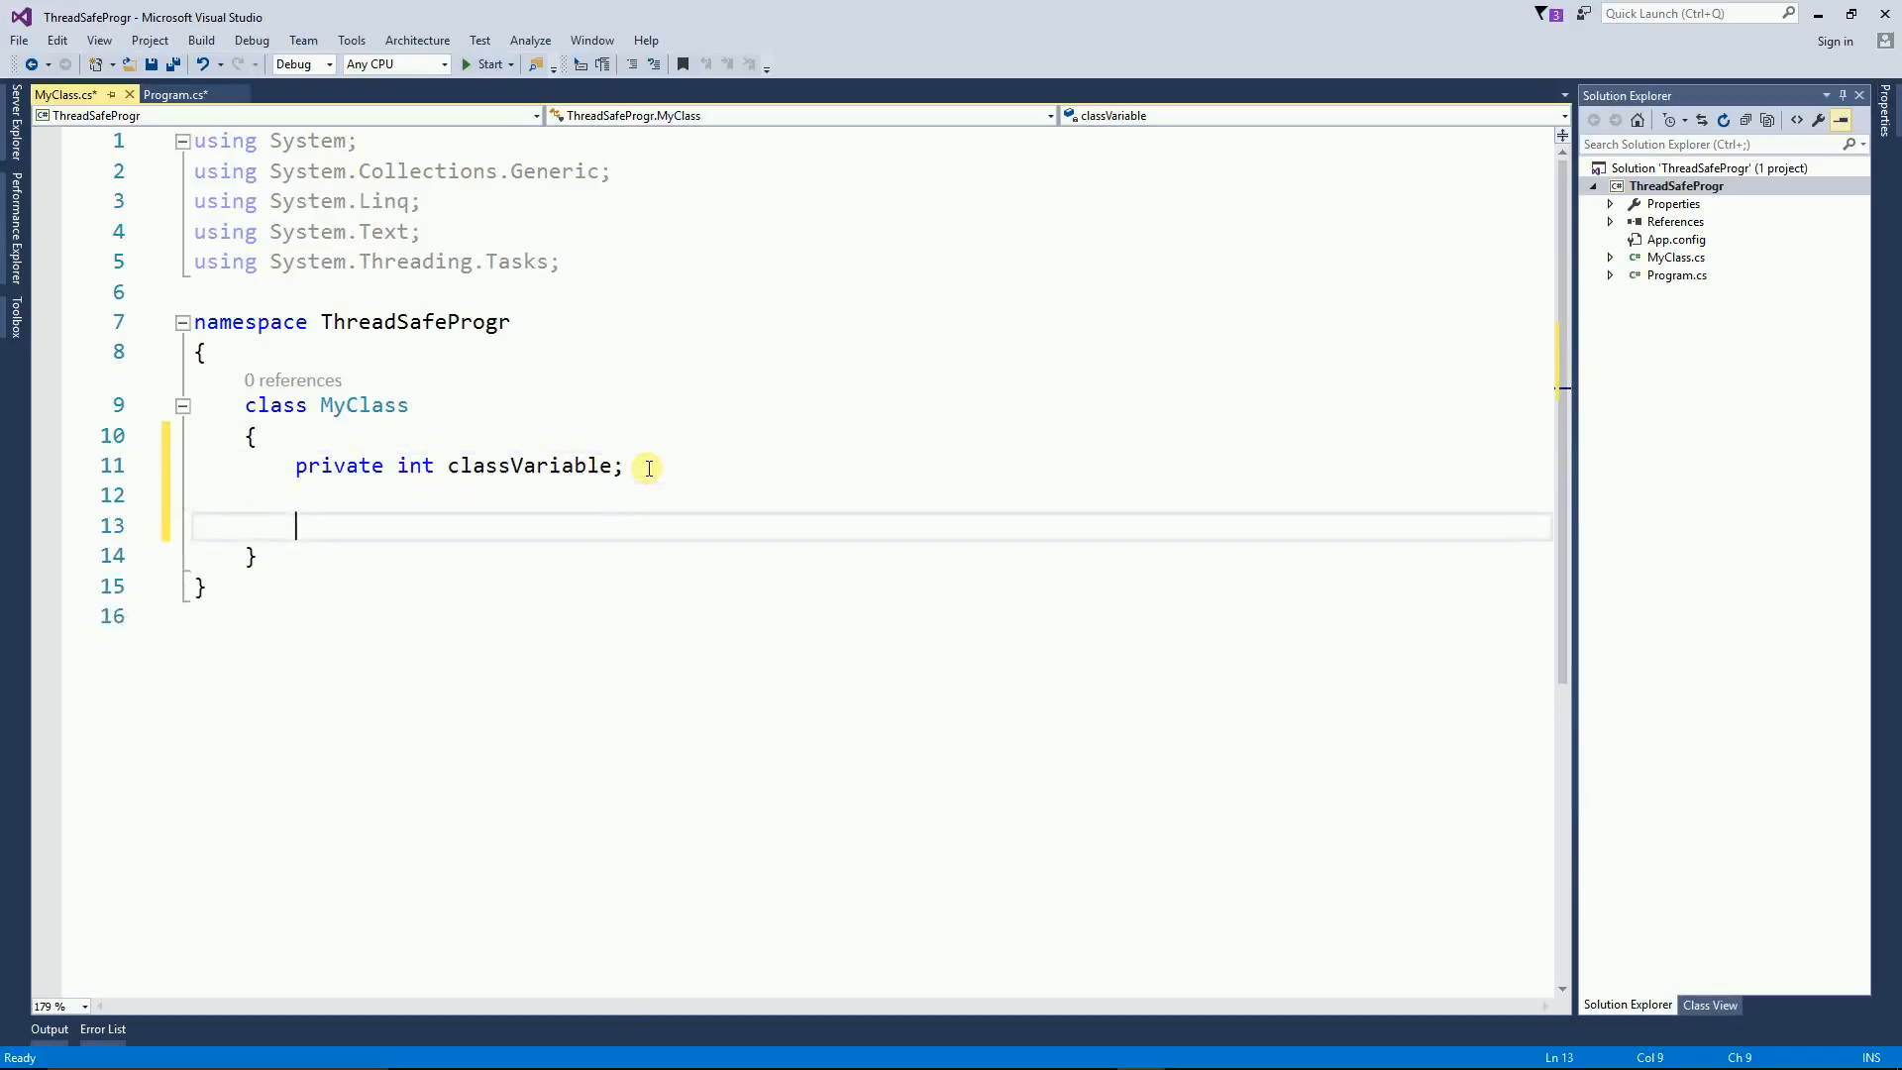
Step: Write printVariables, storing parameterVariable in classVariable and printing both in a four-iteration loop
{"action": "type", "text": "pu"}
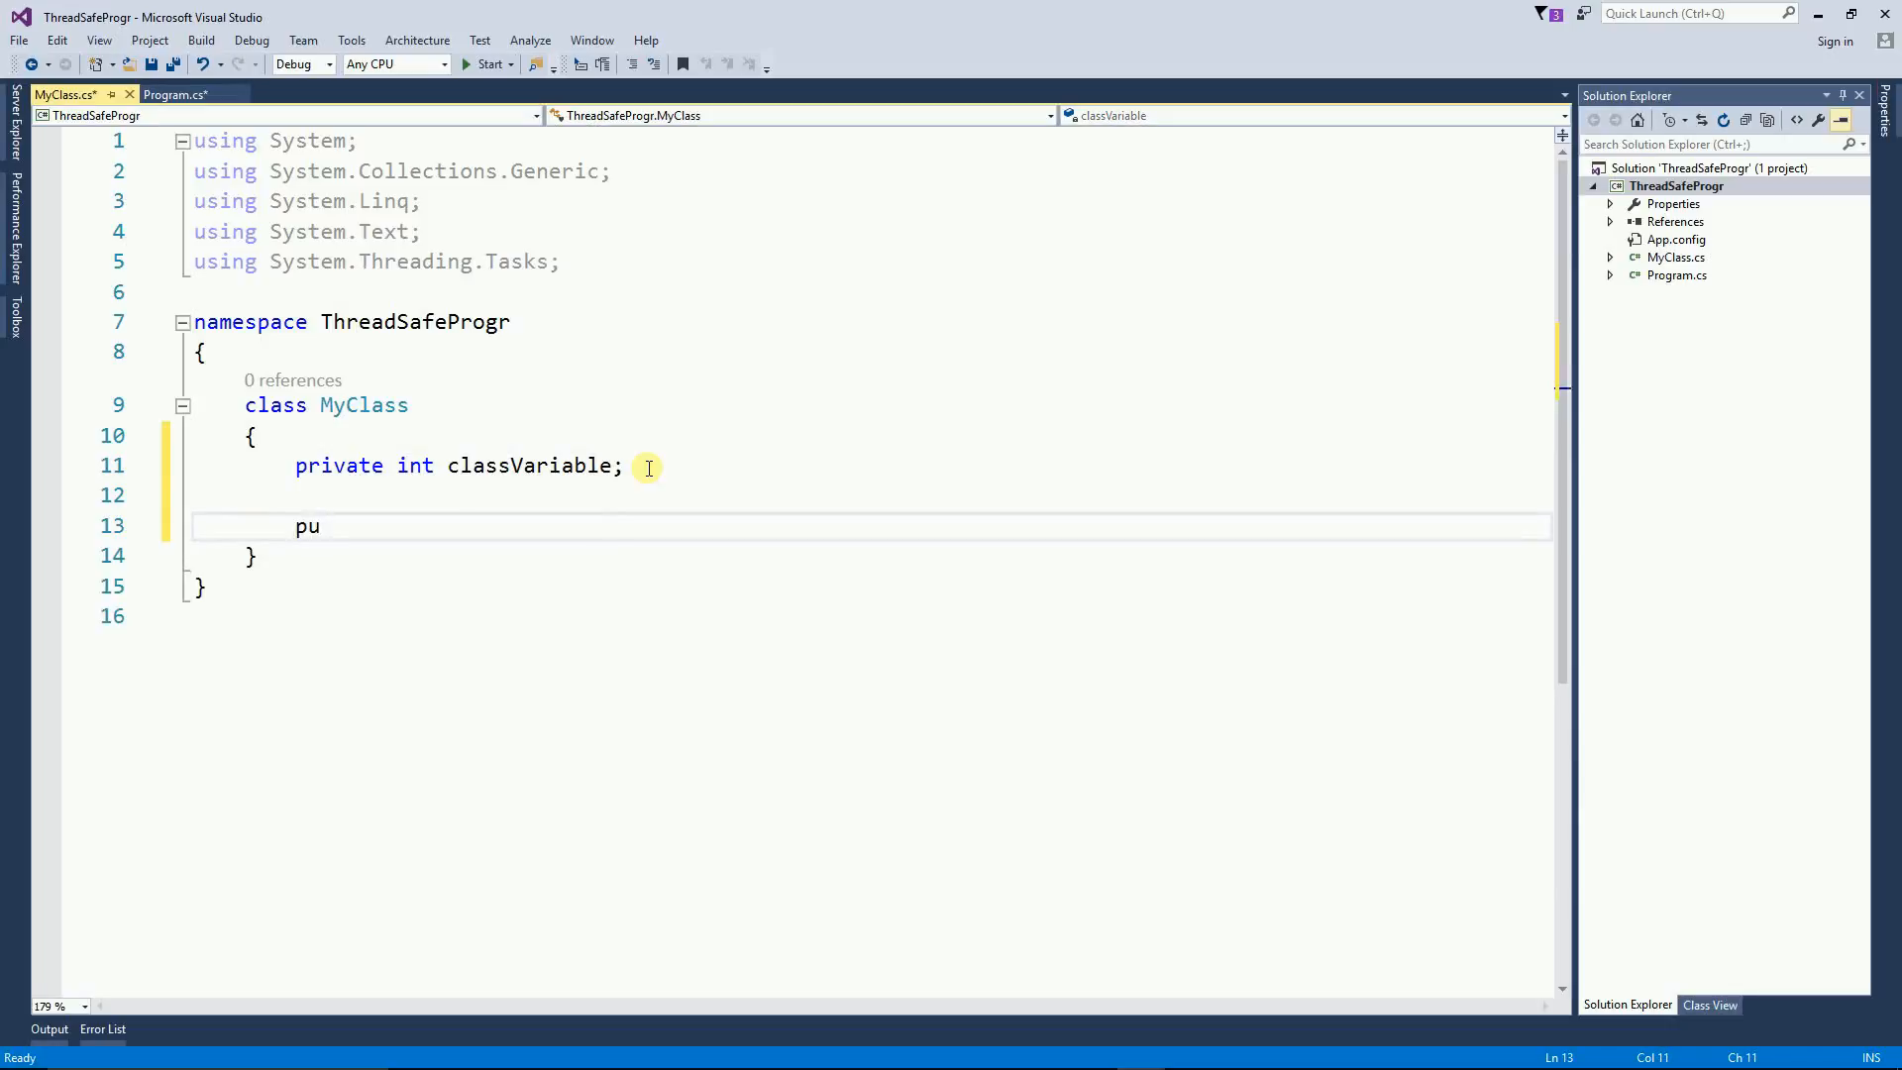
{"action": "type", "text": "blic void printVal"}
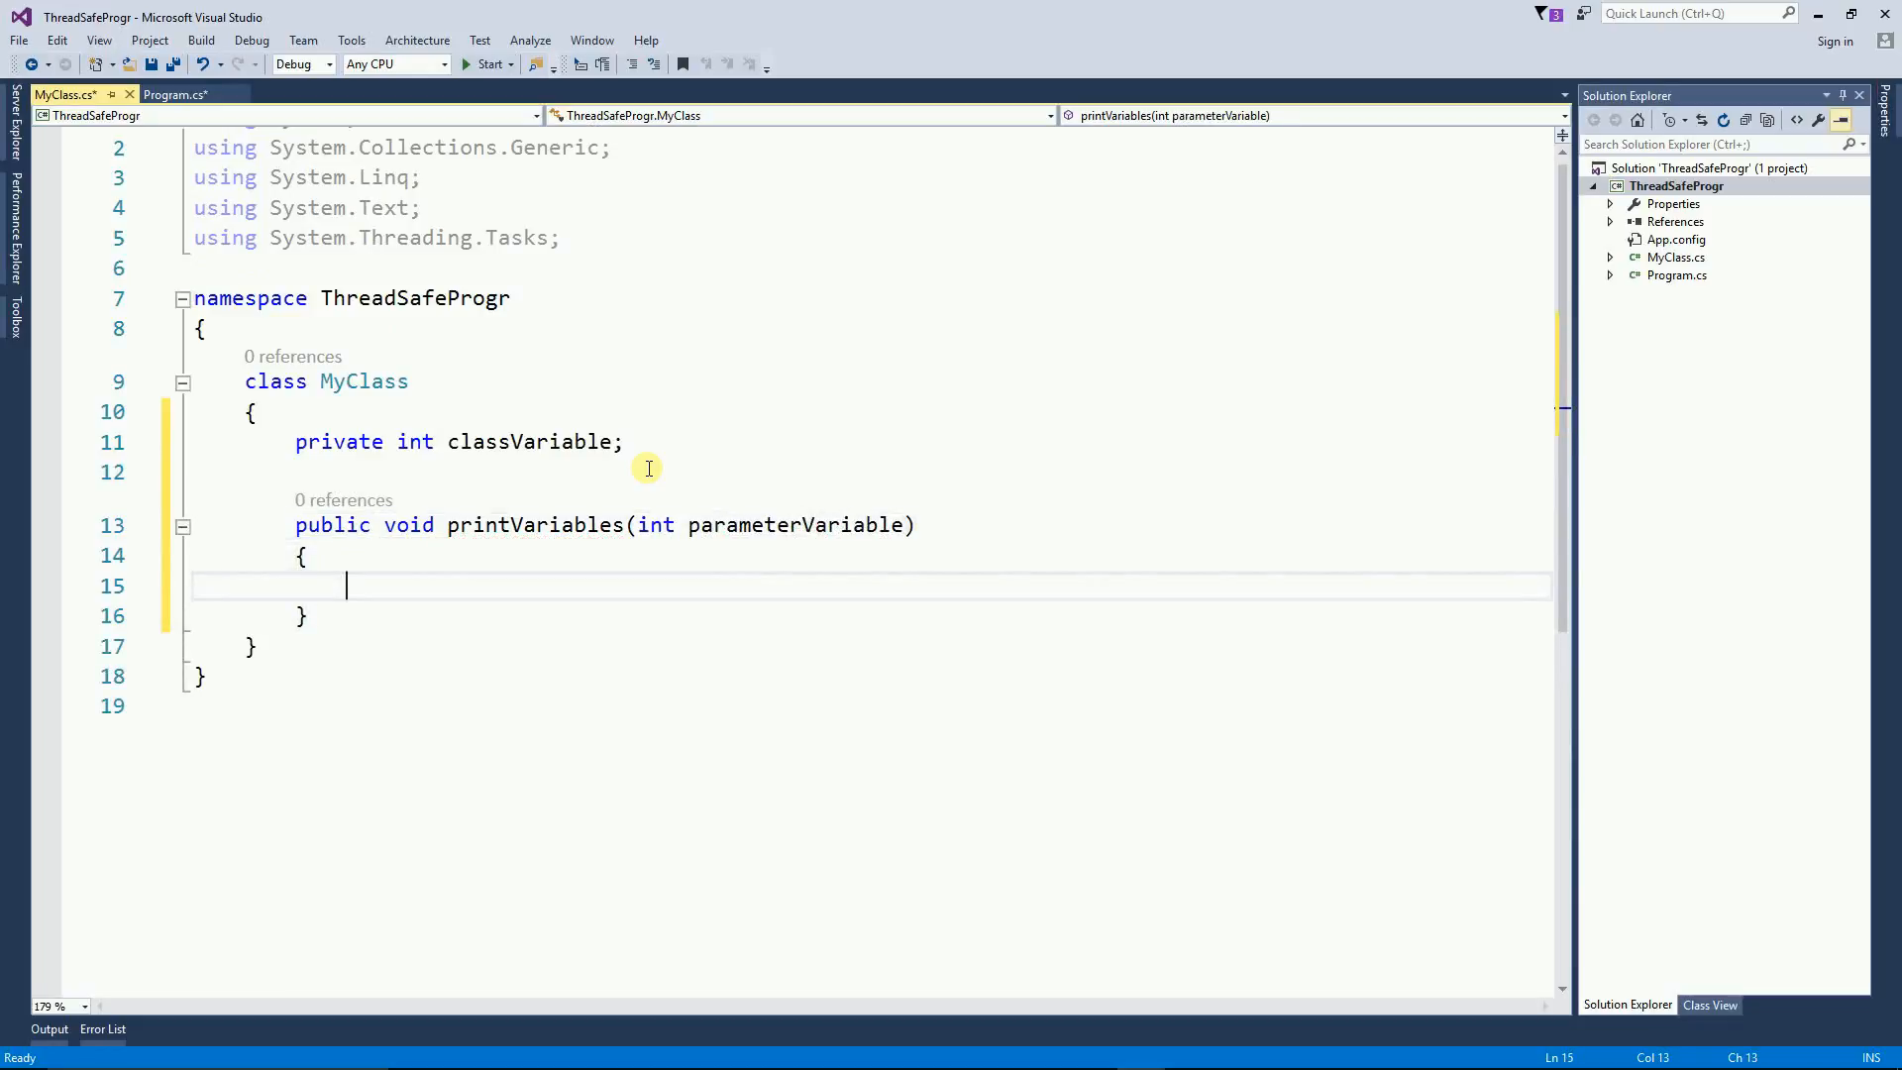
{"action": "type", "text": "this."}
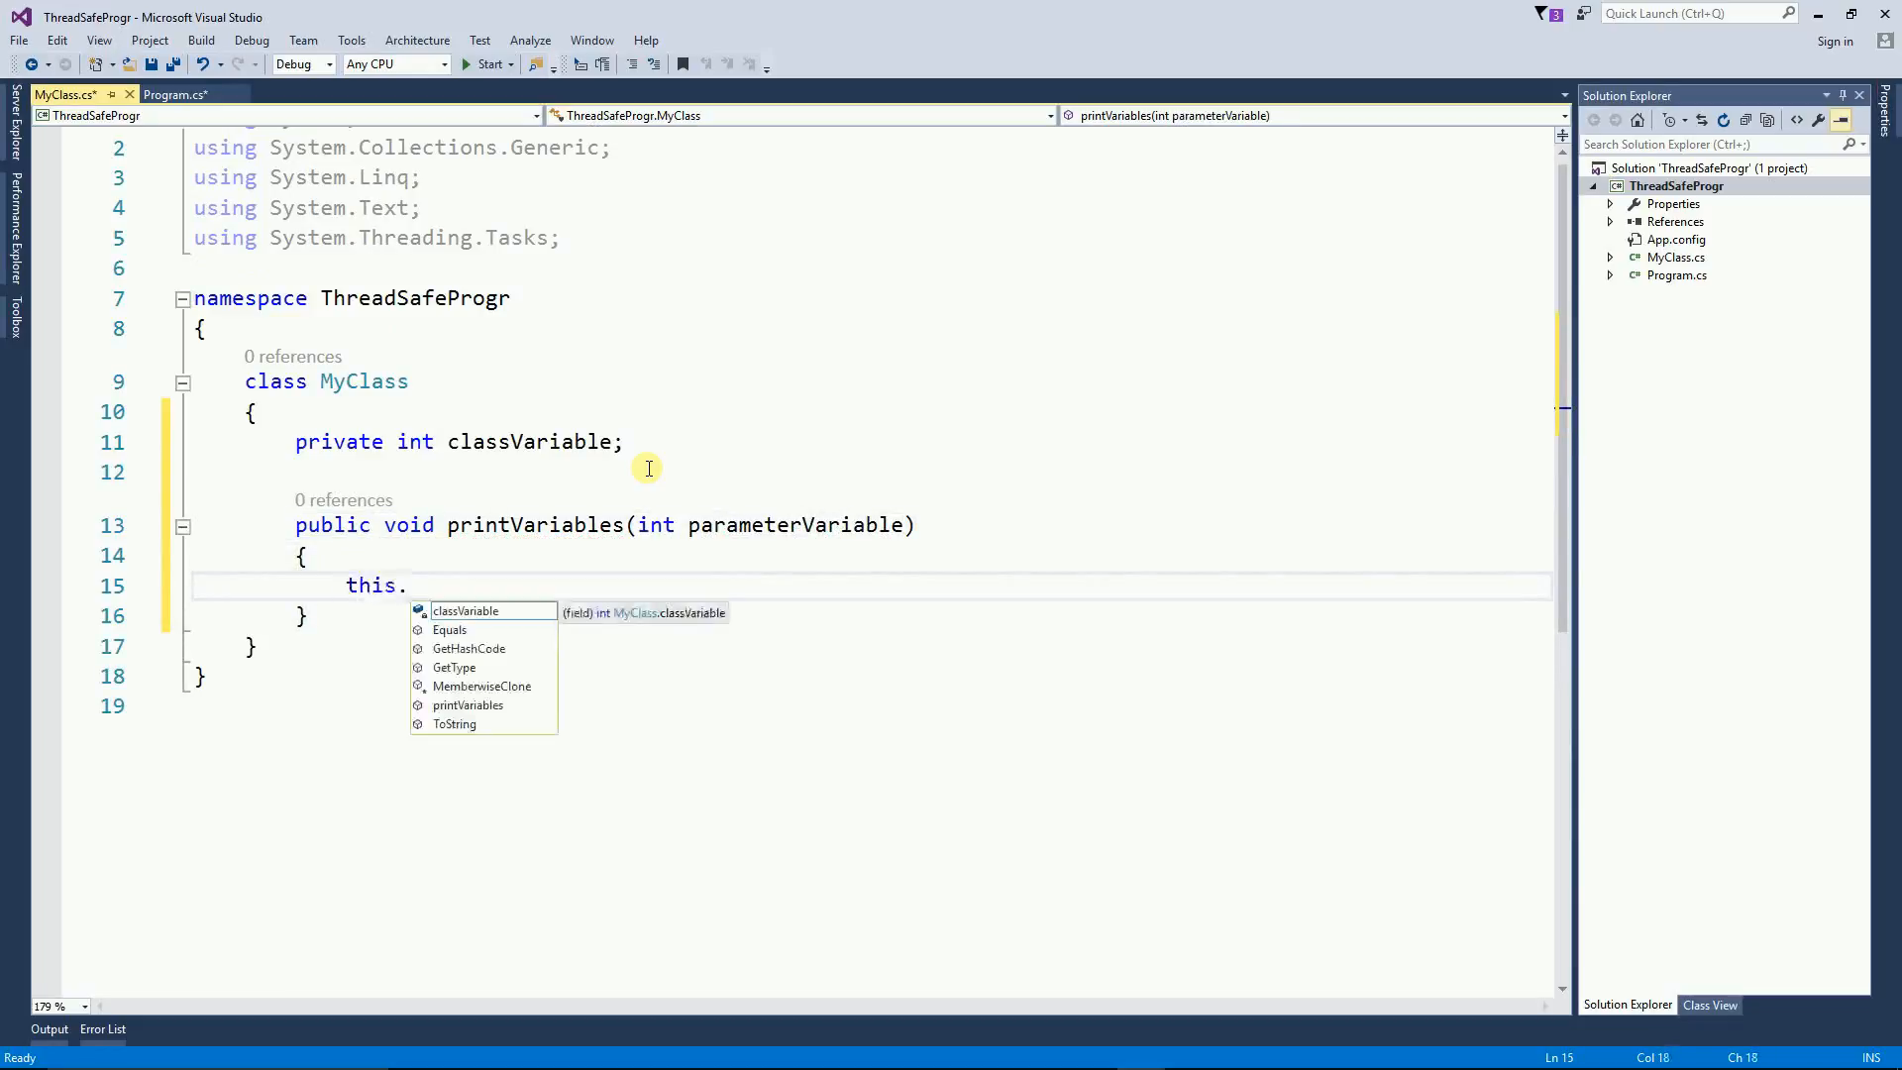
{"action": "type", "text": "classVariable ="}
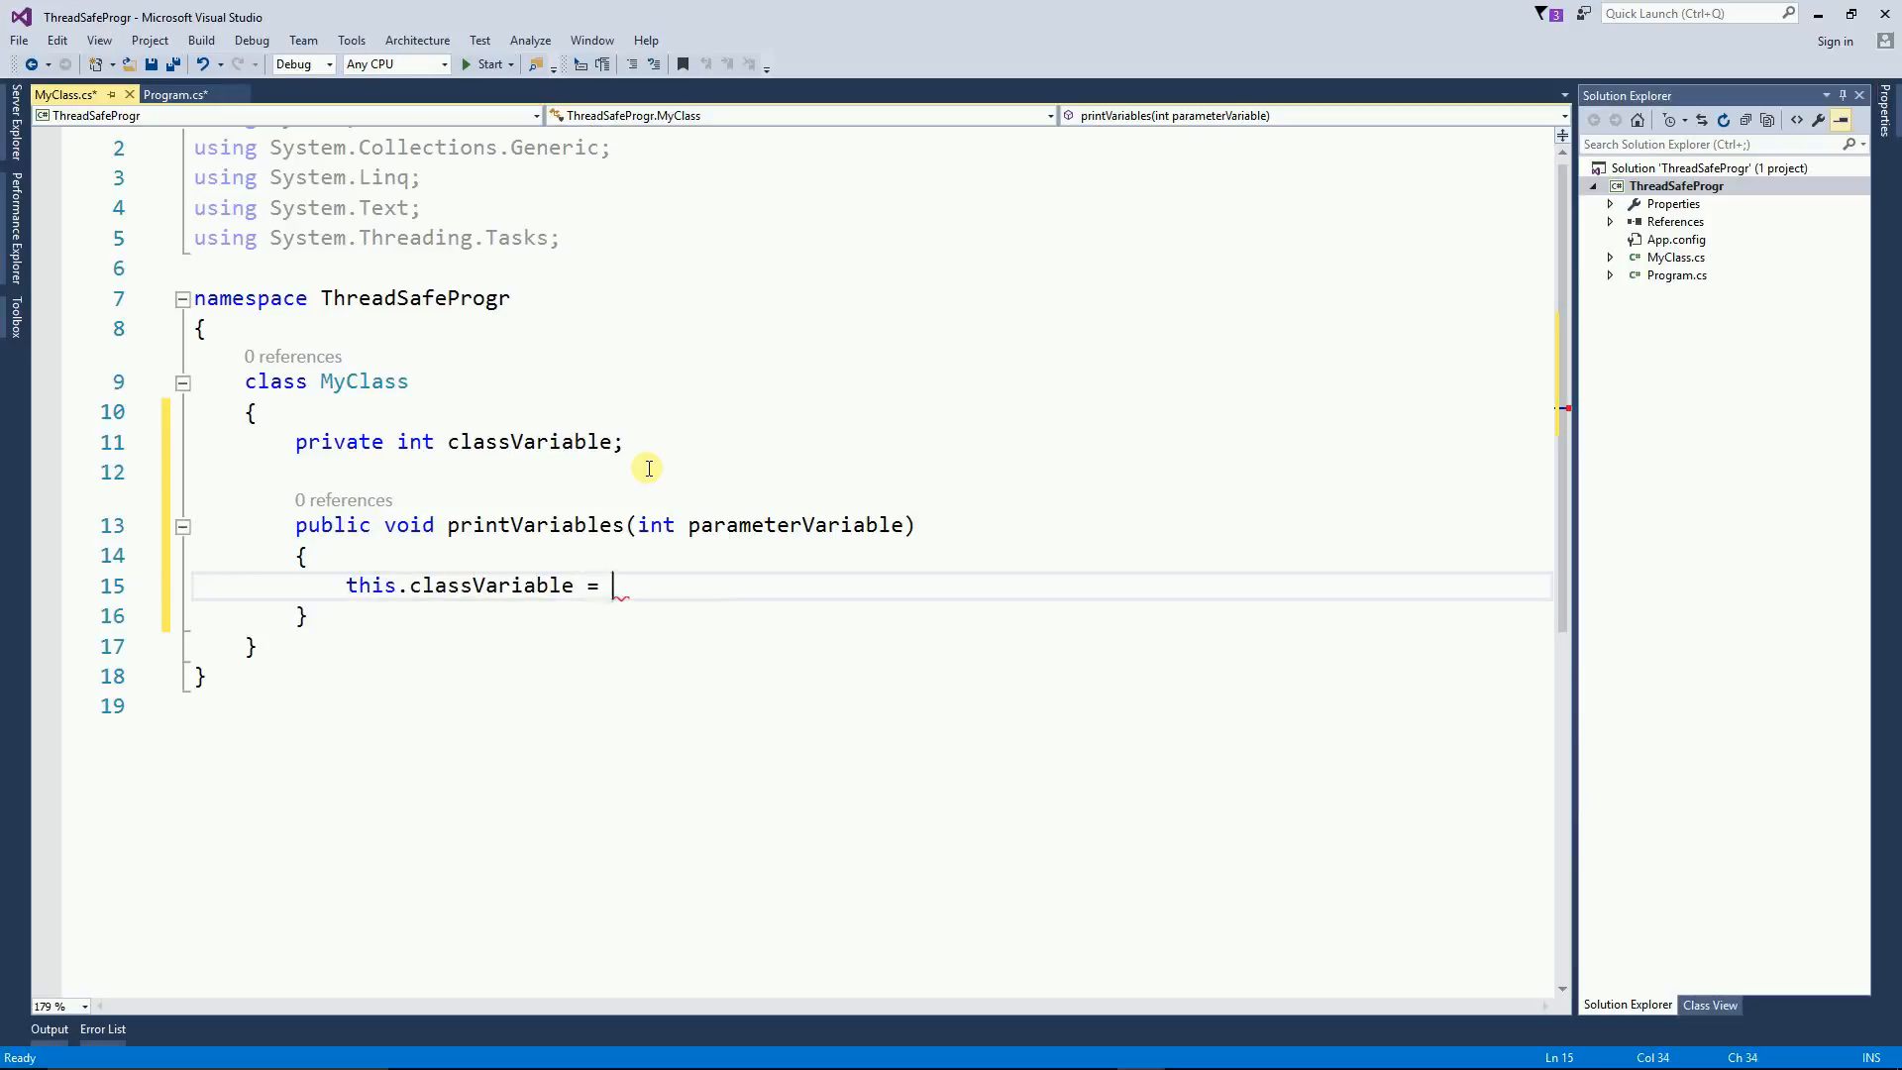
{"action": "type", "text": "par"}
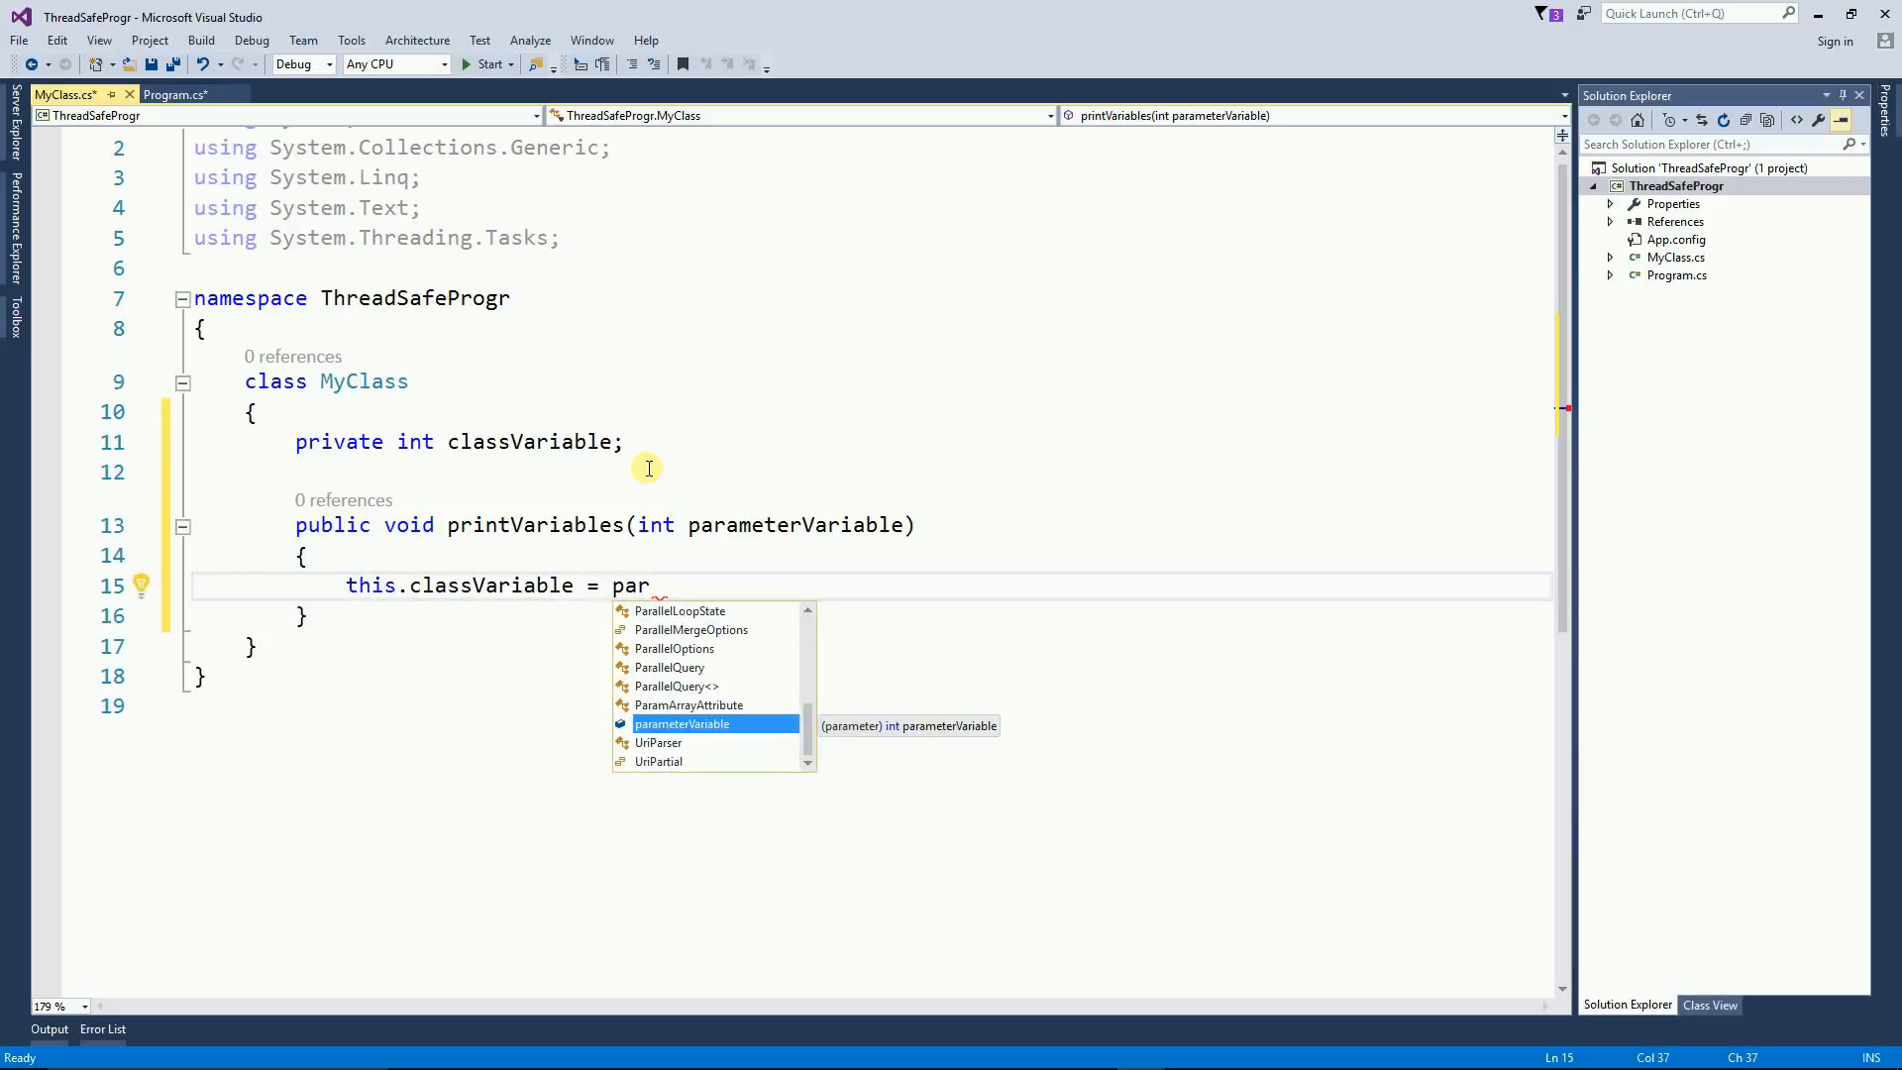
{"action": "key", "text": "Enter"}
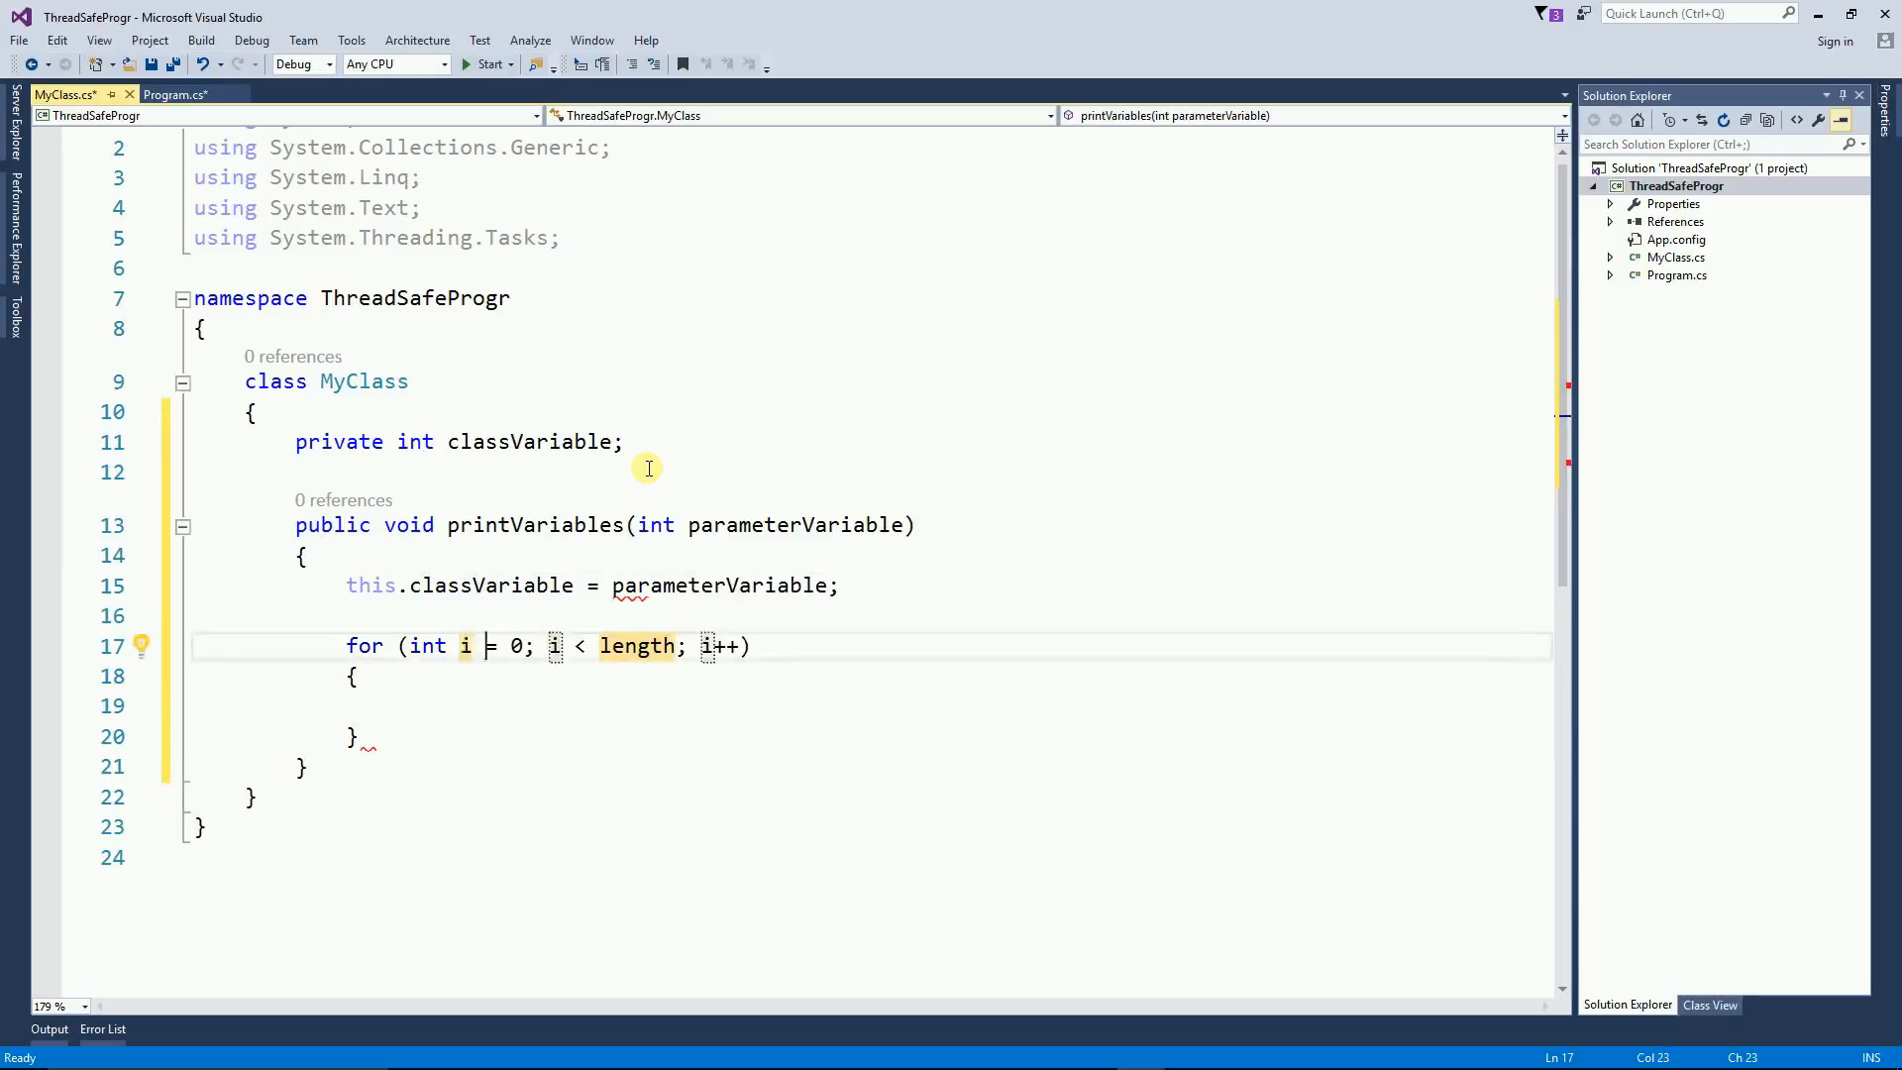
{"action": "type", "text": "4"}
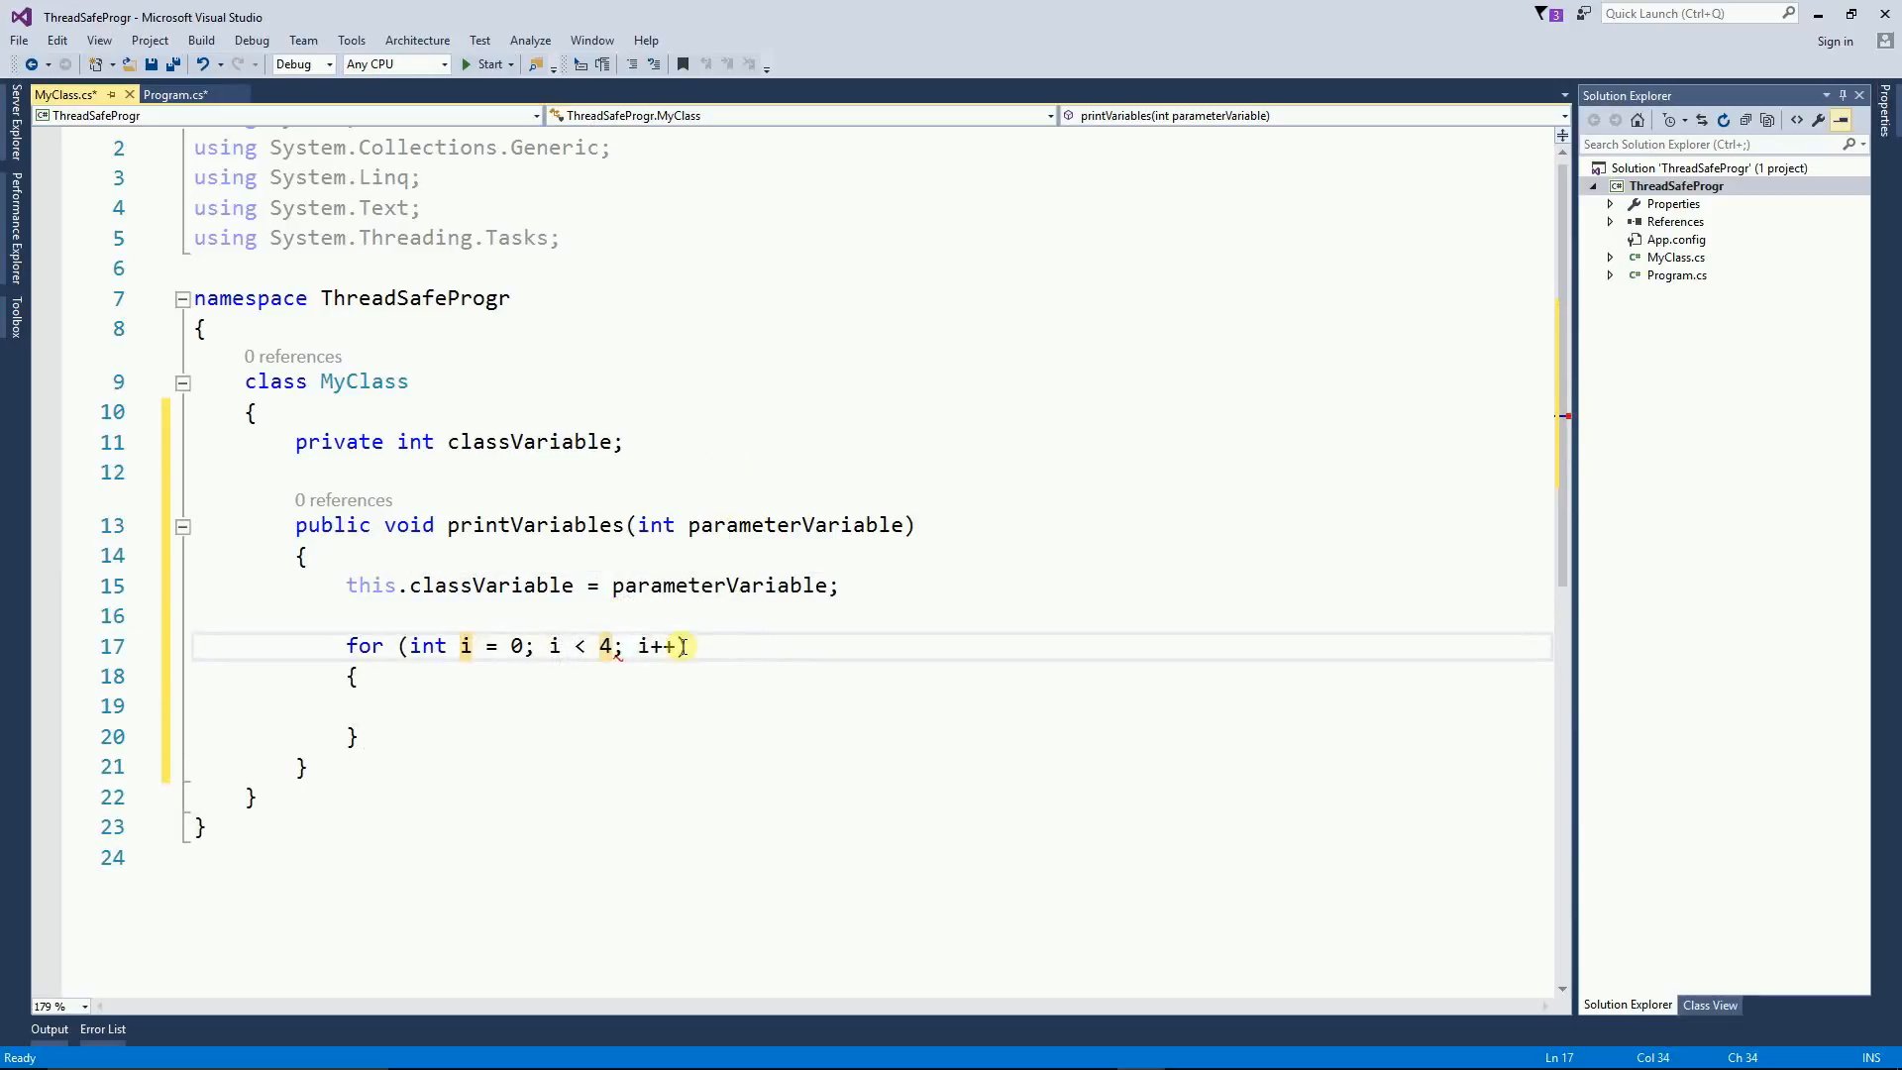
{"action": "type", "text": "Console.WriteLine(this.classVariable + );"}
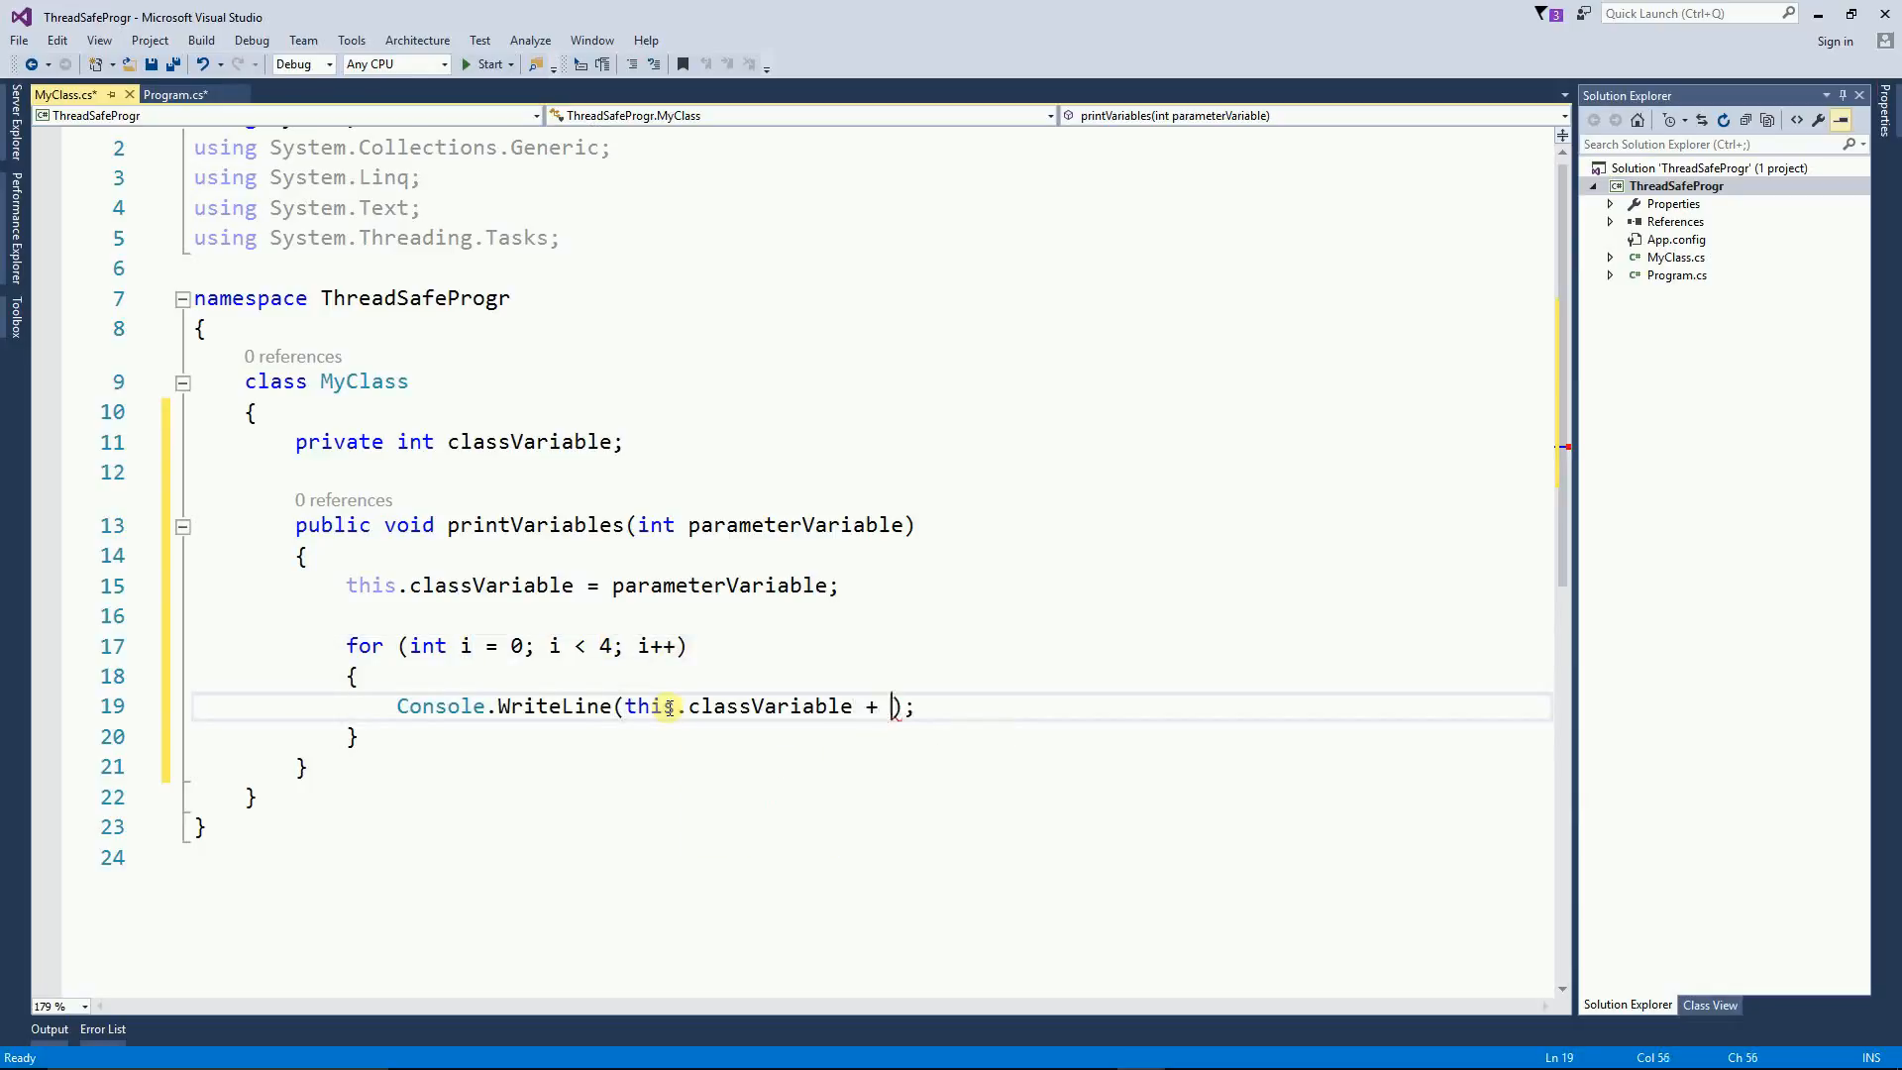
{"action": "type", "text": "\"  +"}
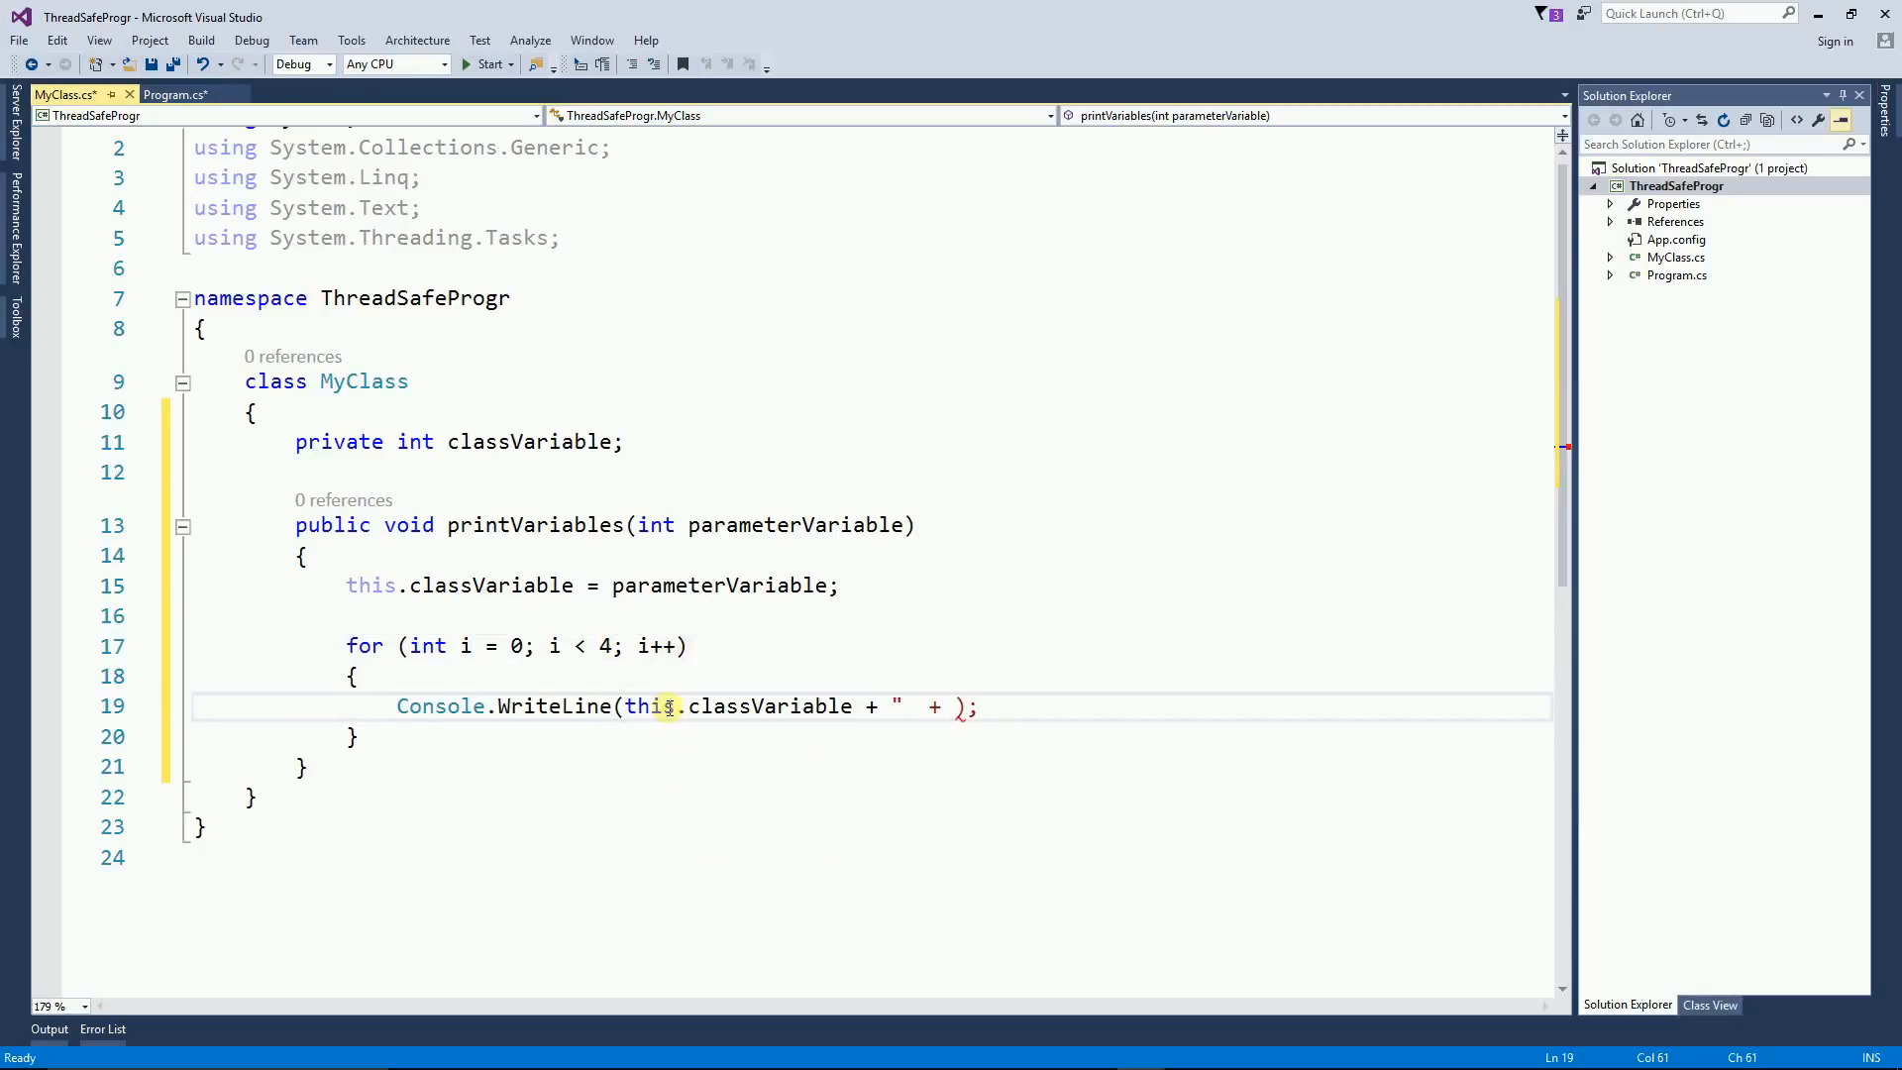
Step: Finish the WriteLine with parameterVariable, then in Main create MyClass and call printVariables(2)
{"action": "type", "text": "+"}
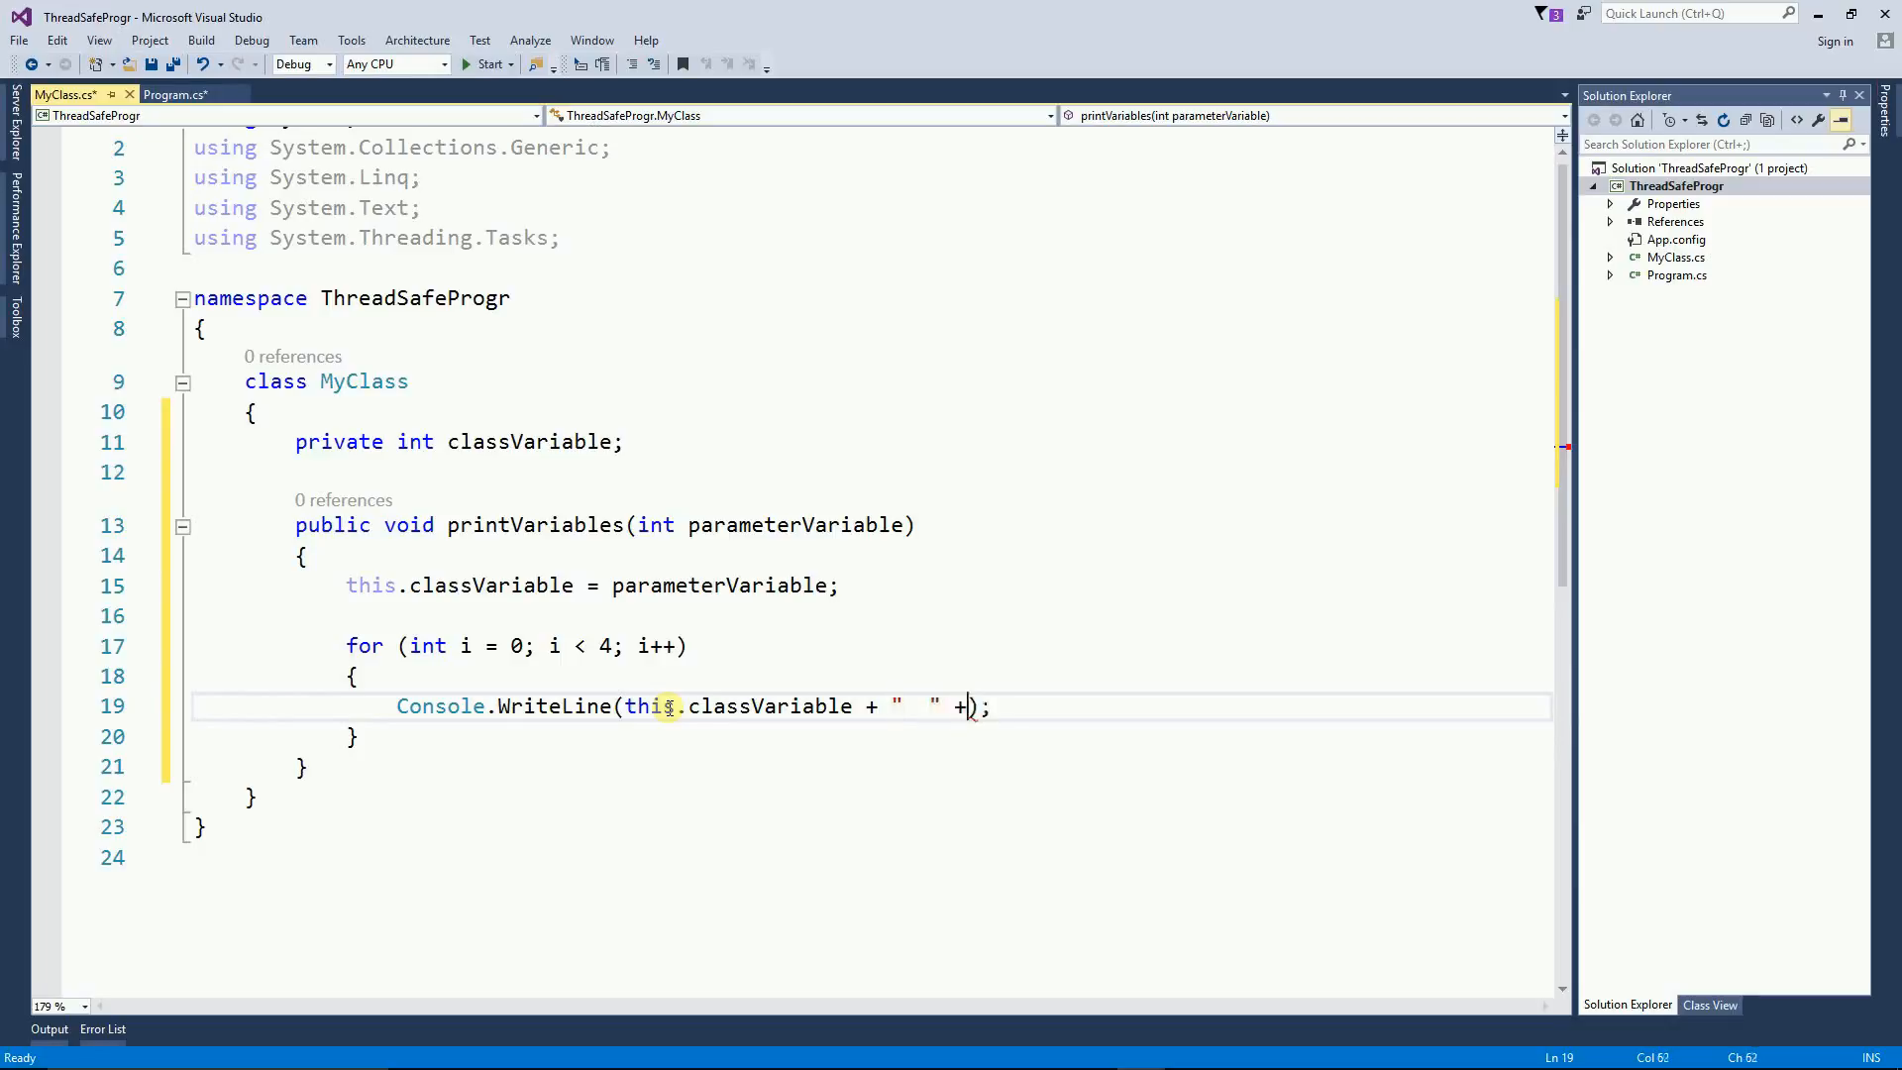
{"action": "type", "text": "parameterVariable"}
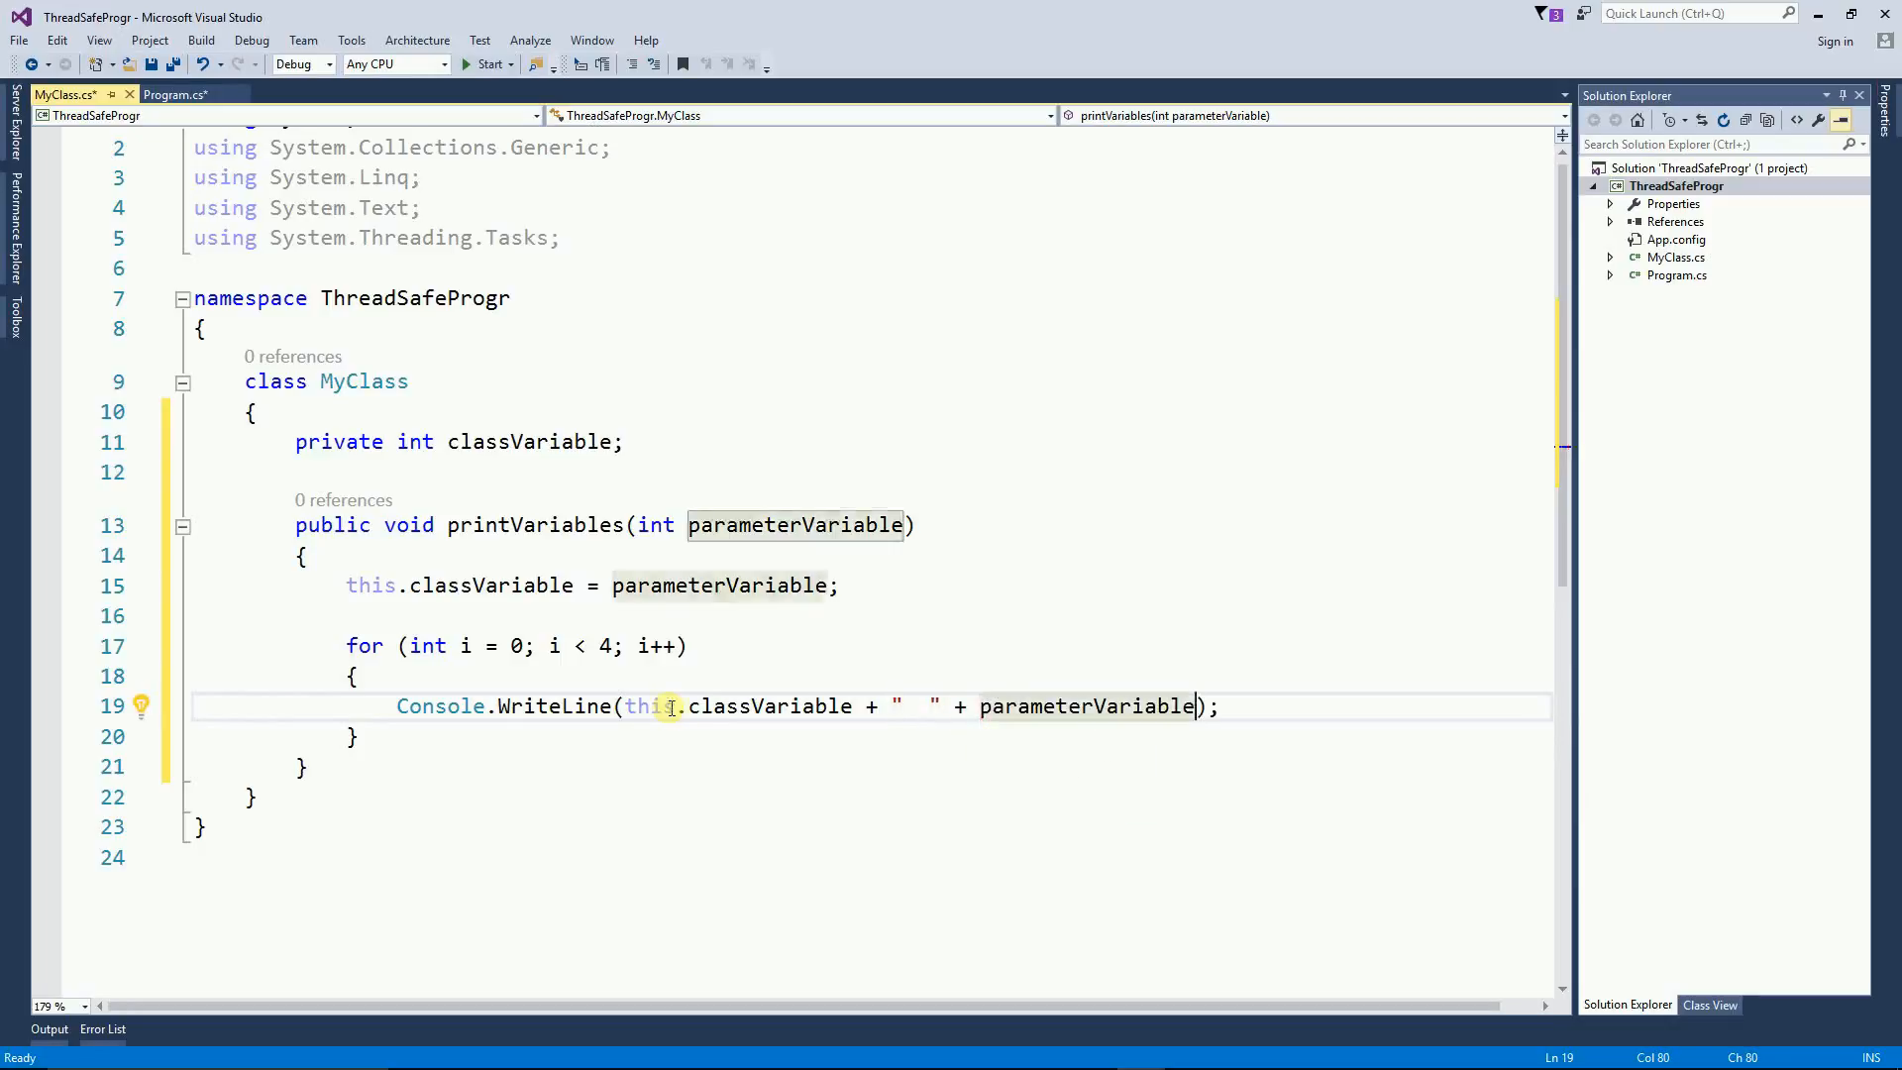
{"action": "left_click", "coordinate": [168, 95]}
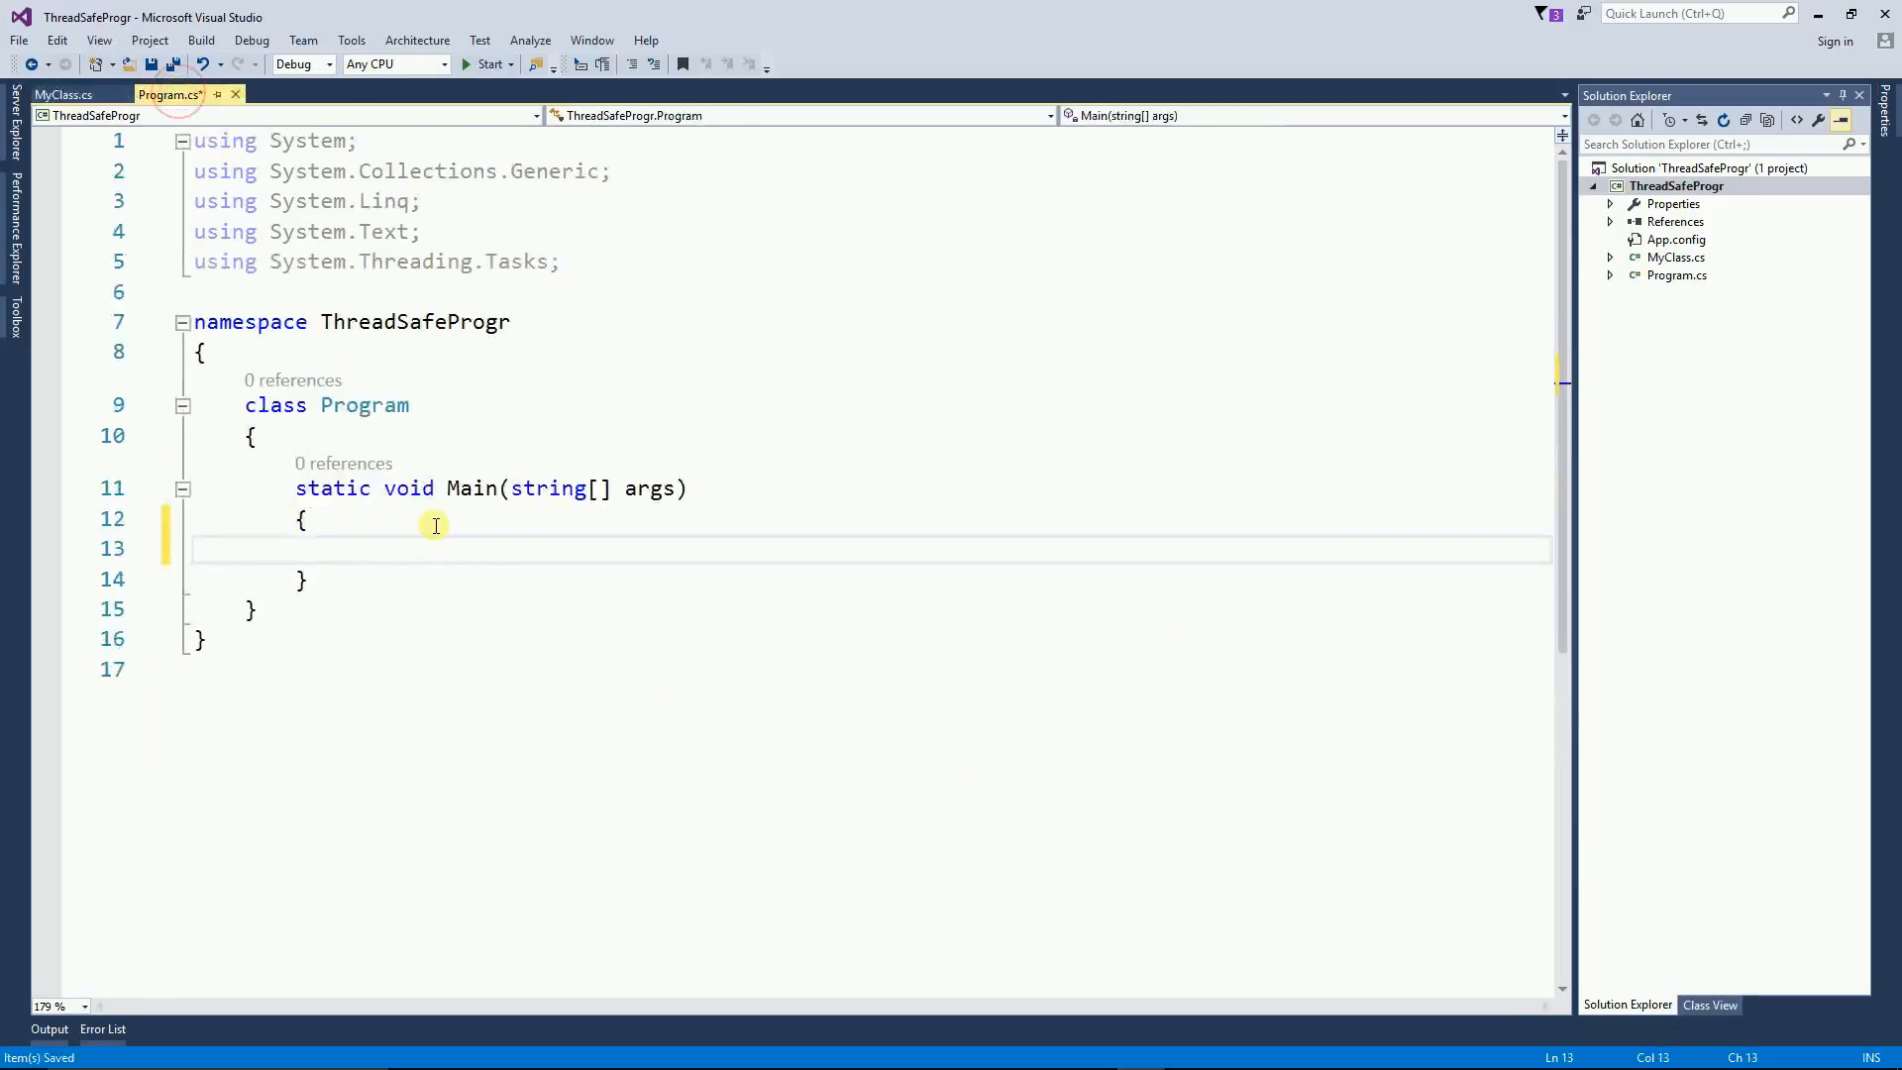
{"action": "type", "text": "MyClass mc = new MyClass();"}
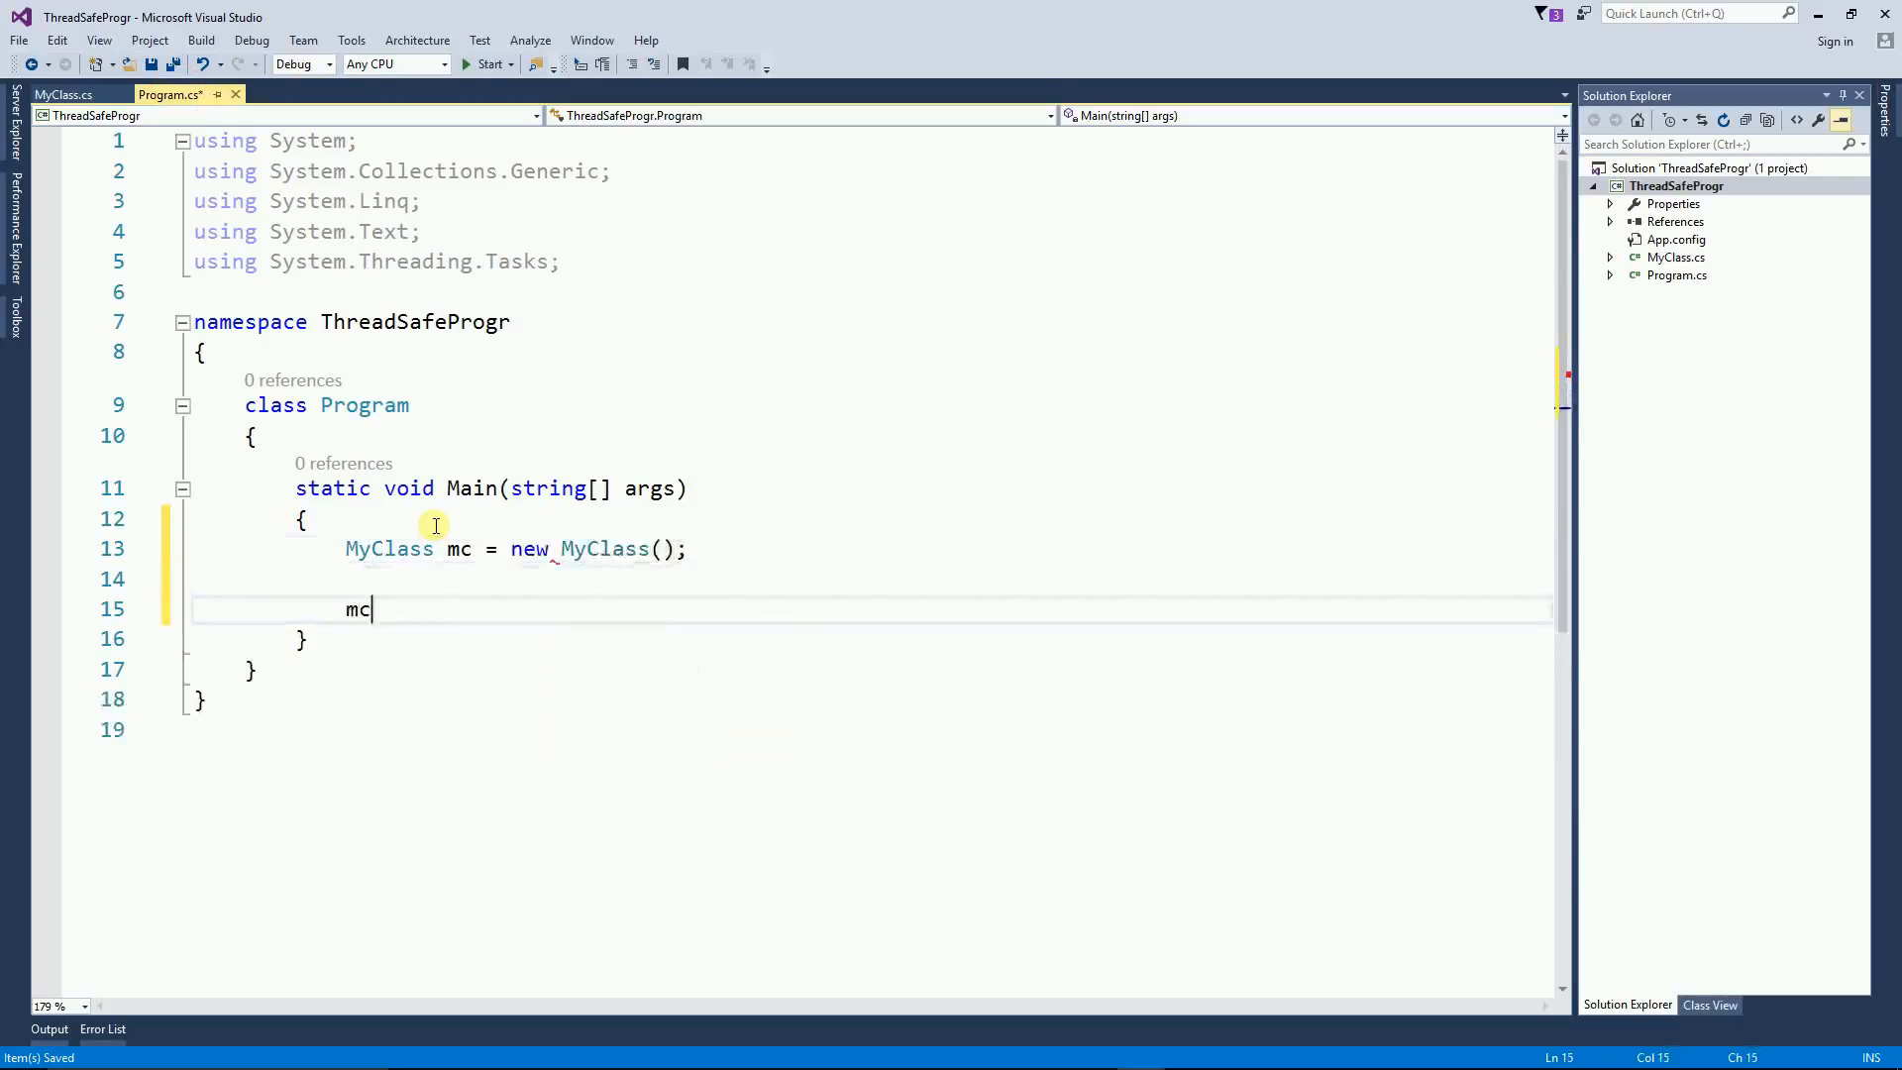
{"action": "type", "text": ".printVariables("}
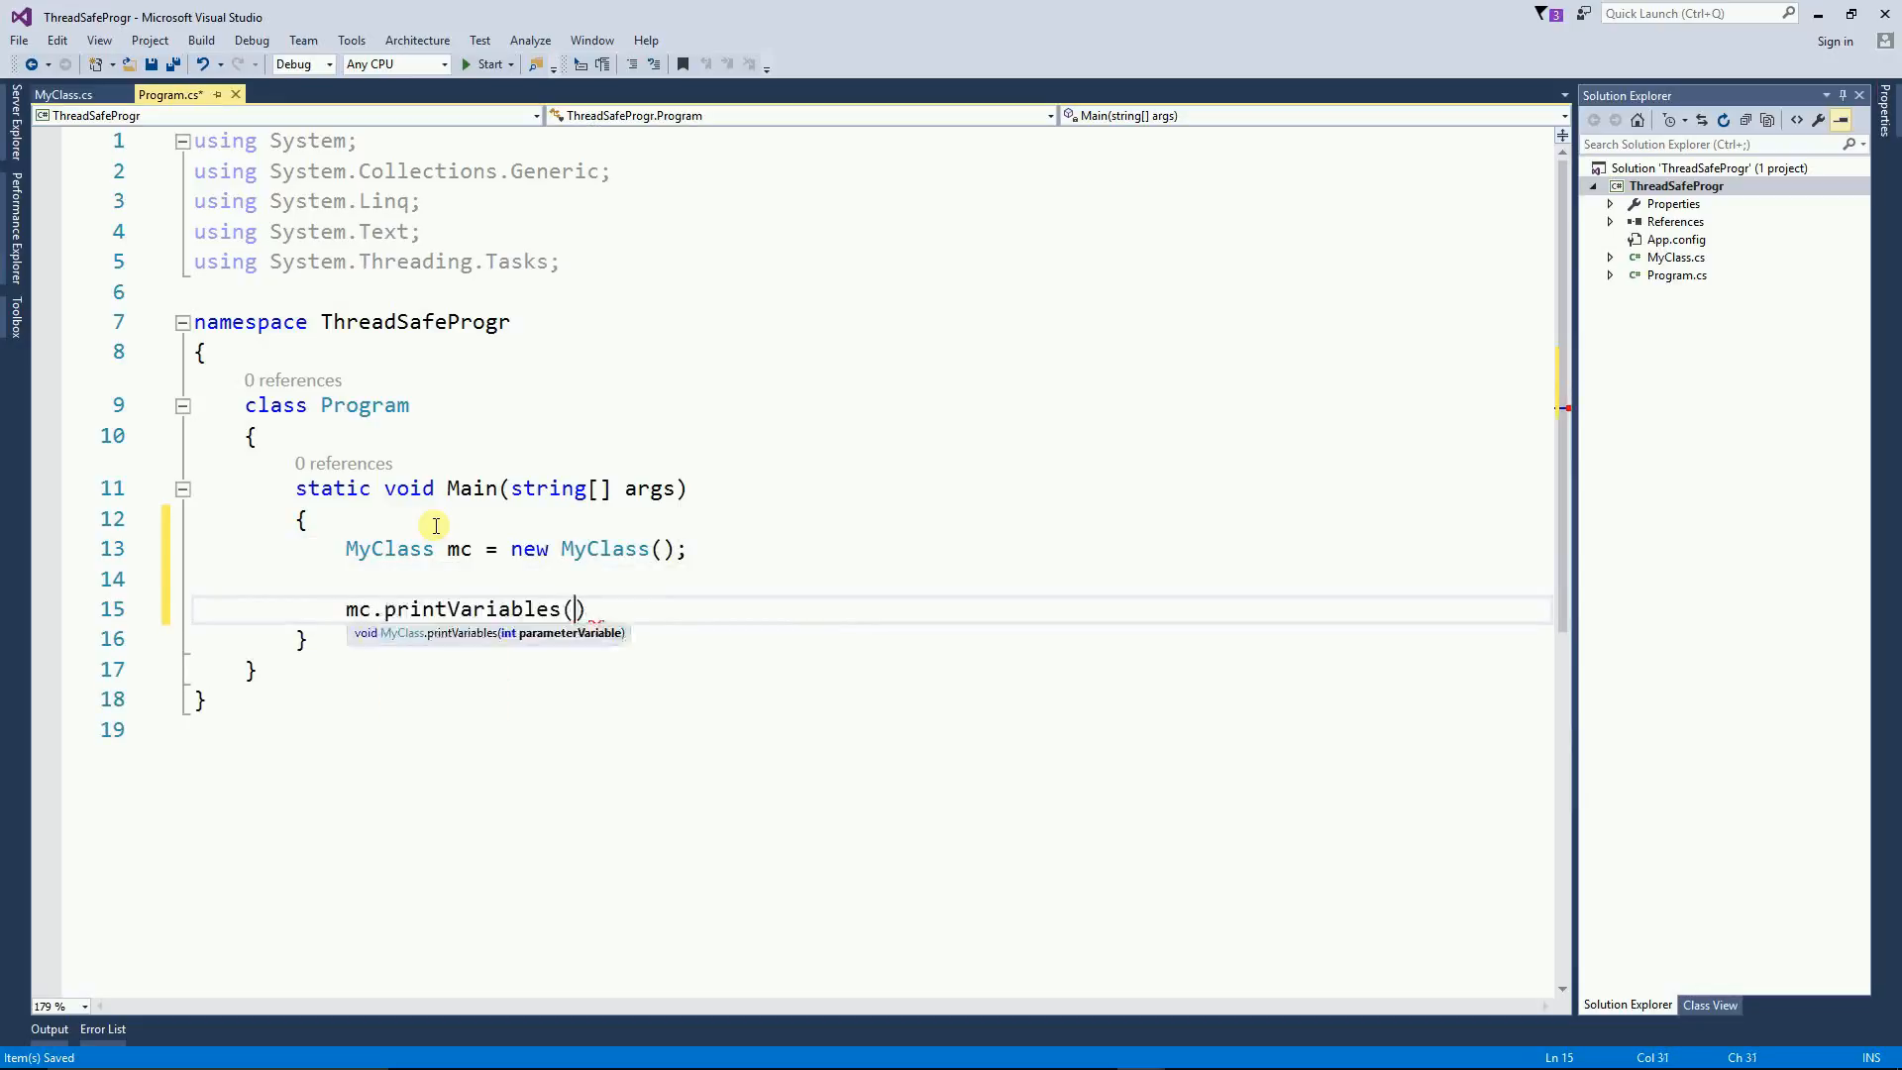
{"action": "type", "text": "2"}
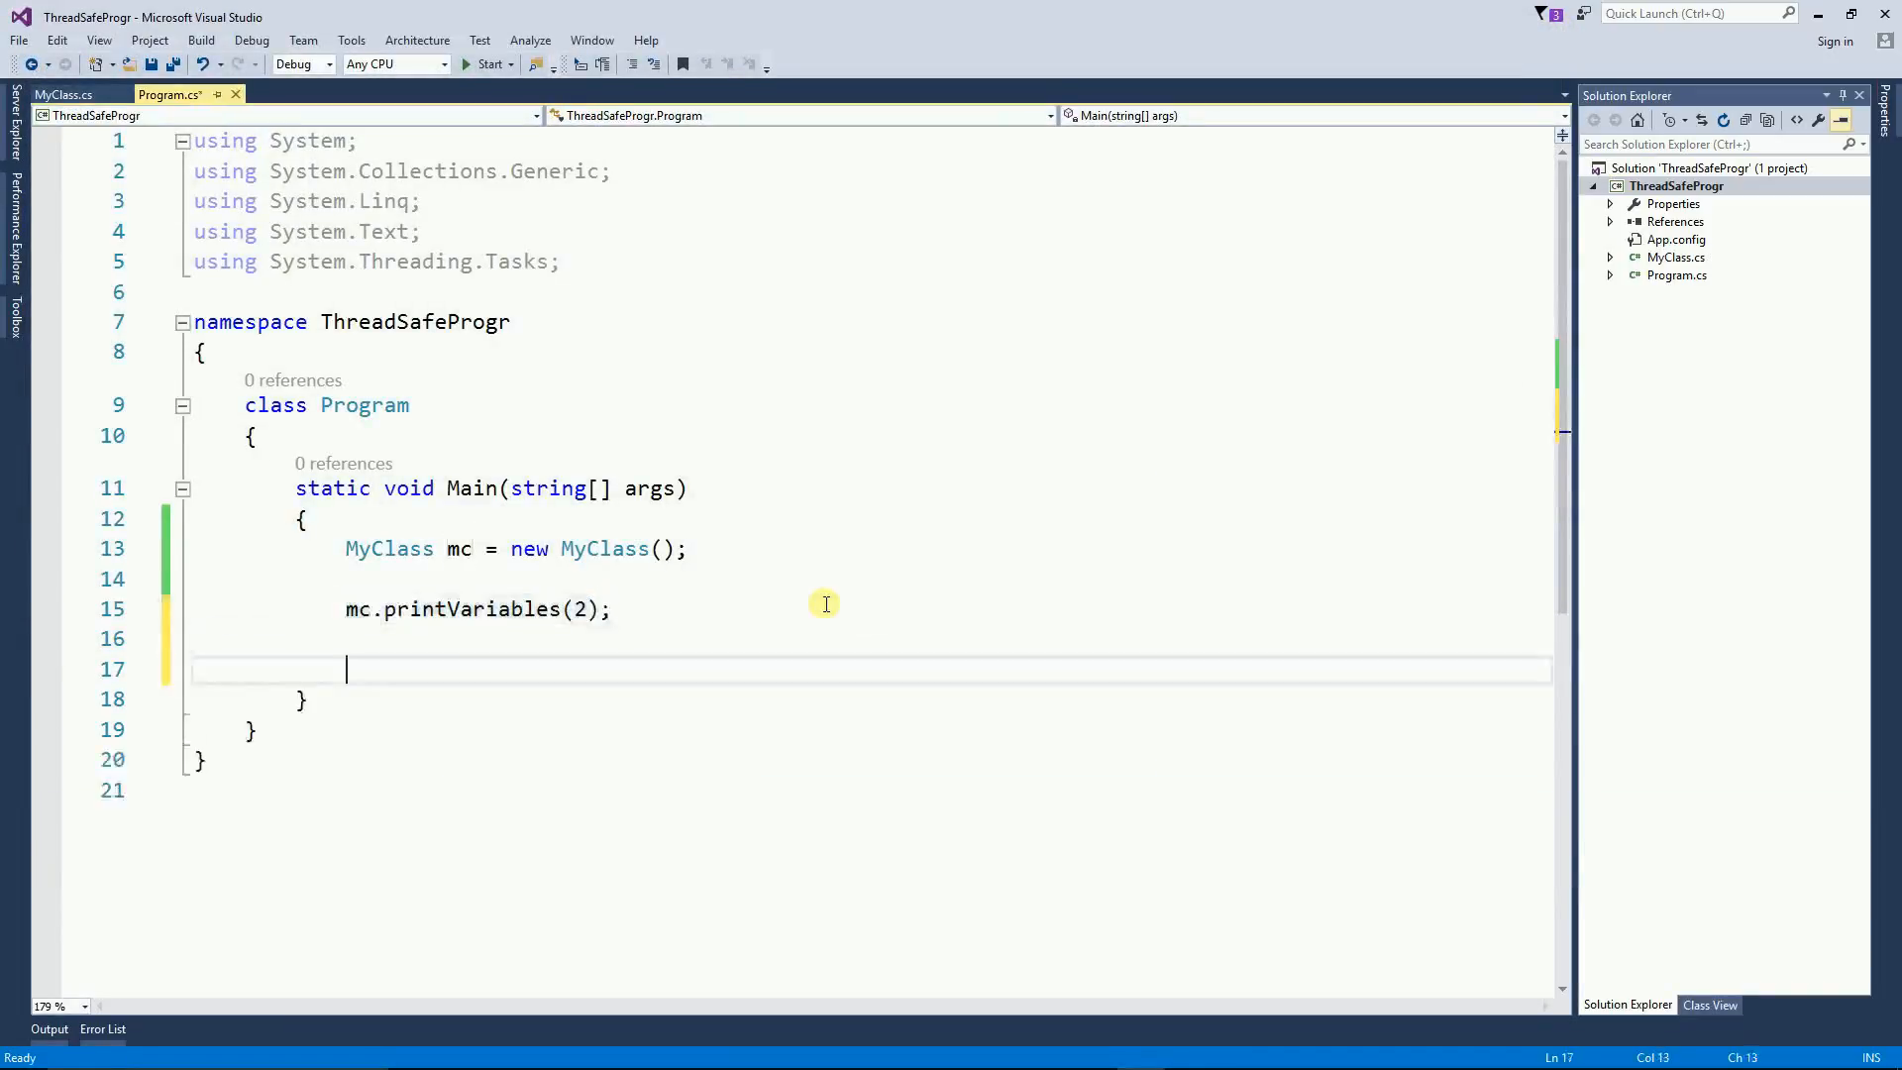
Step: Add the mc.printVariables(3) call and run the program
{"action": "type", "text": "mc.printVariables(3);"}
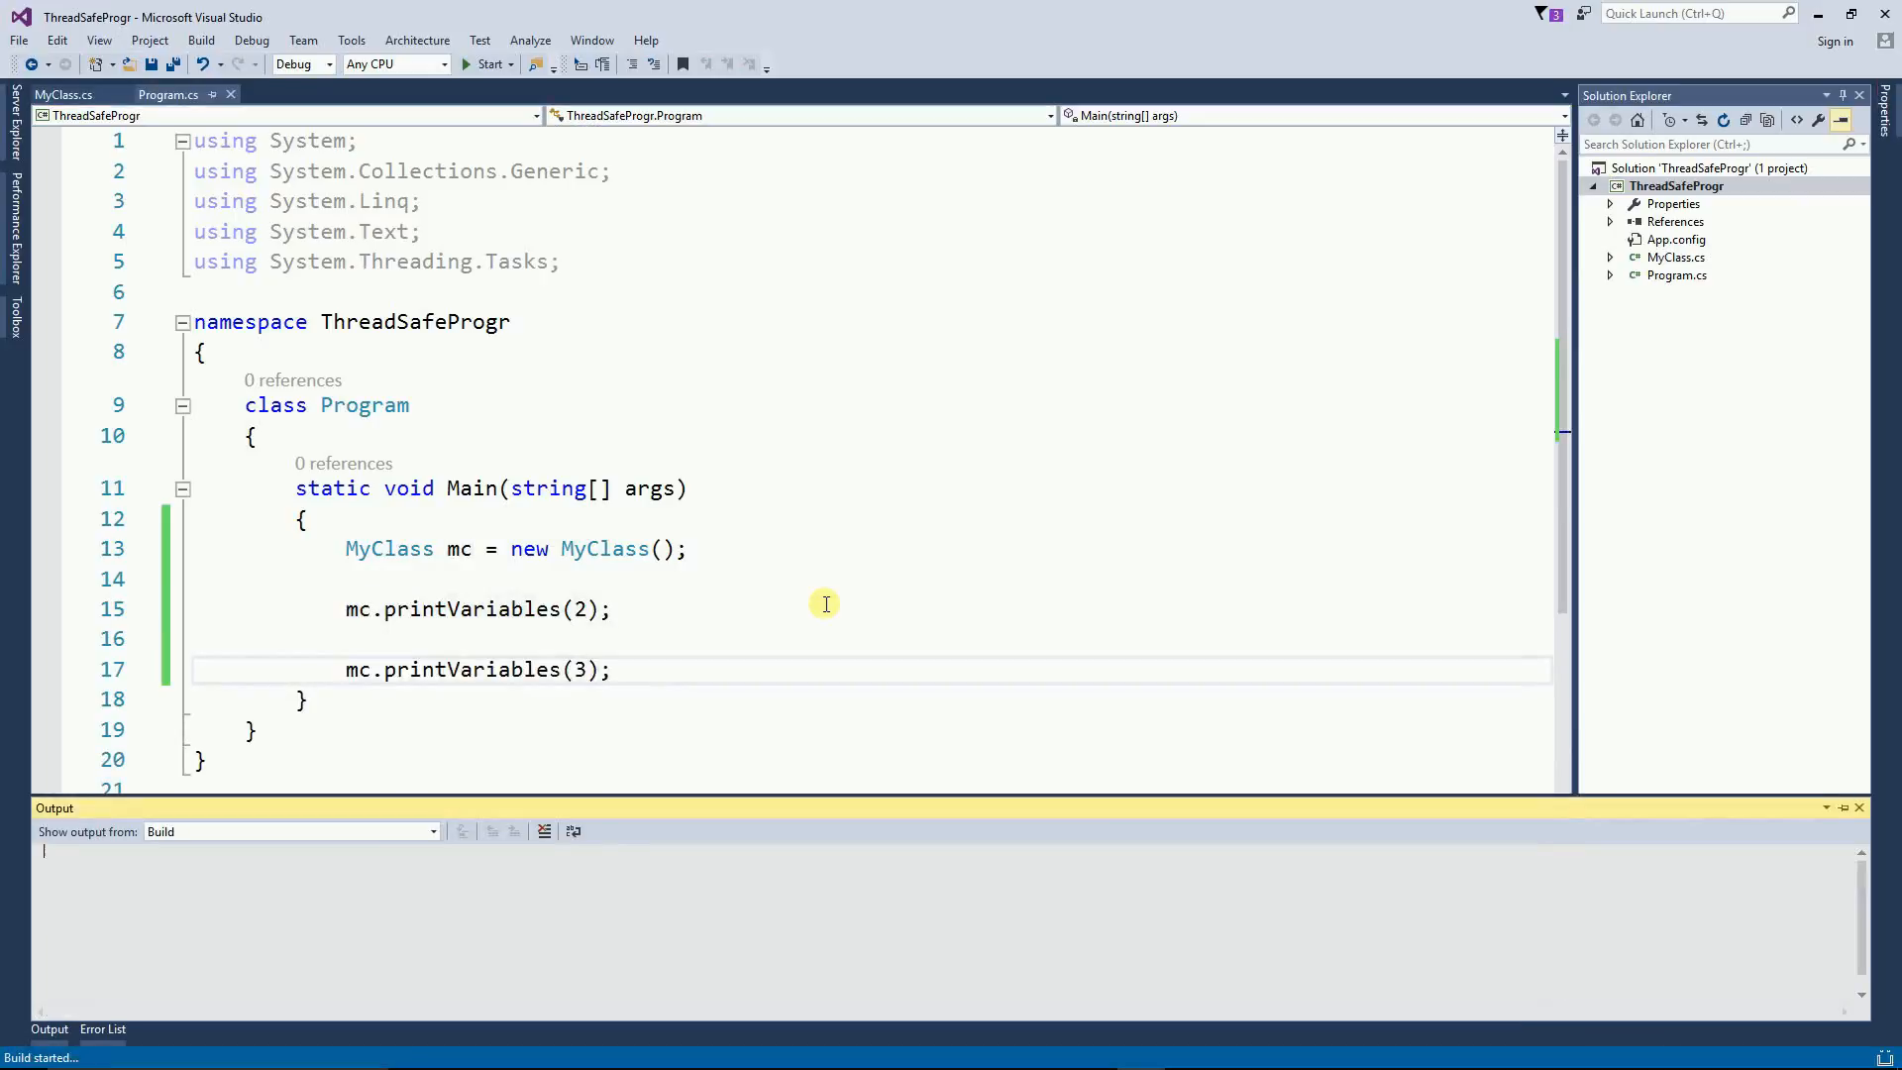
{"action": "left_click", "coordinate": [485, 64]}
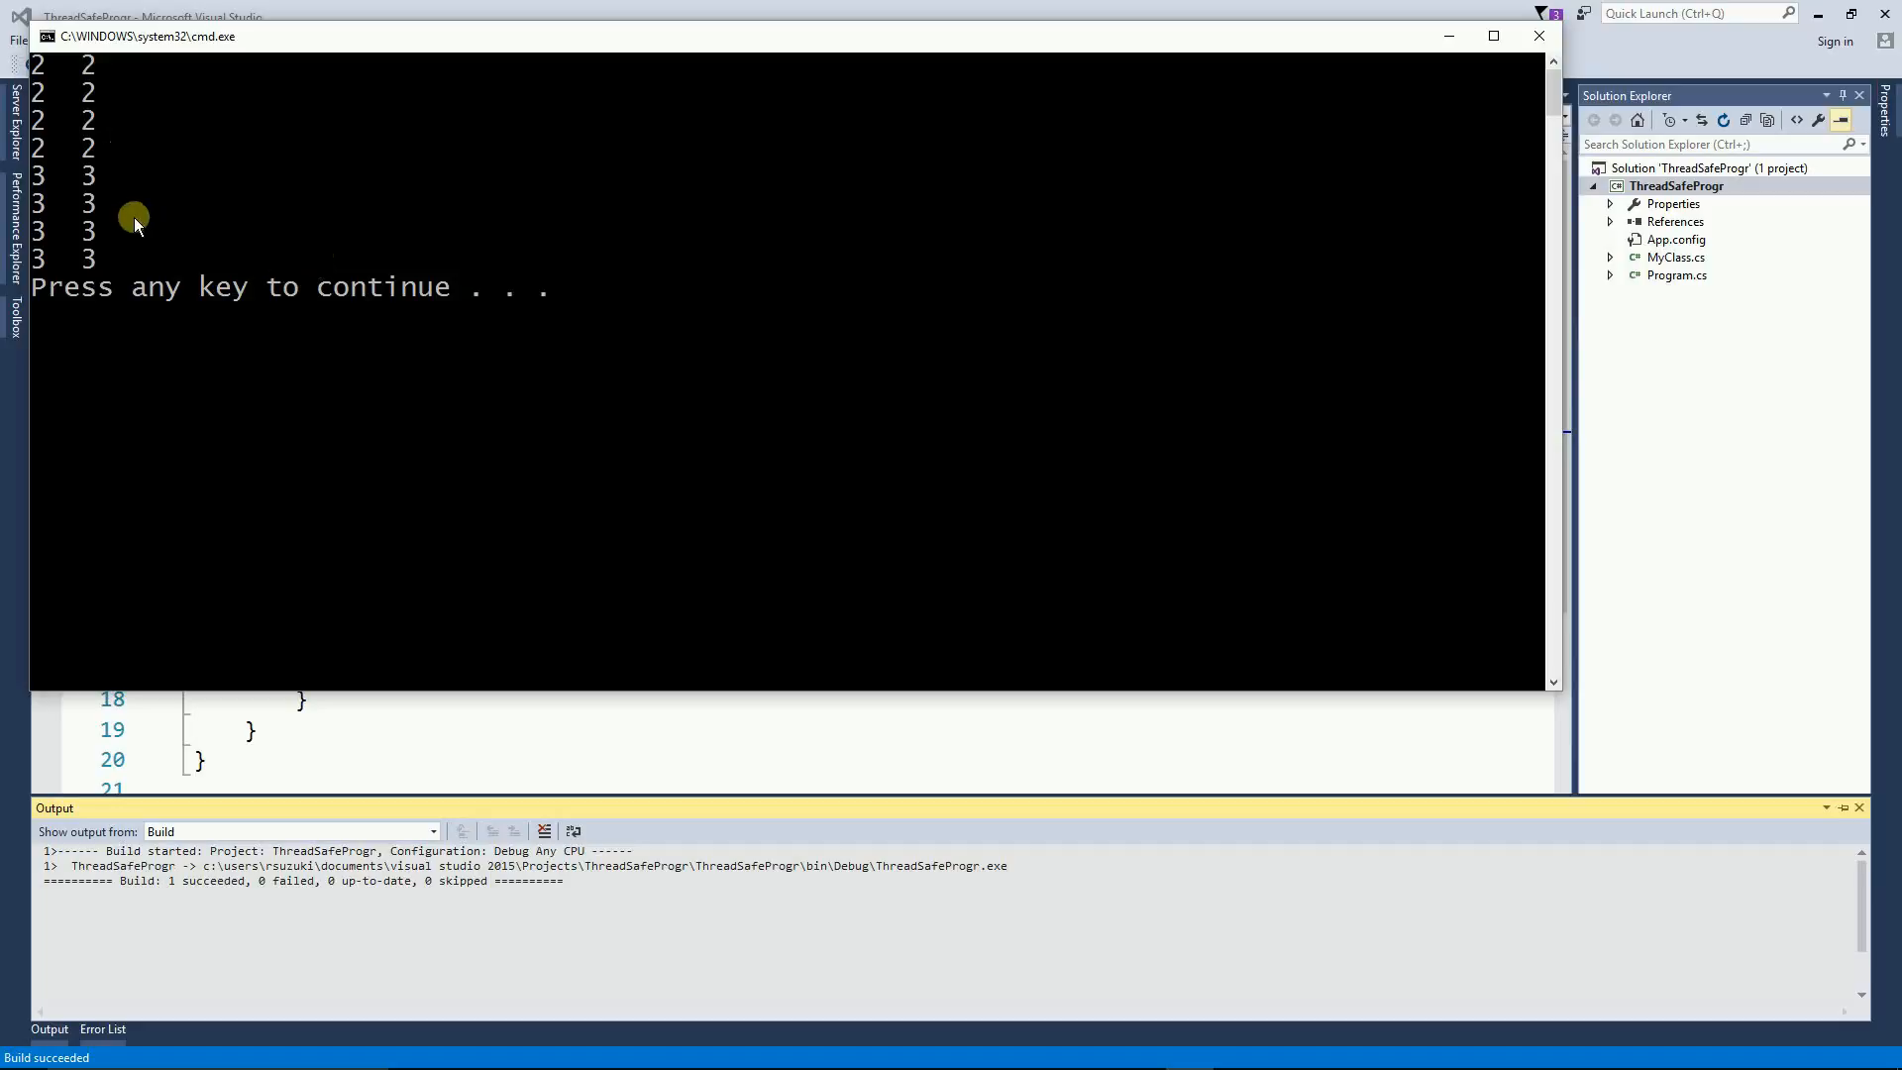
{"action": "mouse_move", "coordinate": [97, 95]}
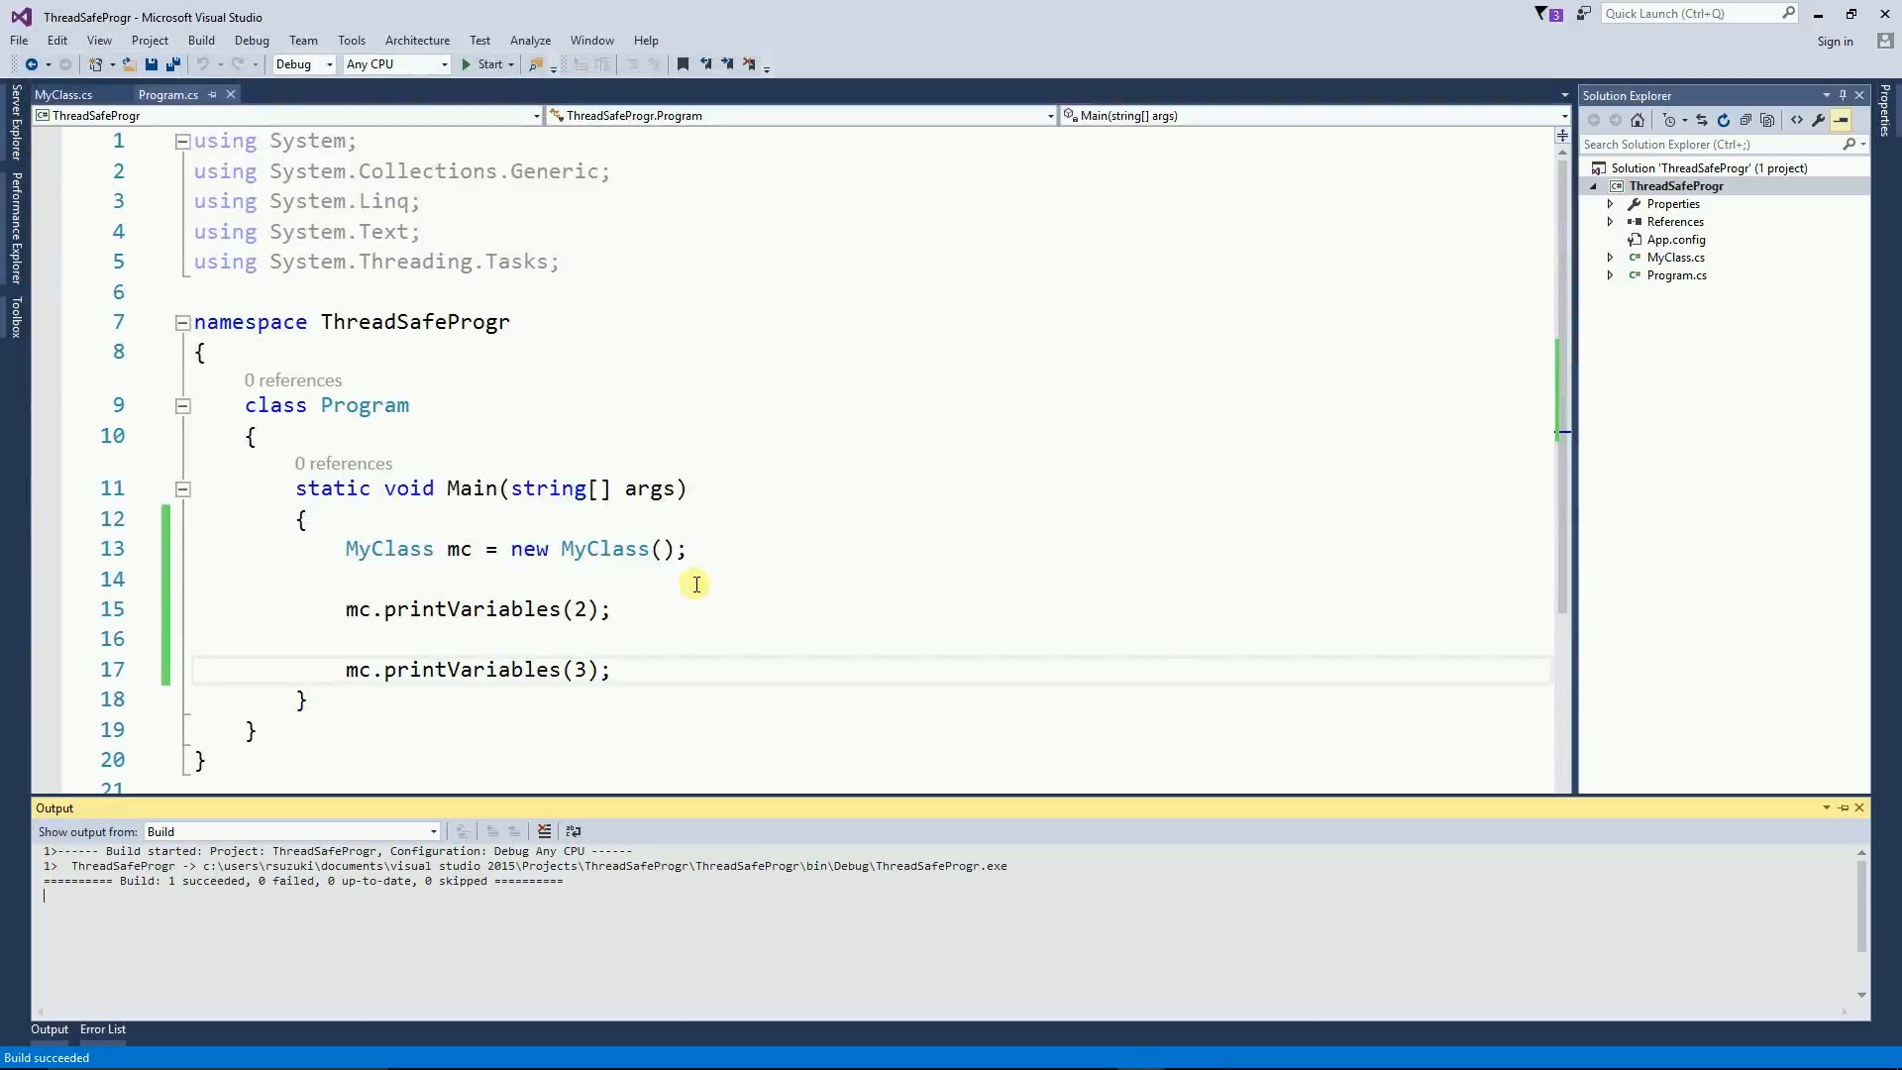
{"action": "mouse_move", "coordinate": [728, 568]}
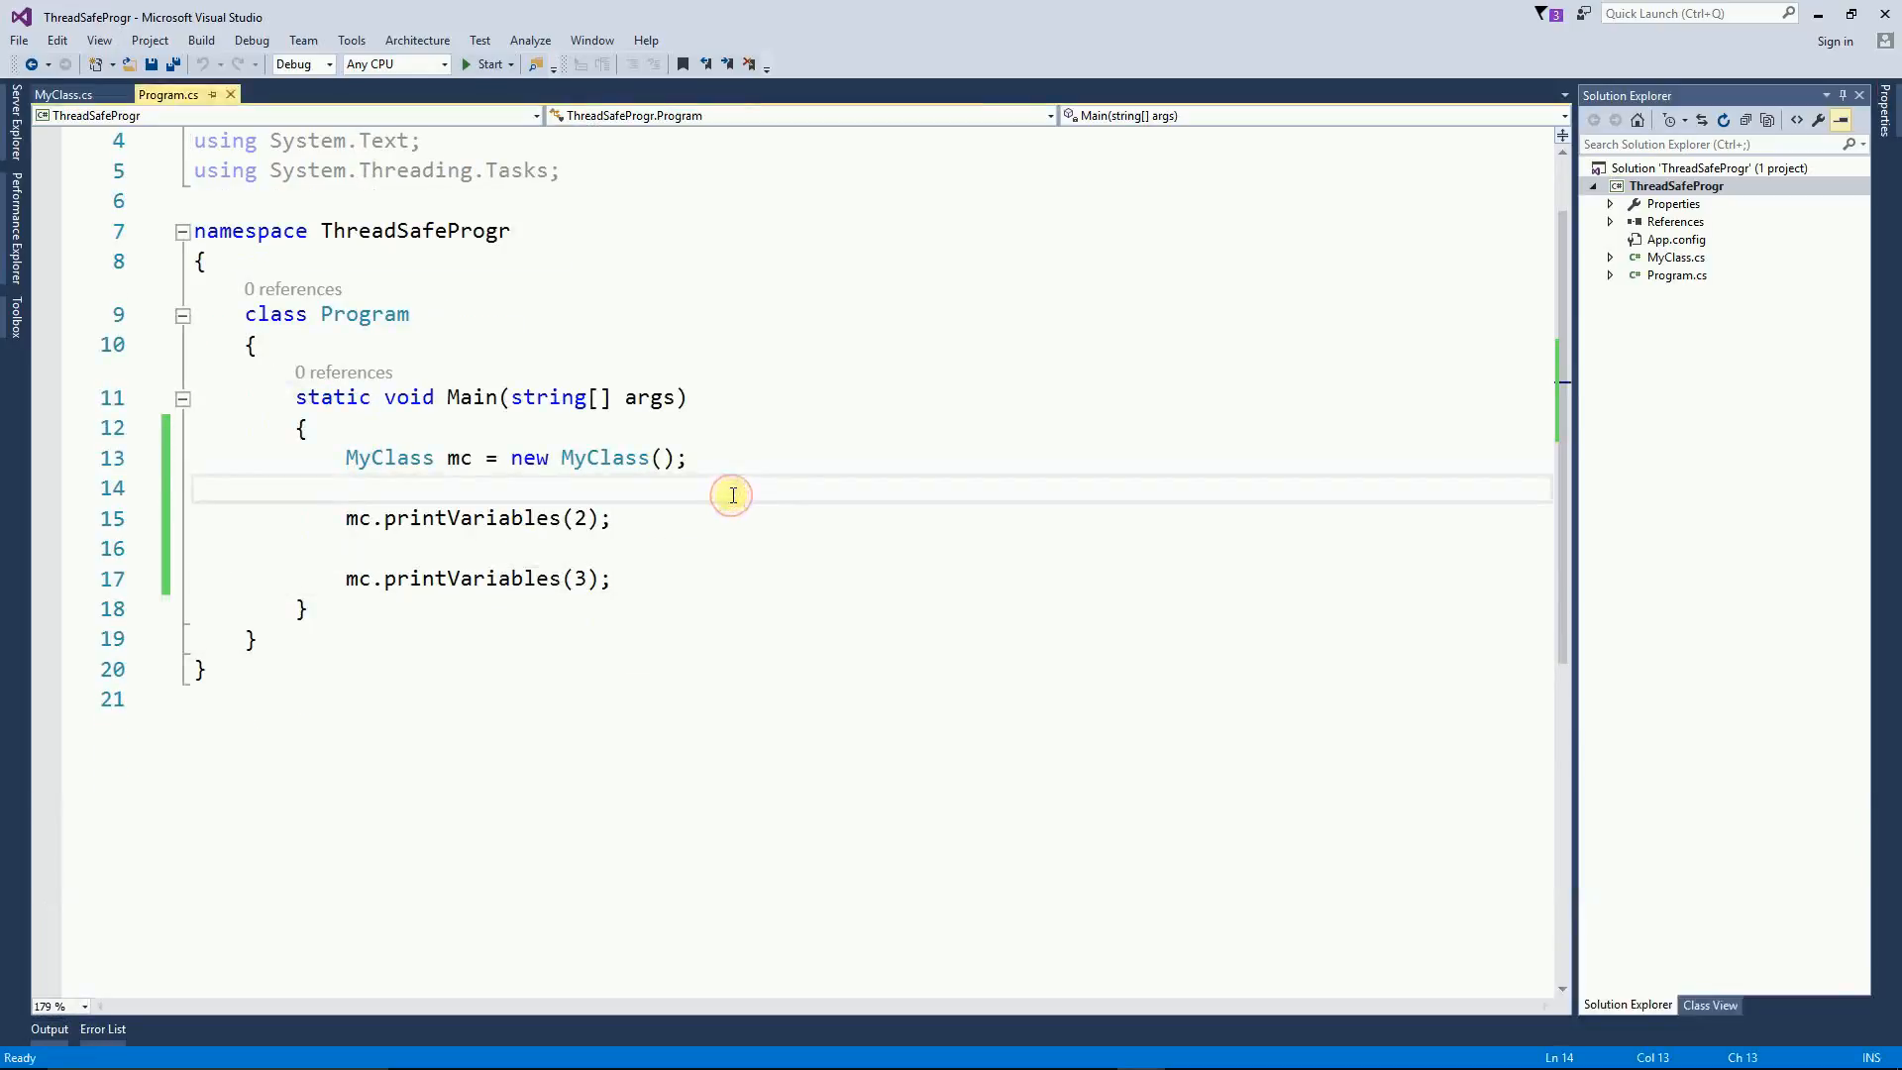
Step: Declare Thread t1 = new Thread(mc.printVariables) and import System.Threading via quick fix
{"action": "type", "text": "Thread t"}
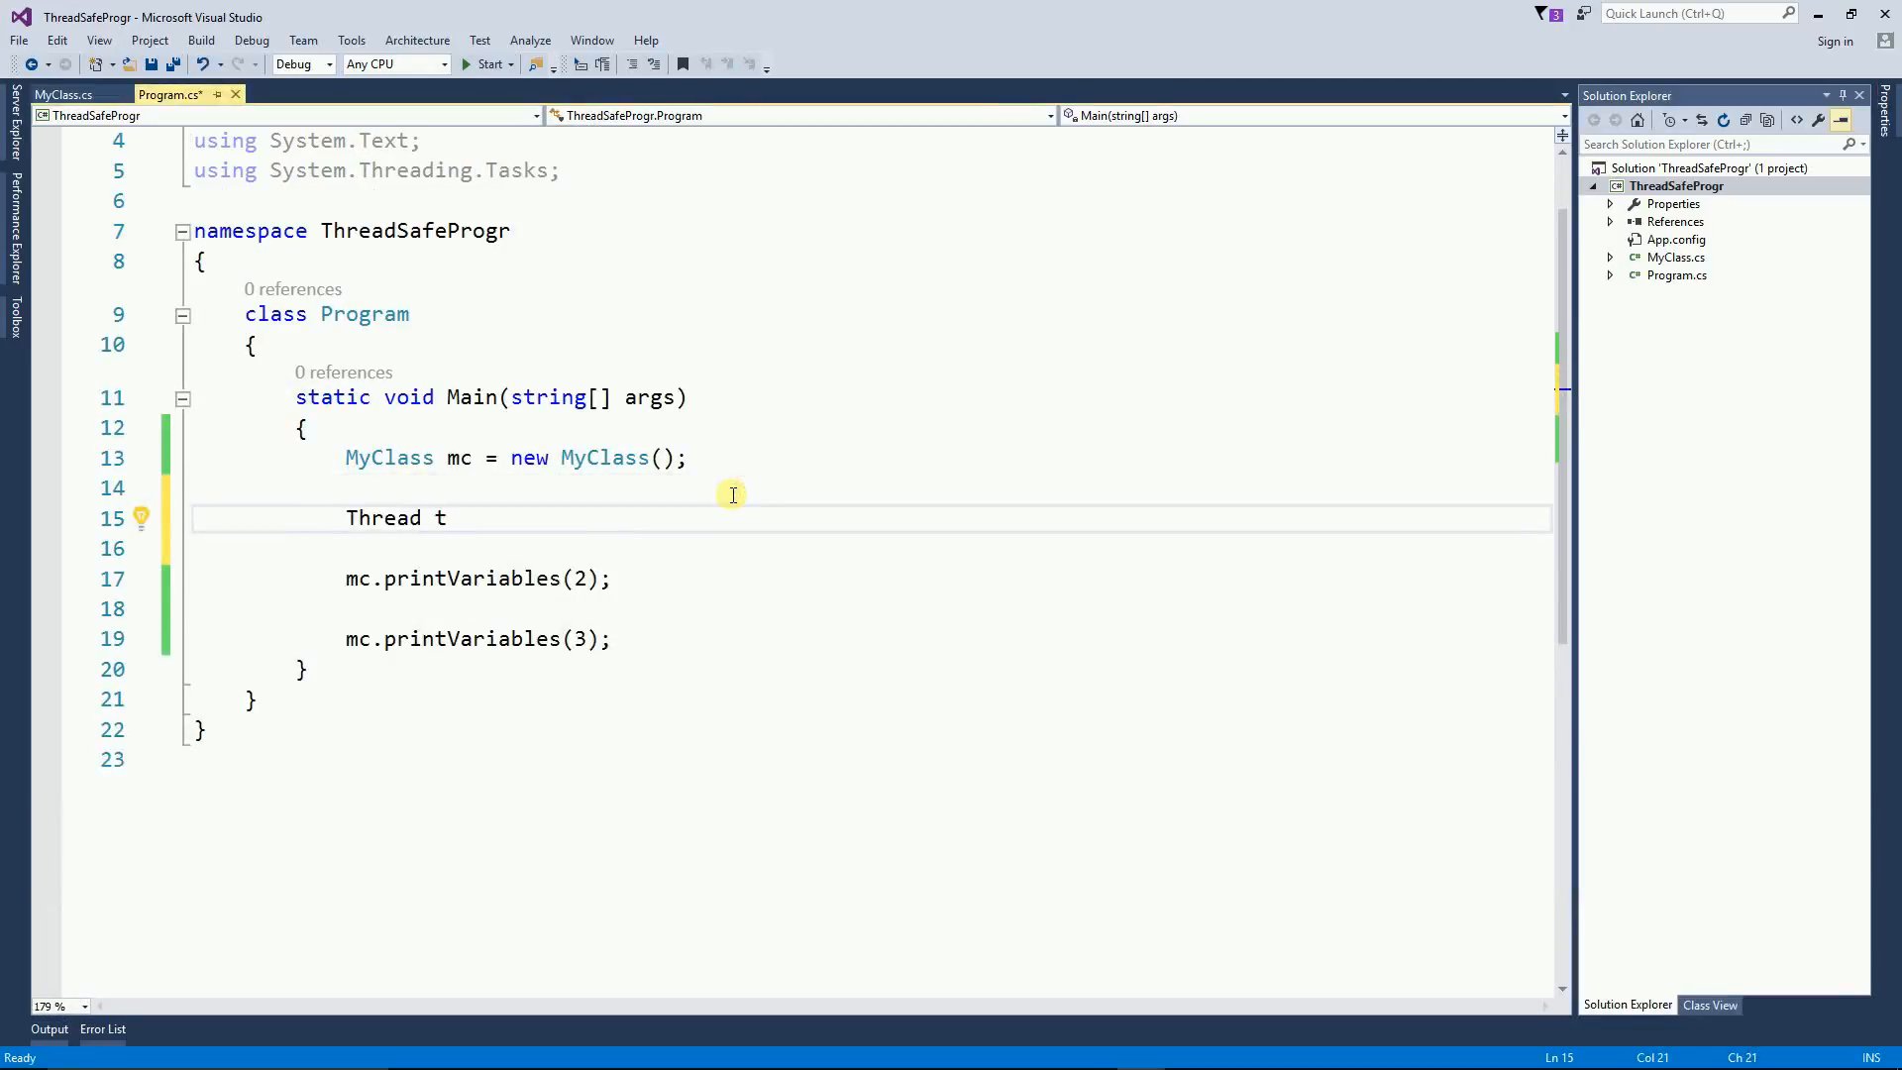
{"action": "type", "text": "1 = new Thread(mc.printVariables);"}
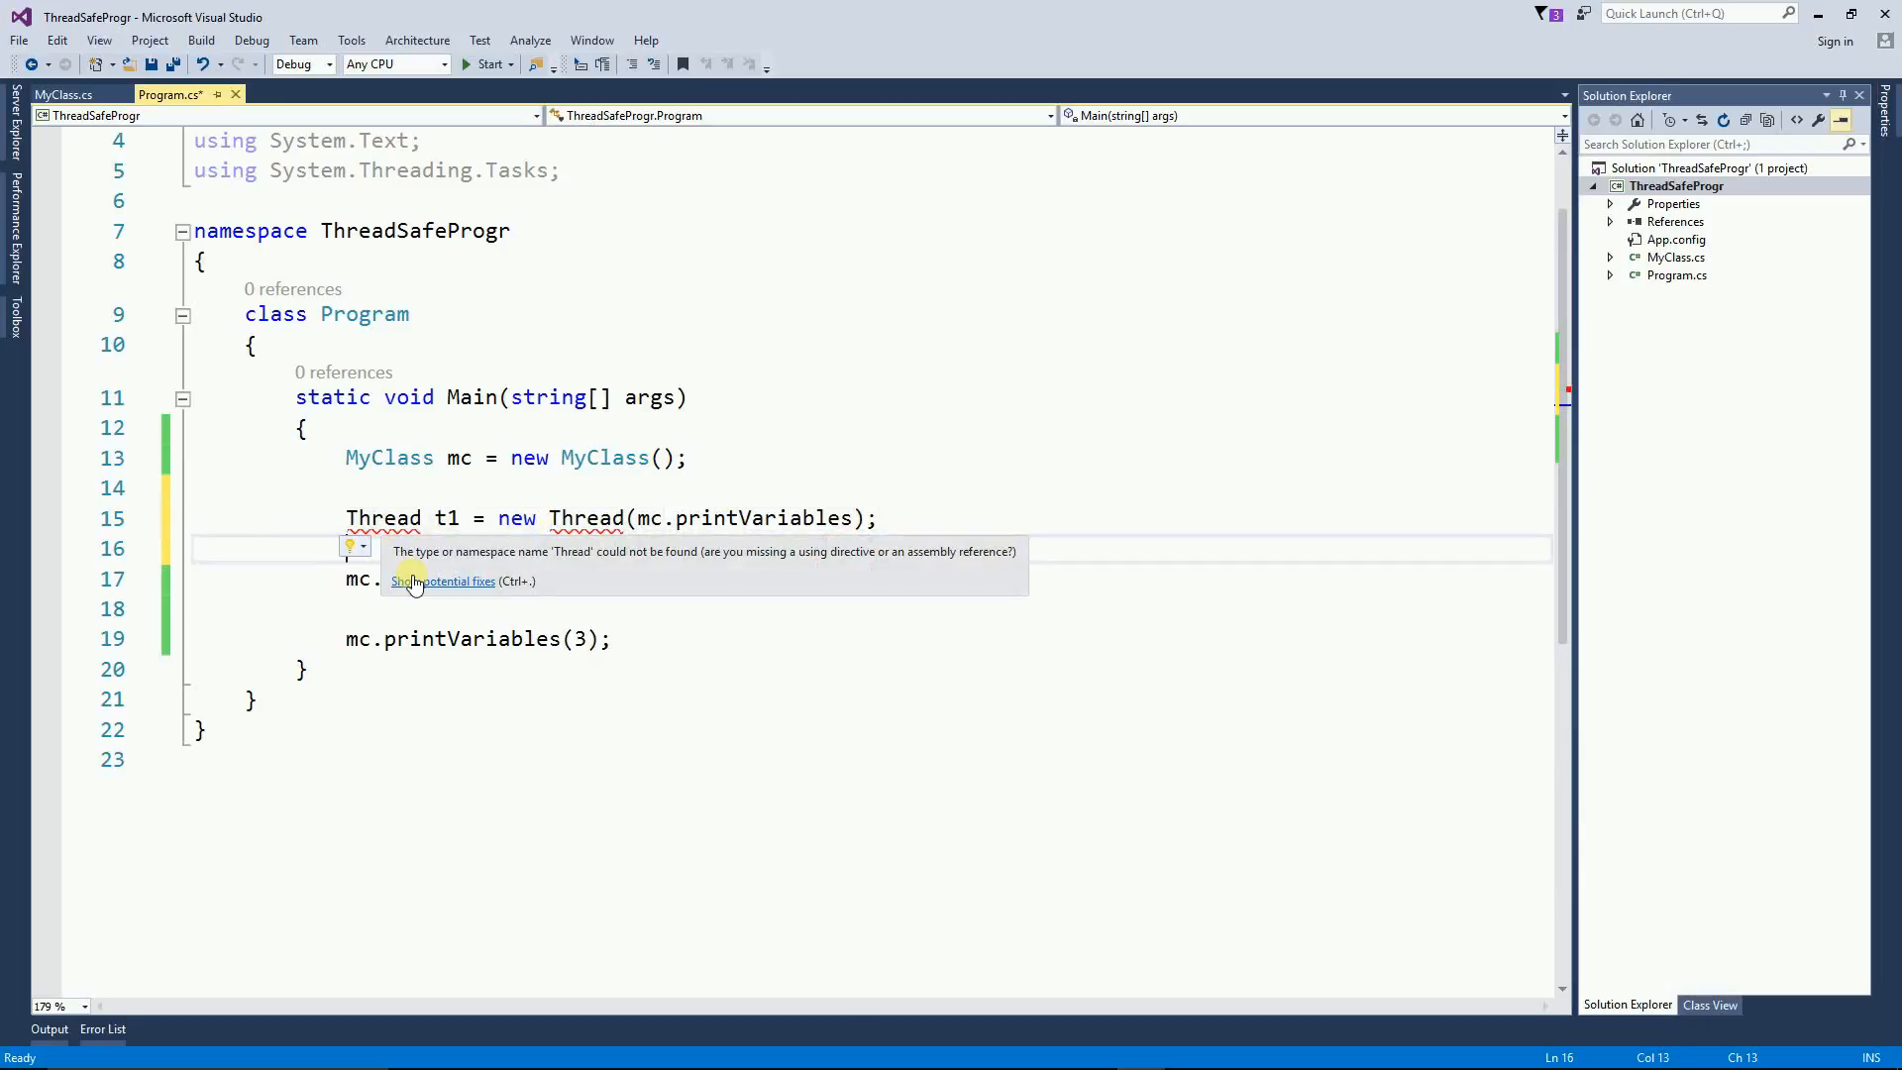
{"action": "left_click", "coordinate": [448, 581]}
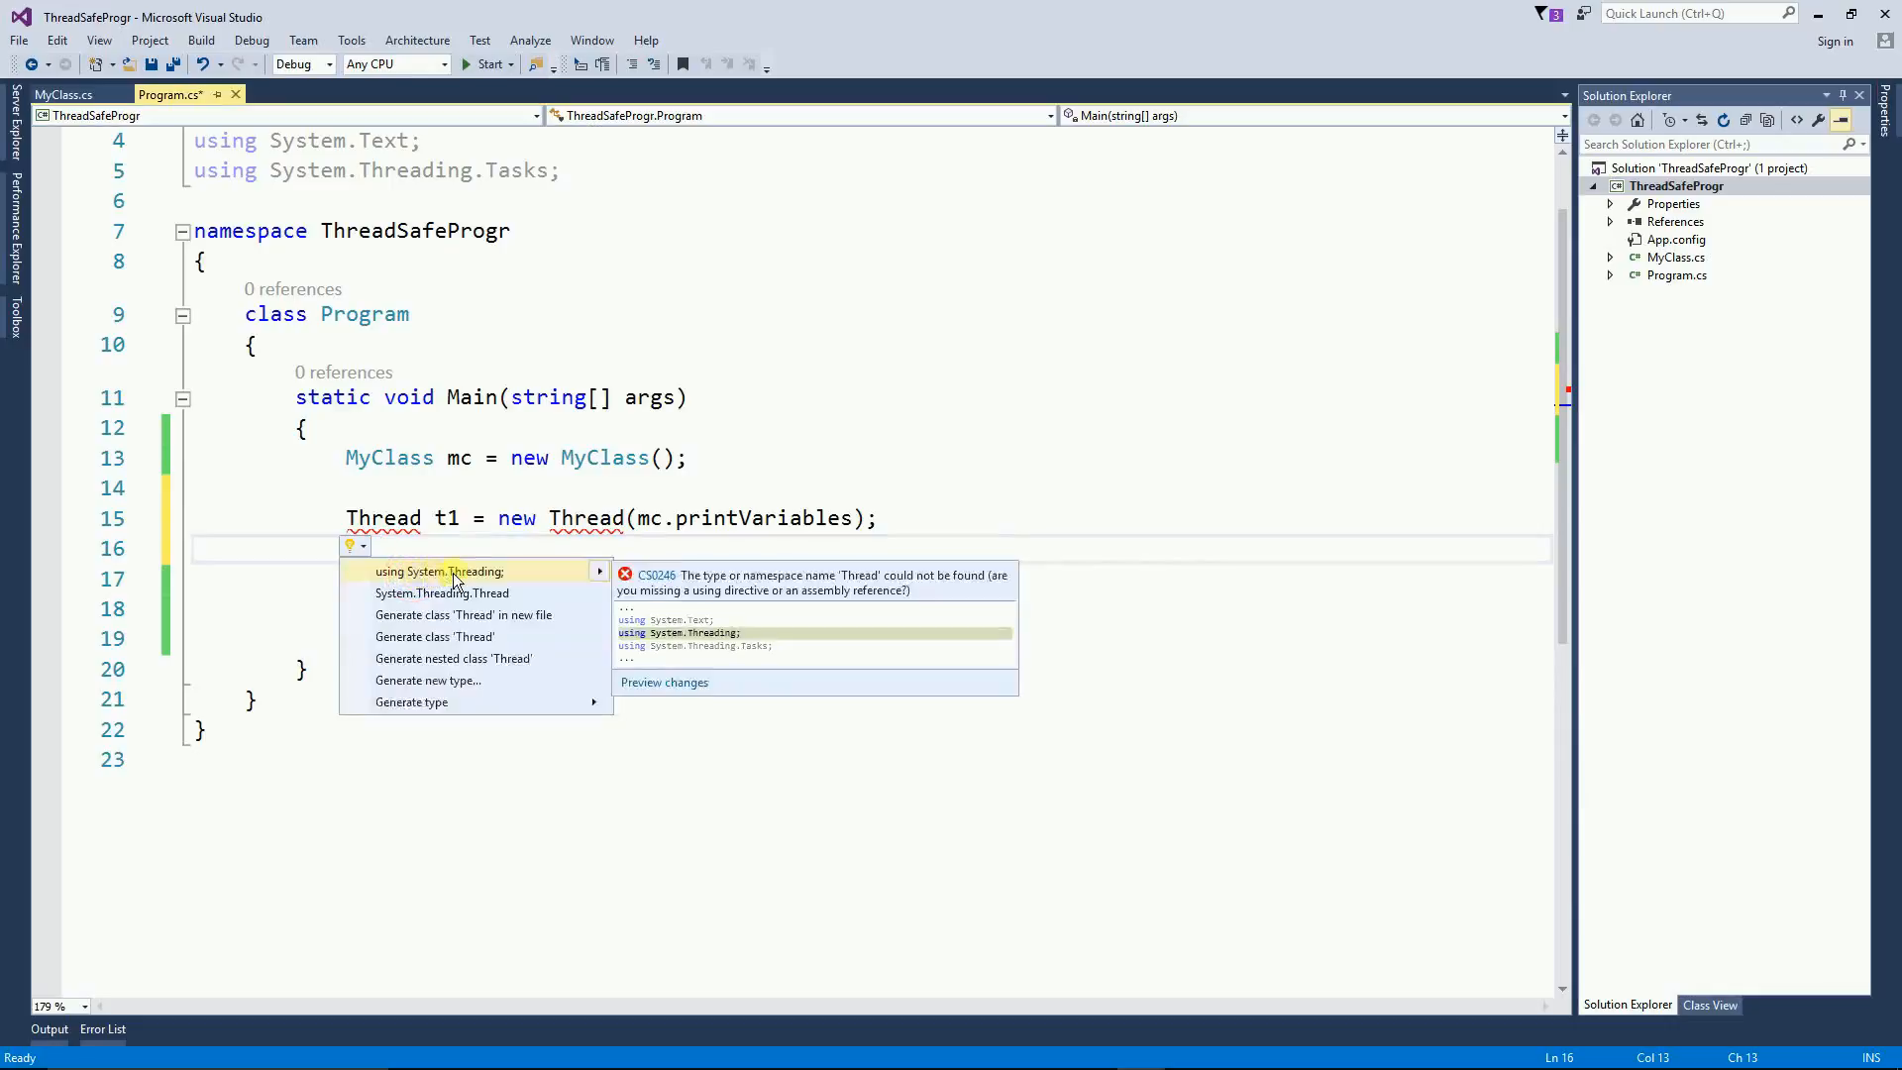
{"action": "left_click", "coordinate": [438, 572]}
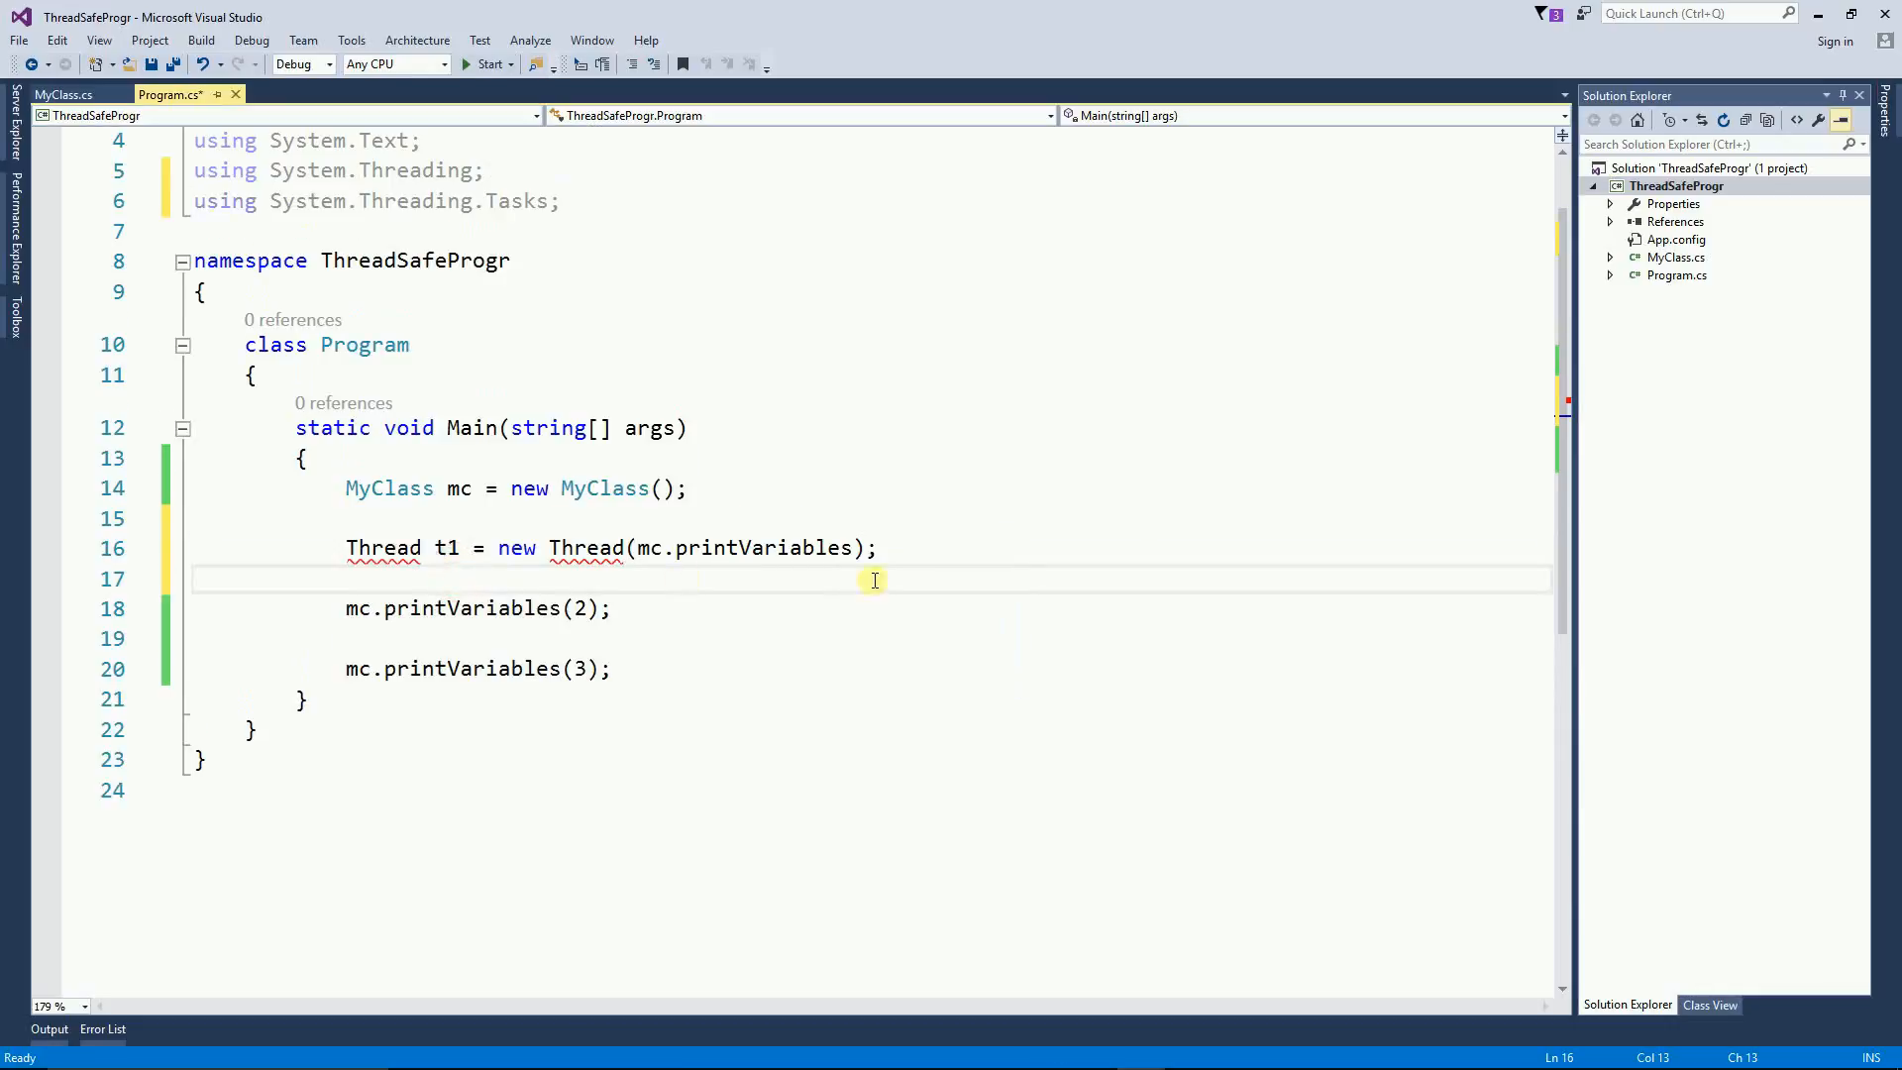
{"action": "double_click", "coordinate": [584, 547]}
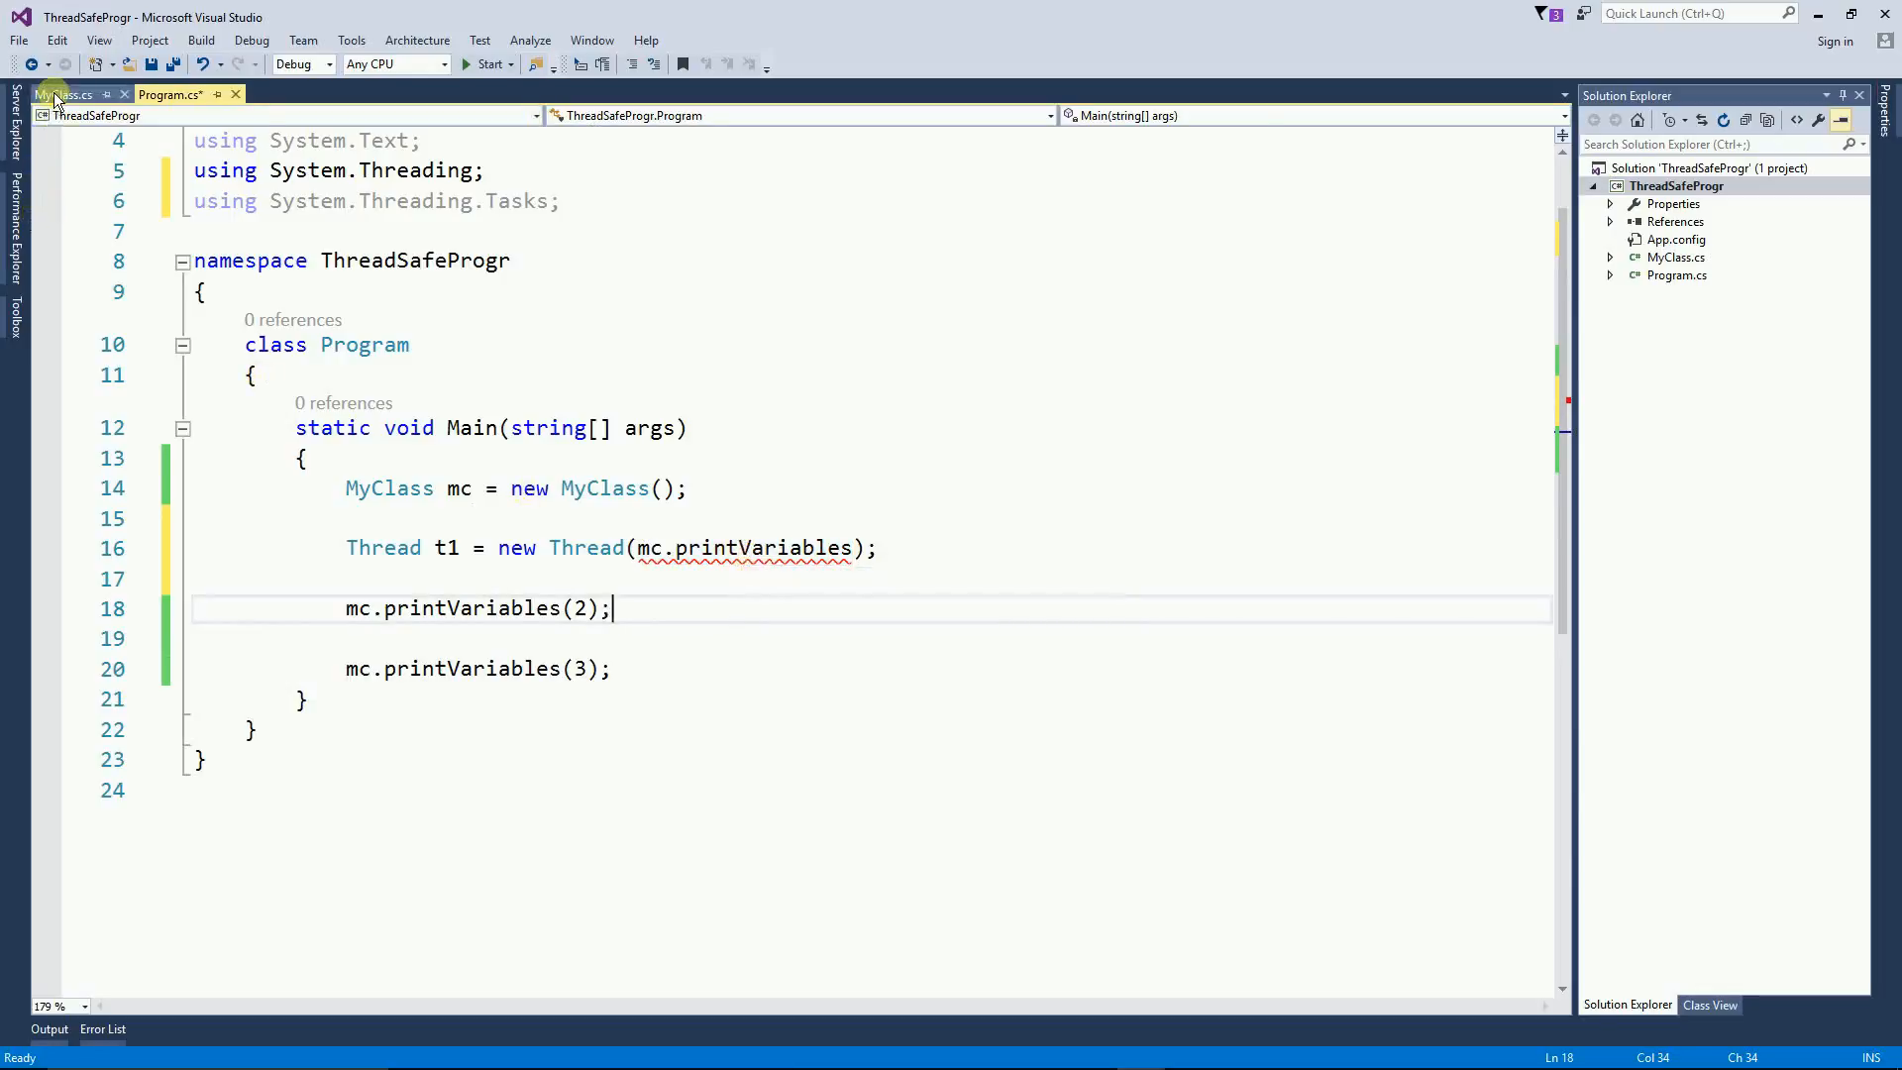
Step: In MyClass, make the parameter type Object and convert it with Convert.ToInt32
{"action": "left_click", "coordinate": [63, 95]}
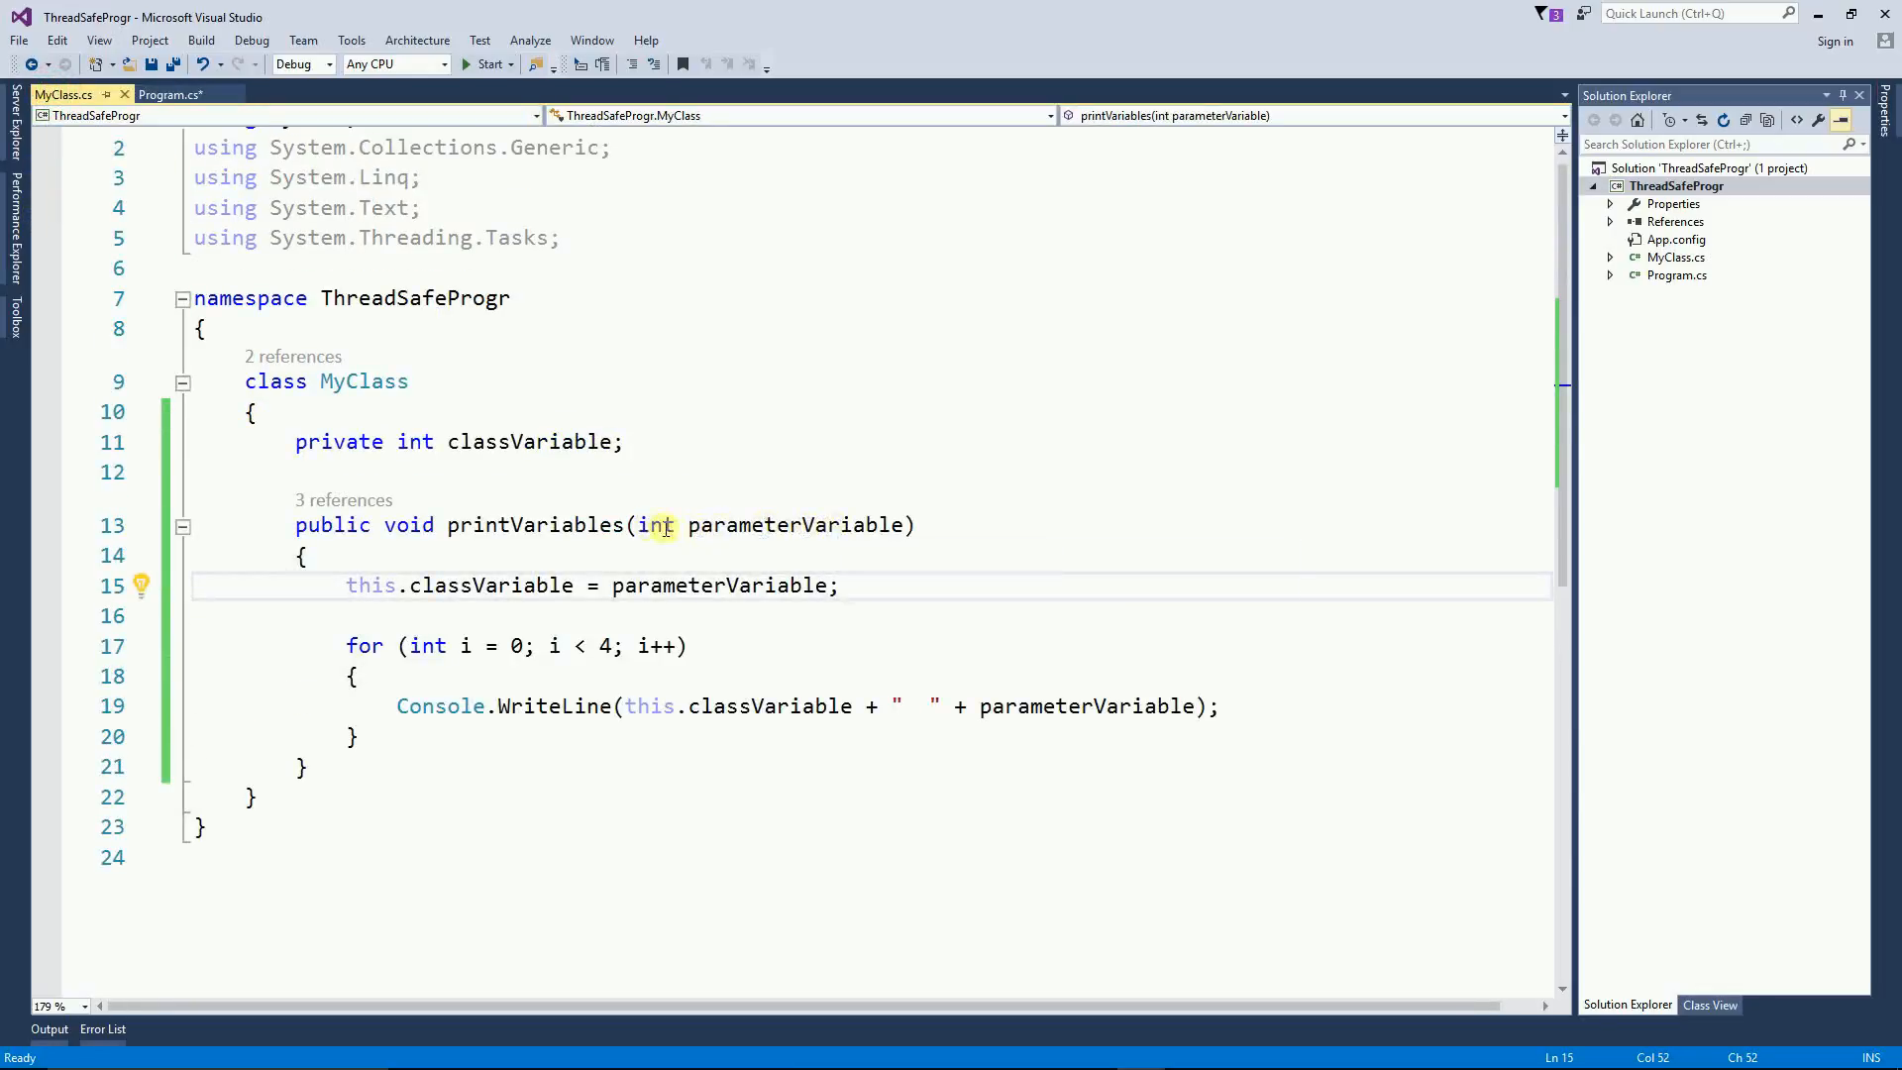
{"action": "type", "text": "Objec"}
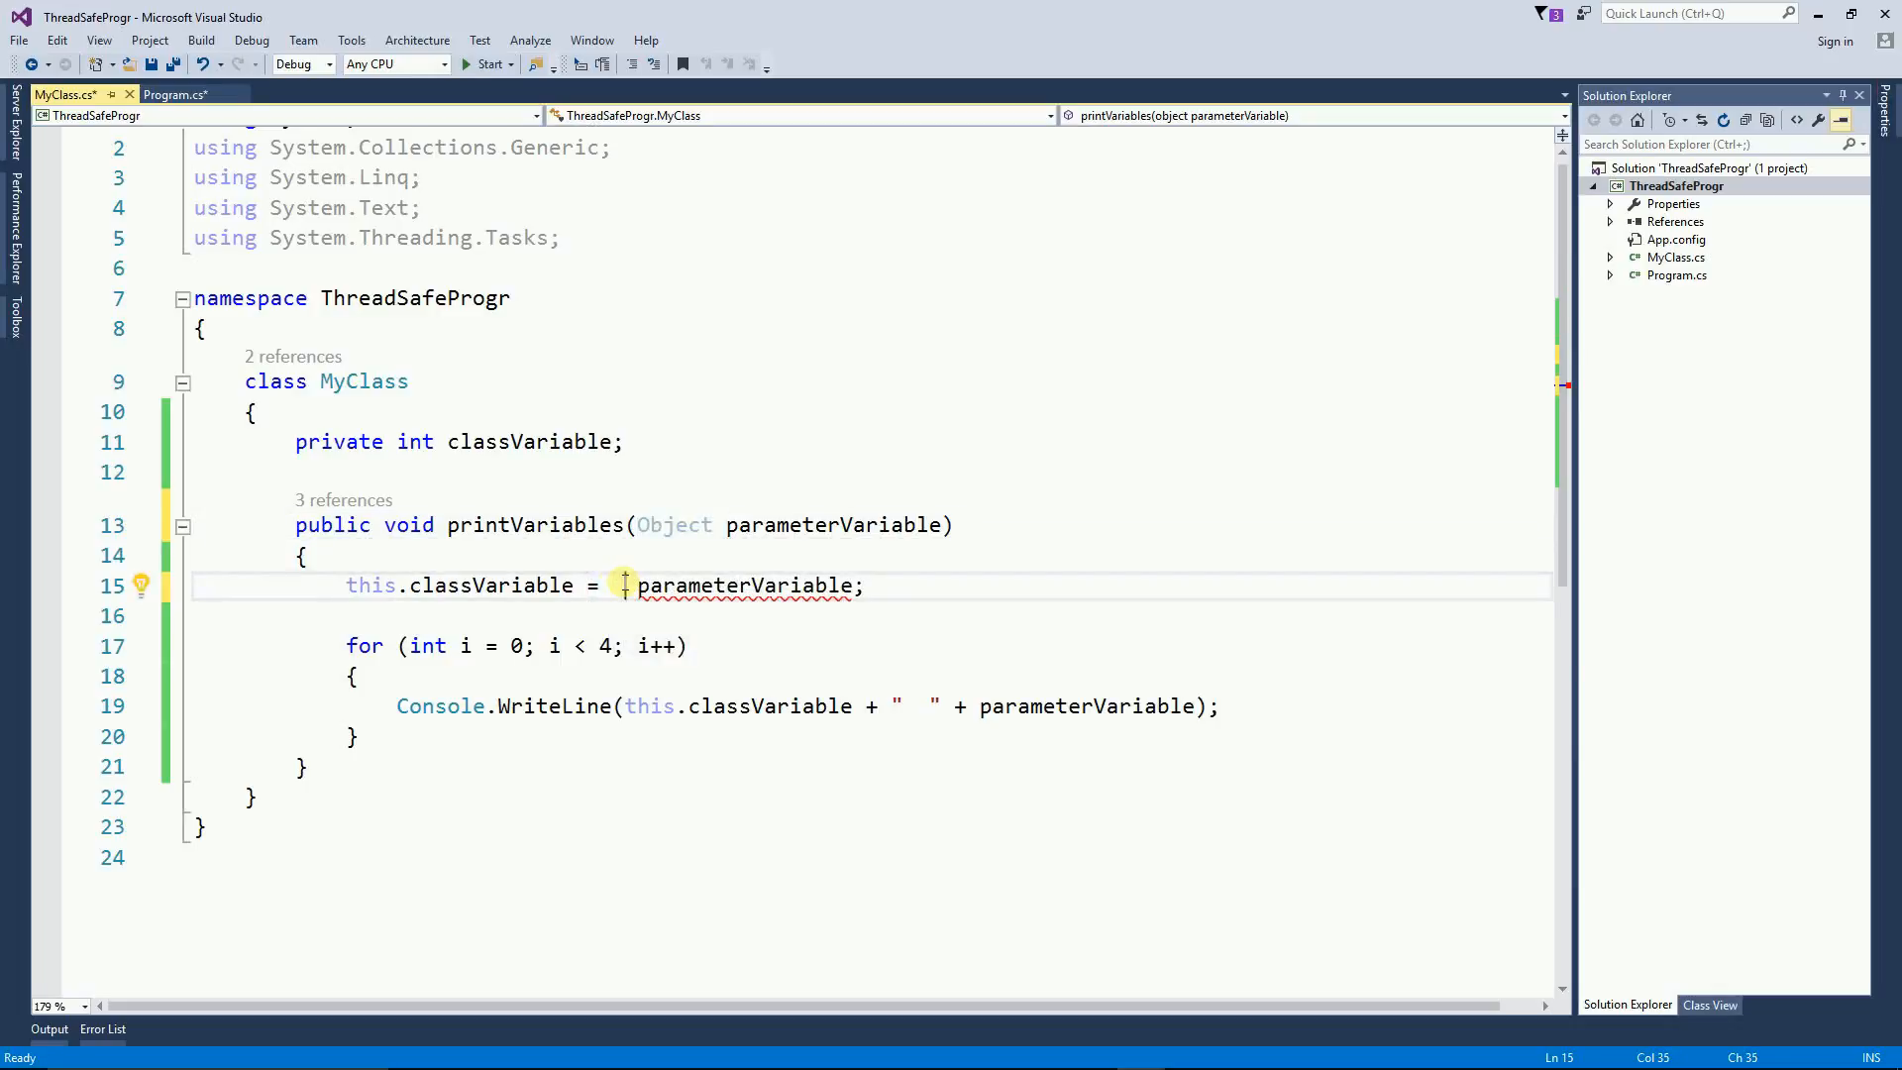
{"action": "type", "text": "Convert.toi"}
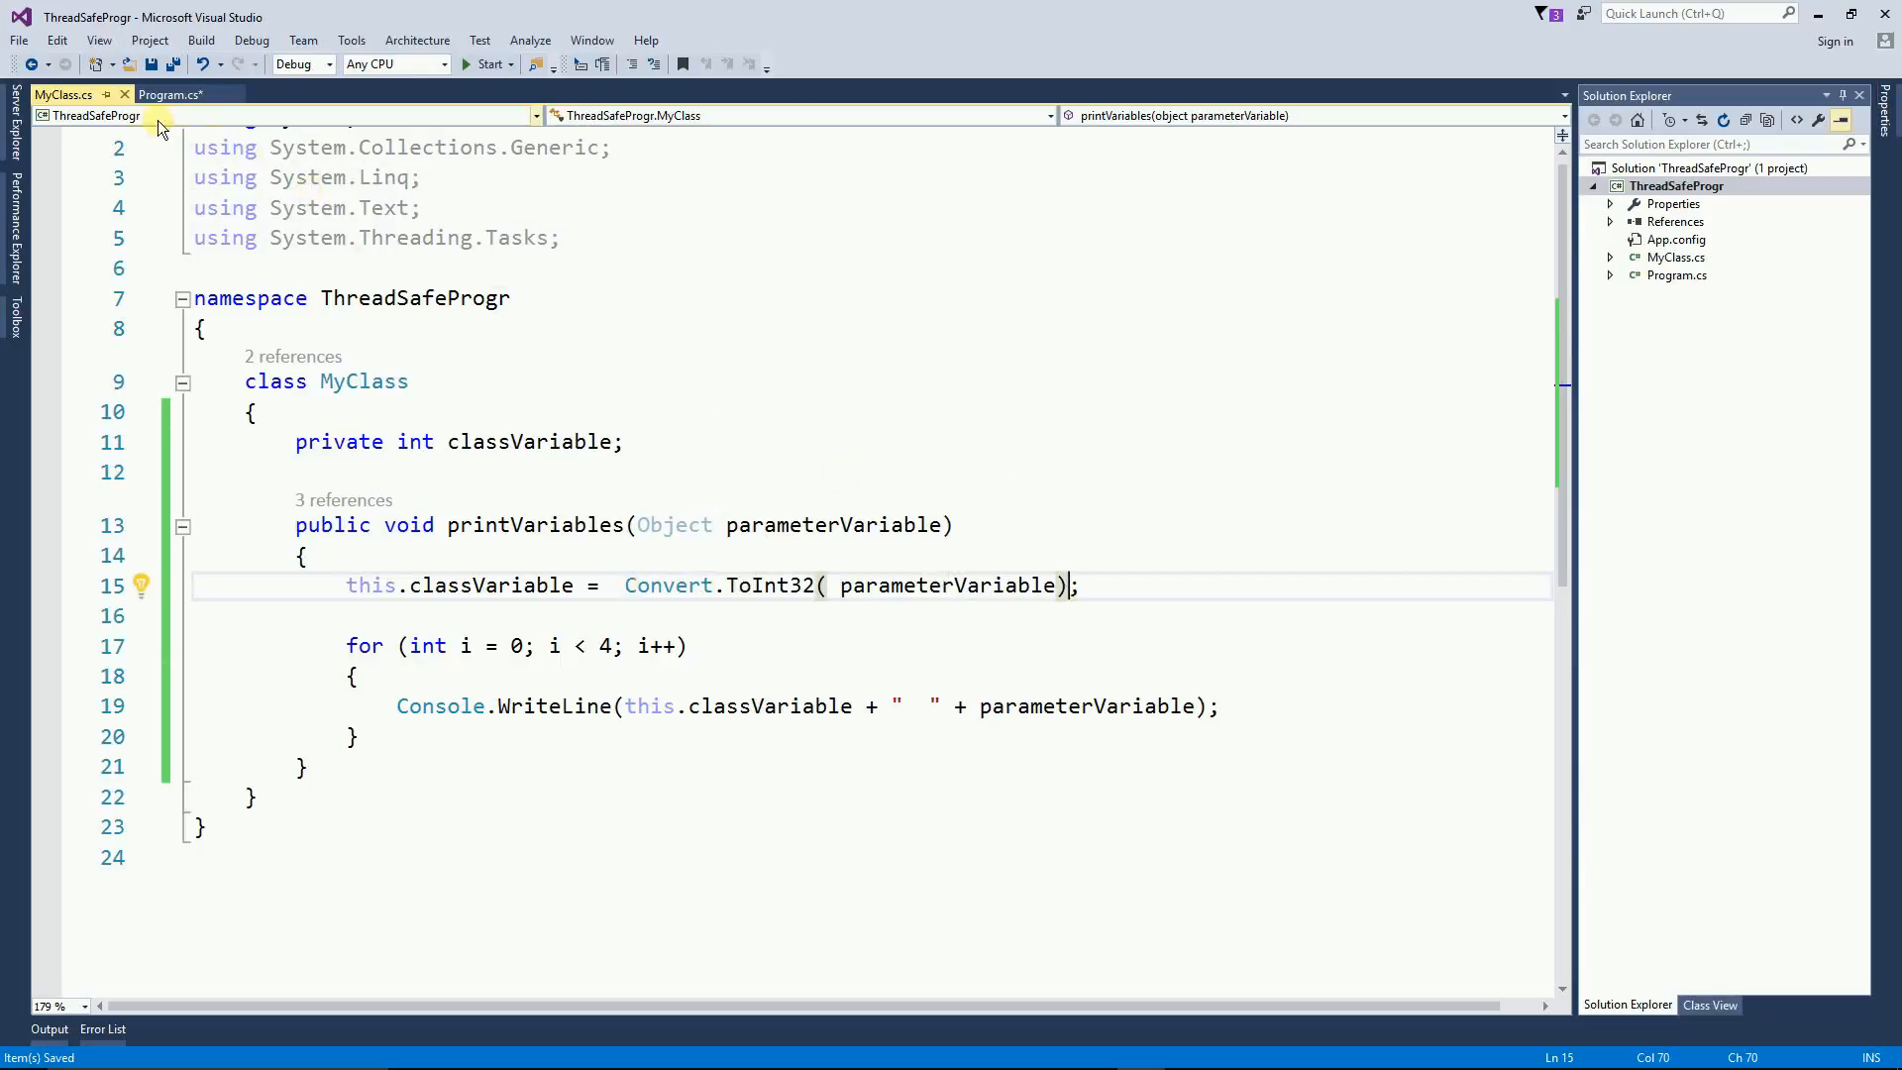
Step: Add t1.Start(1) in Main and run the program to see interleaved thread output
{"action": "left_click", "coordinate": [170, 95]}
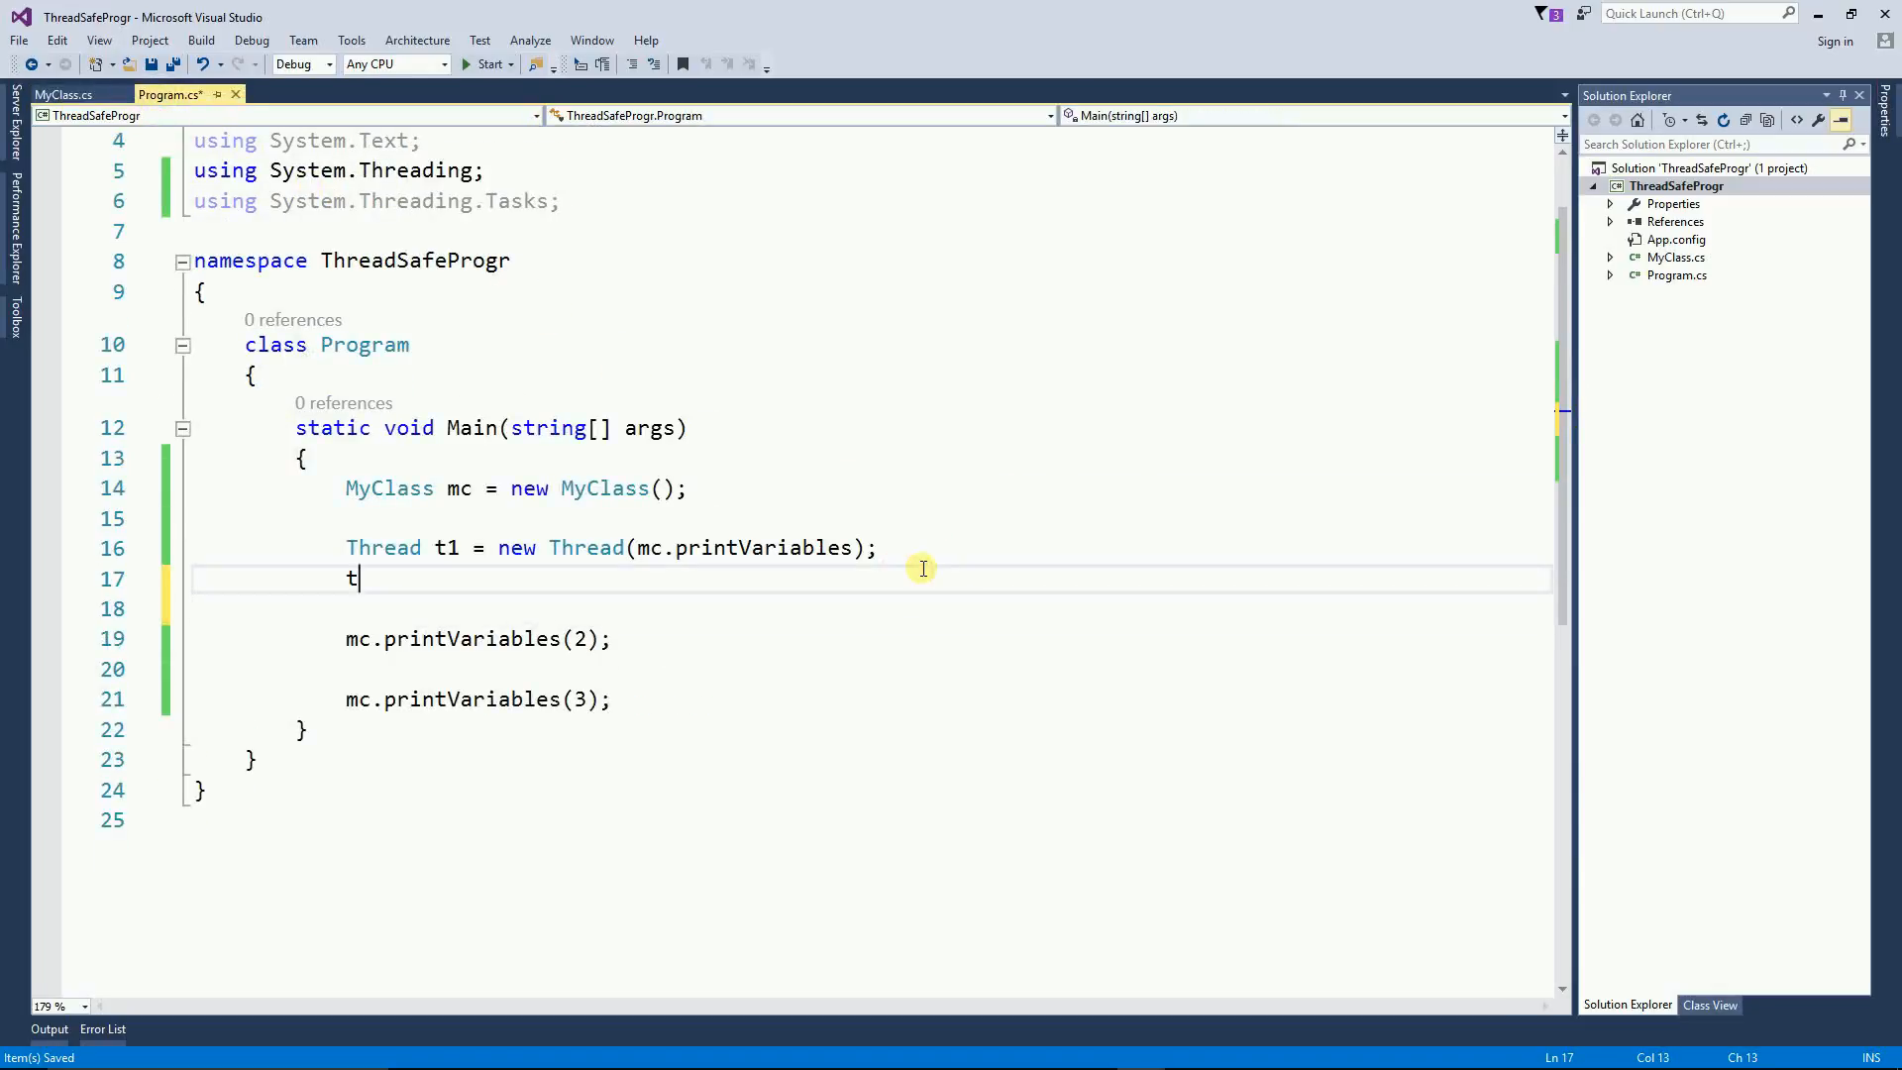
{"action": "type", "text": "1.st"}
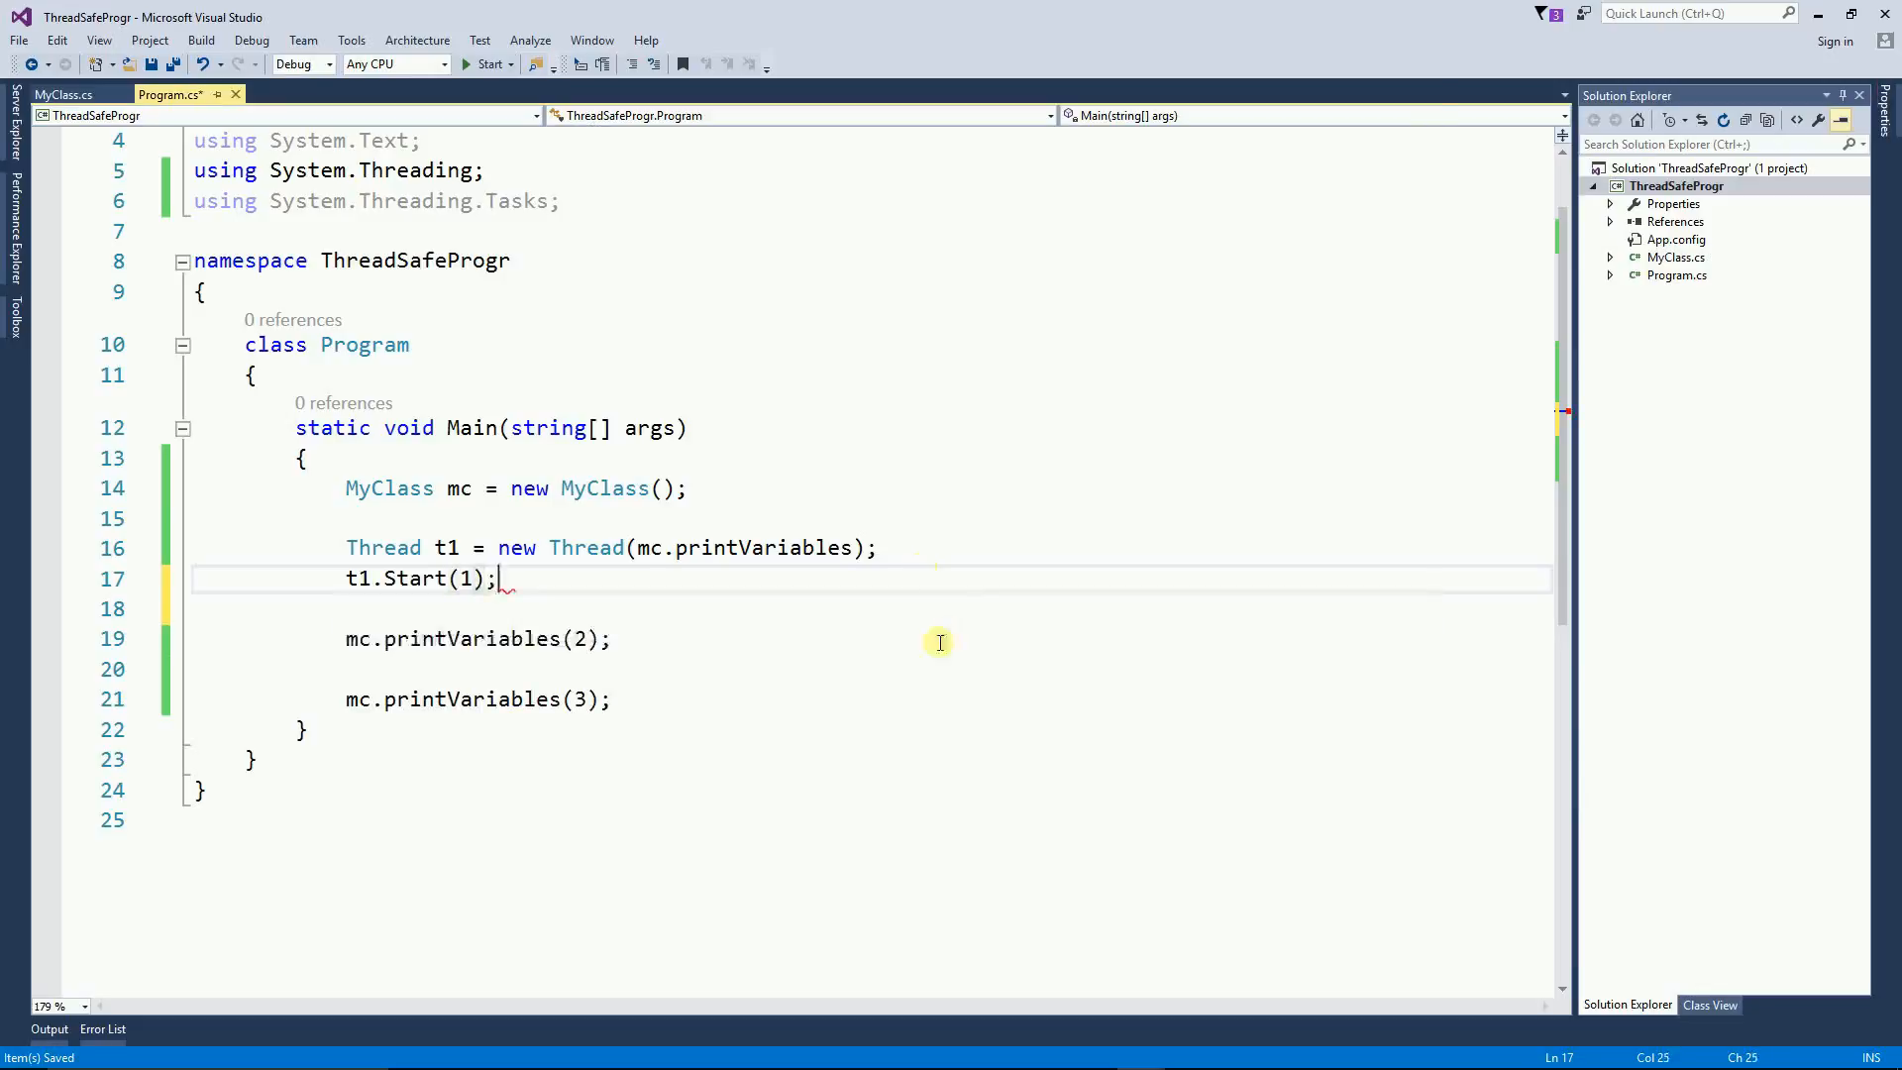
{"action": "double_click", "coordinate": [414, 578]}
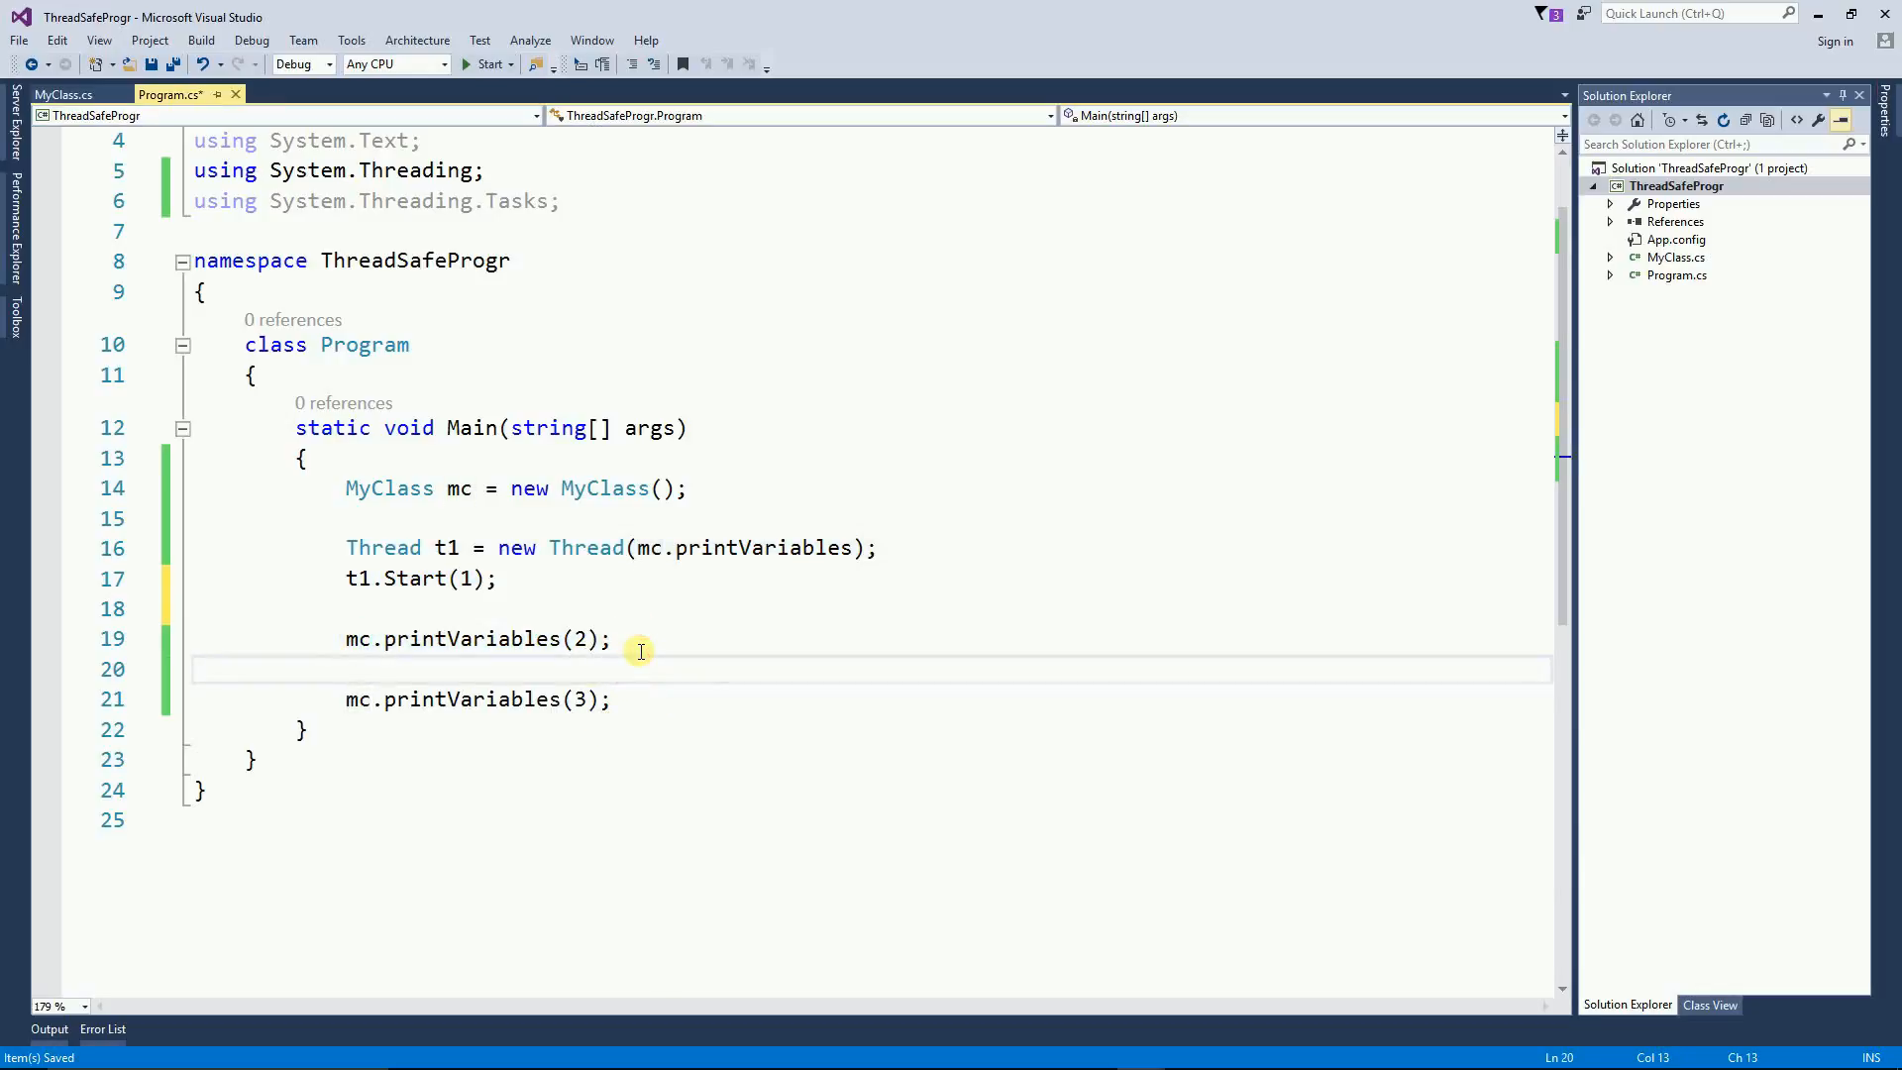
{"action": "left_click", "coordinate": [491, 63]}
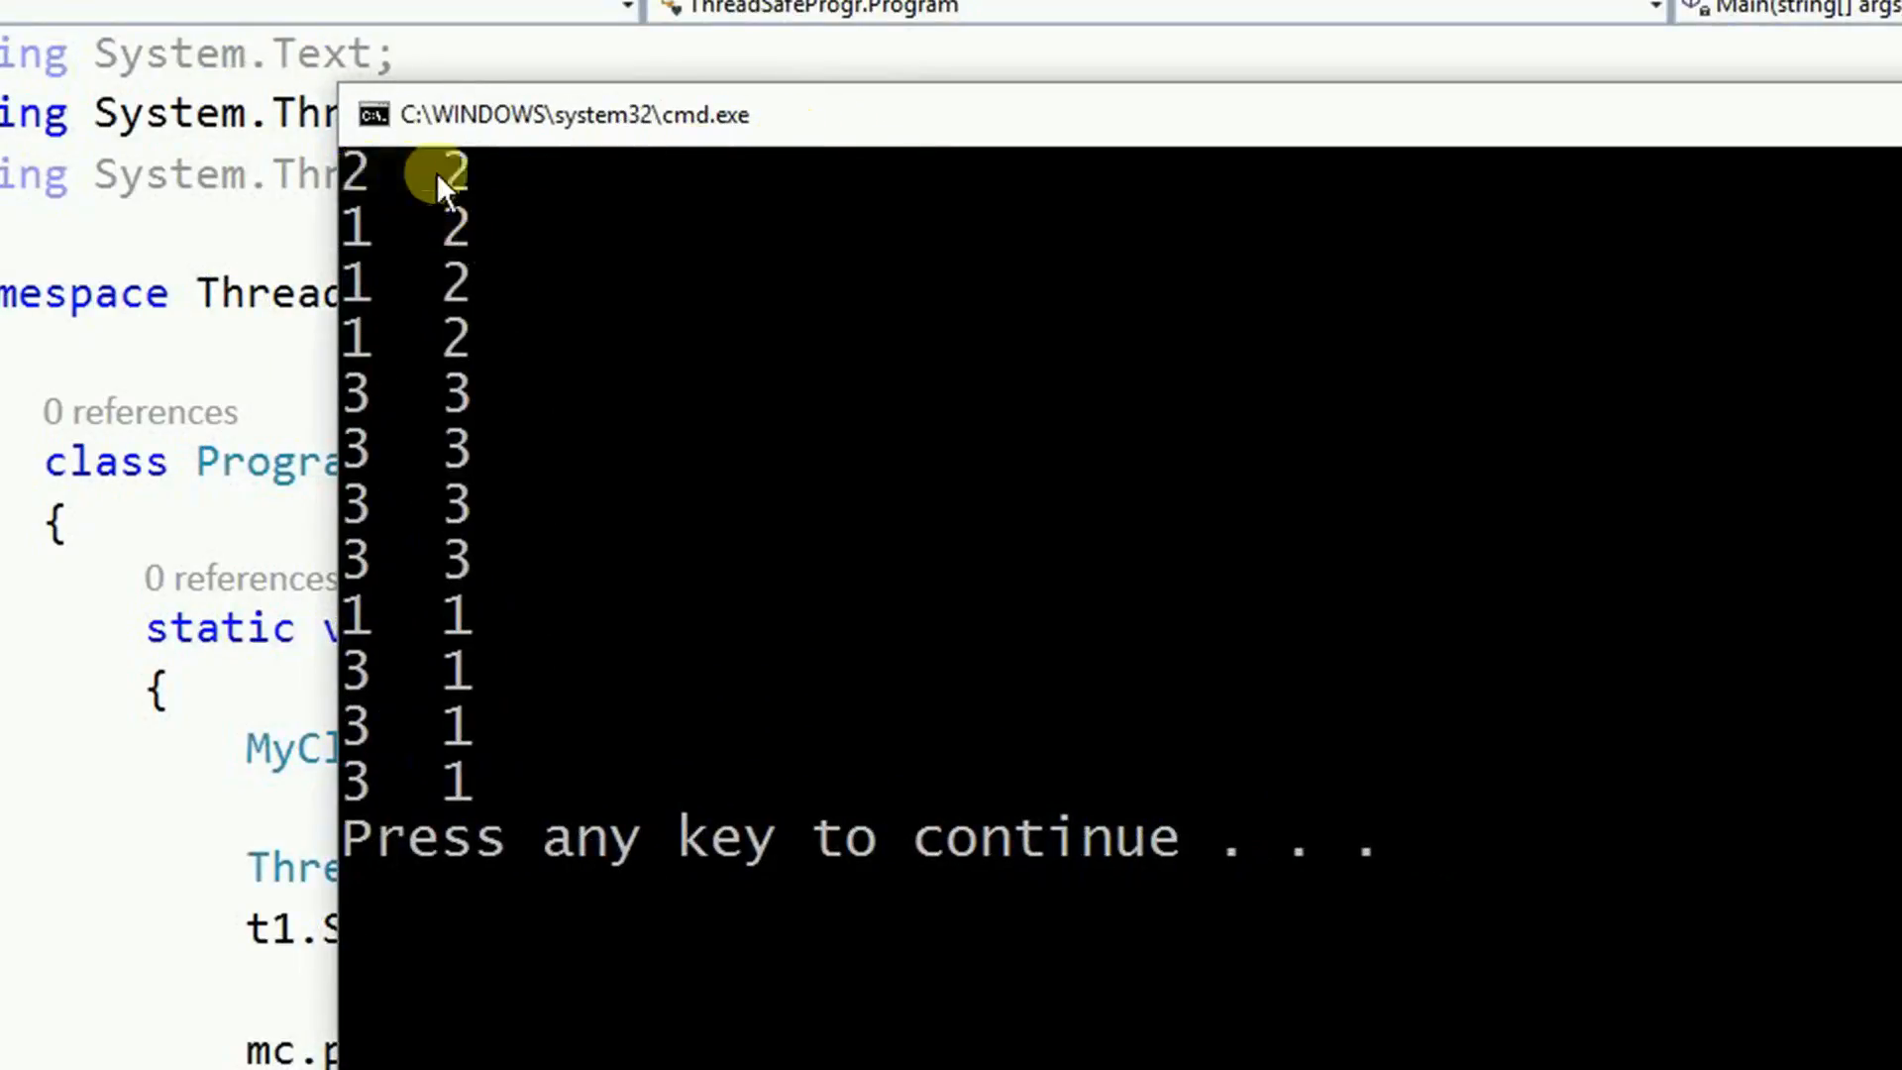
{"action": "mouse_move", "coordinate": [412, 212]}
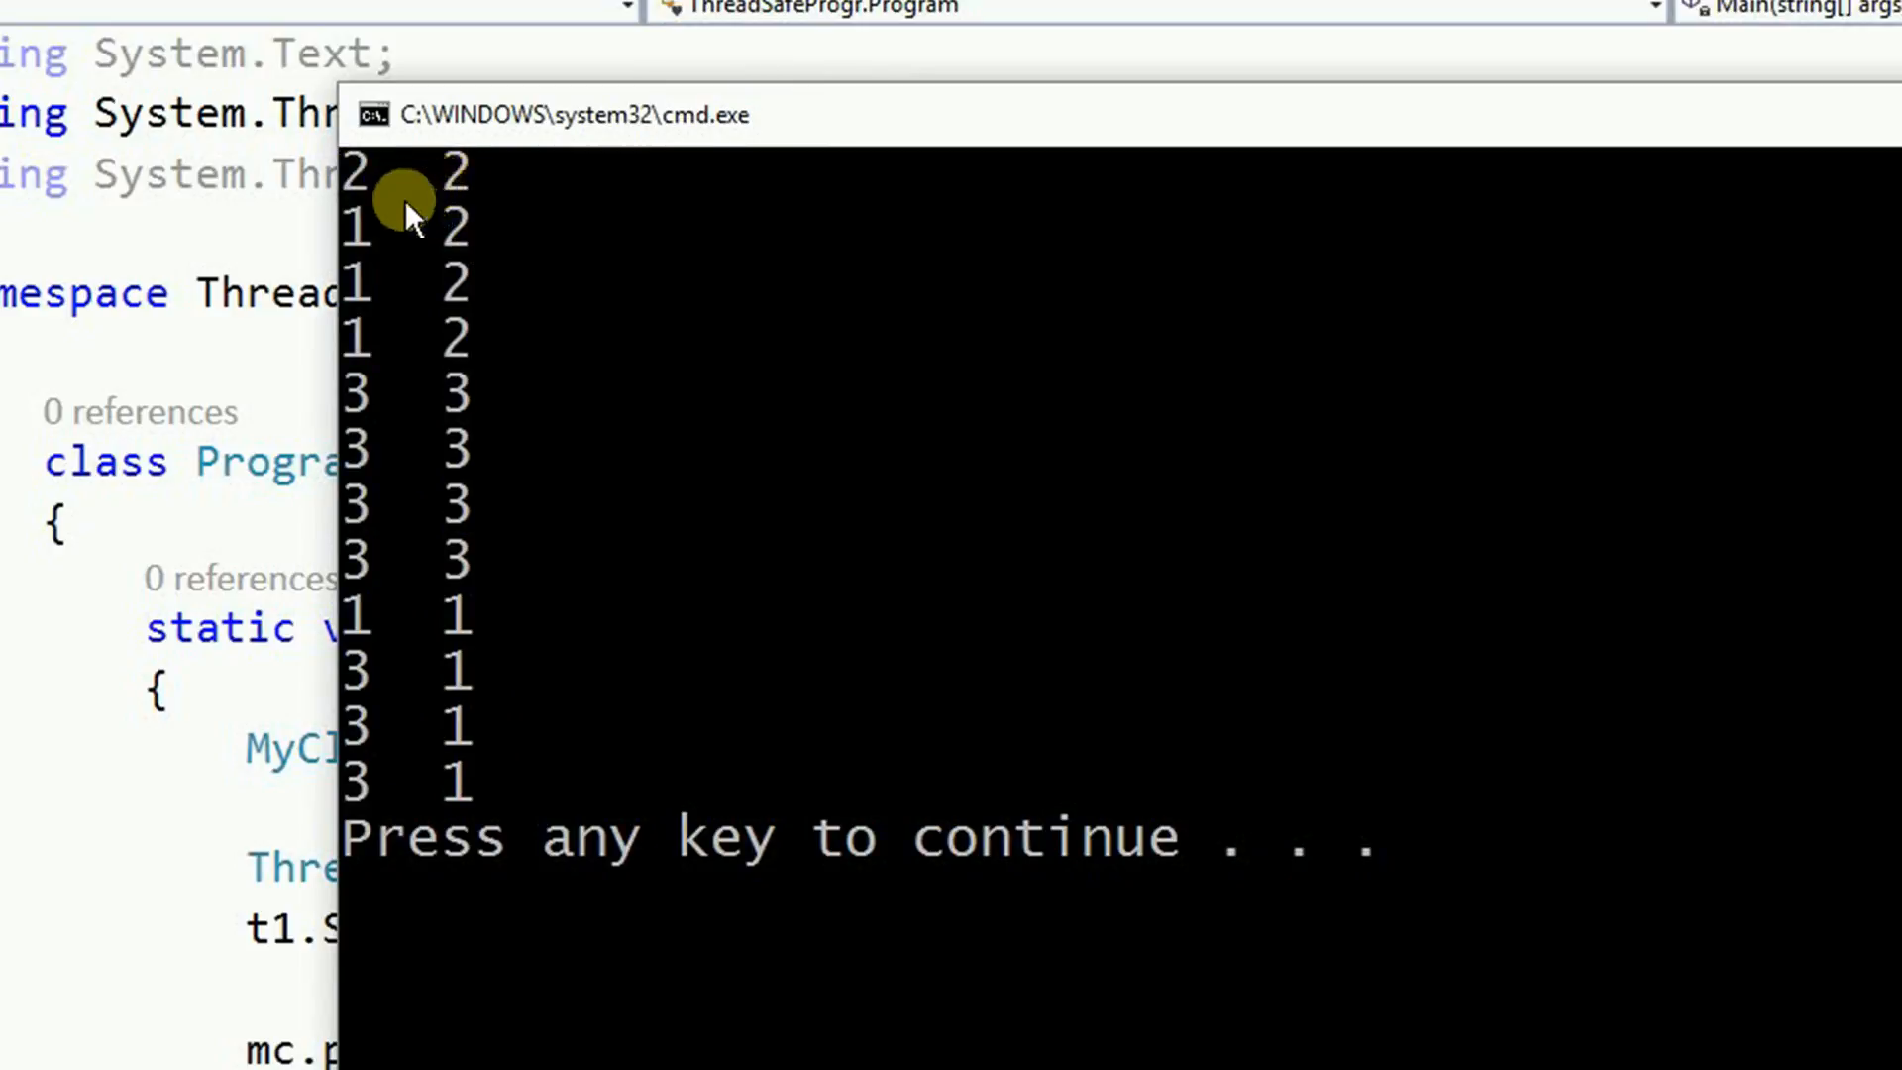
{"action": "mouse_move", "coordinate": [376, 274]}
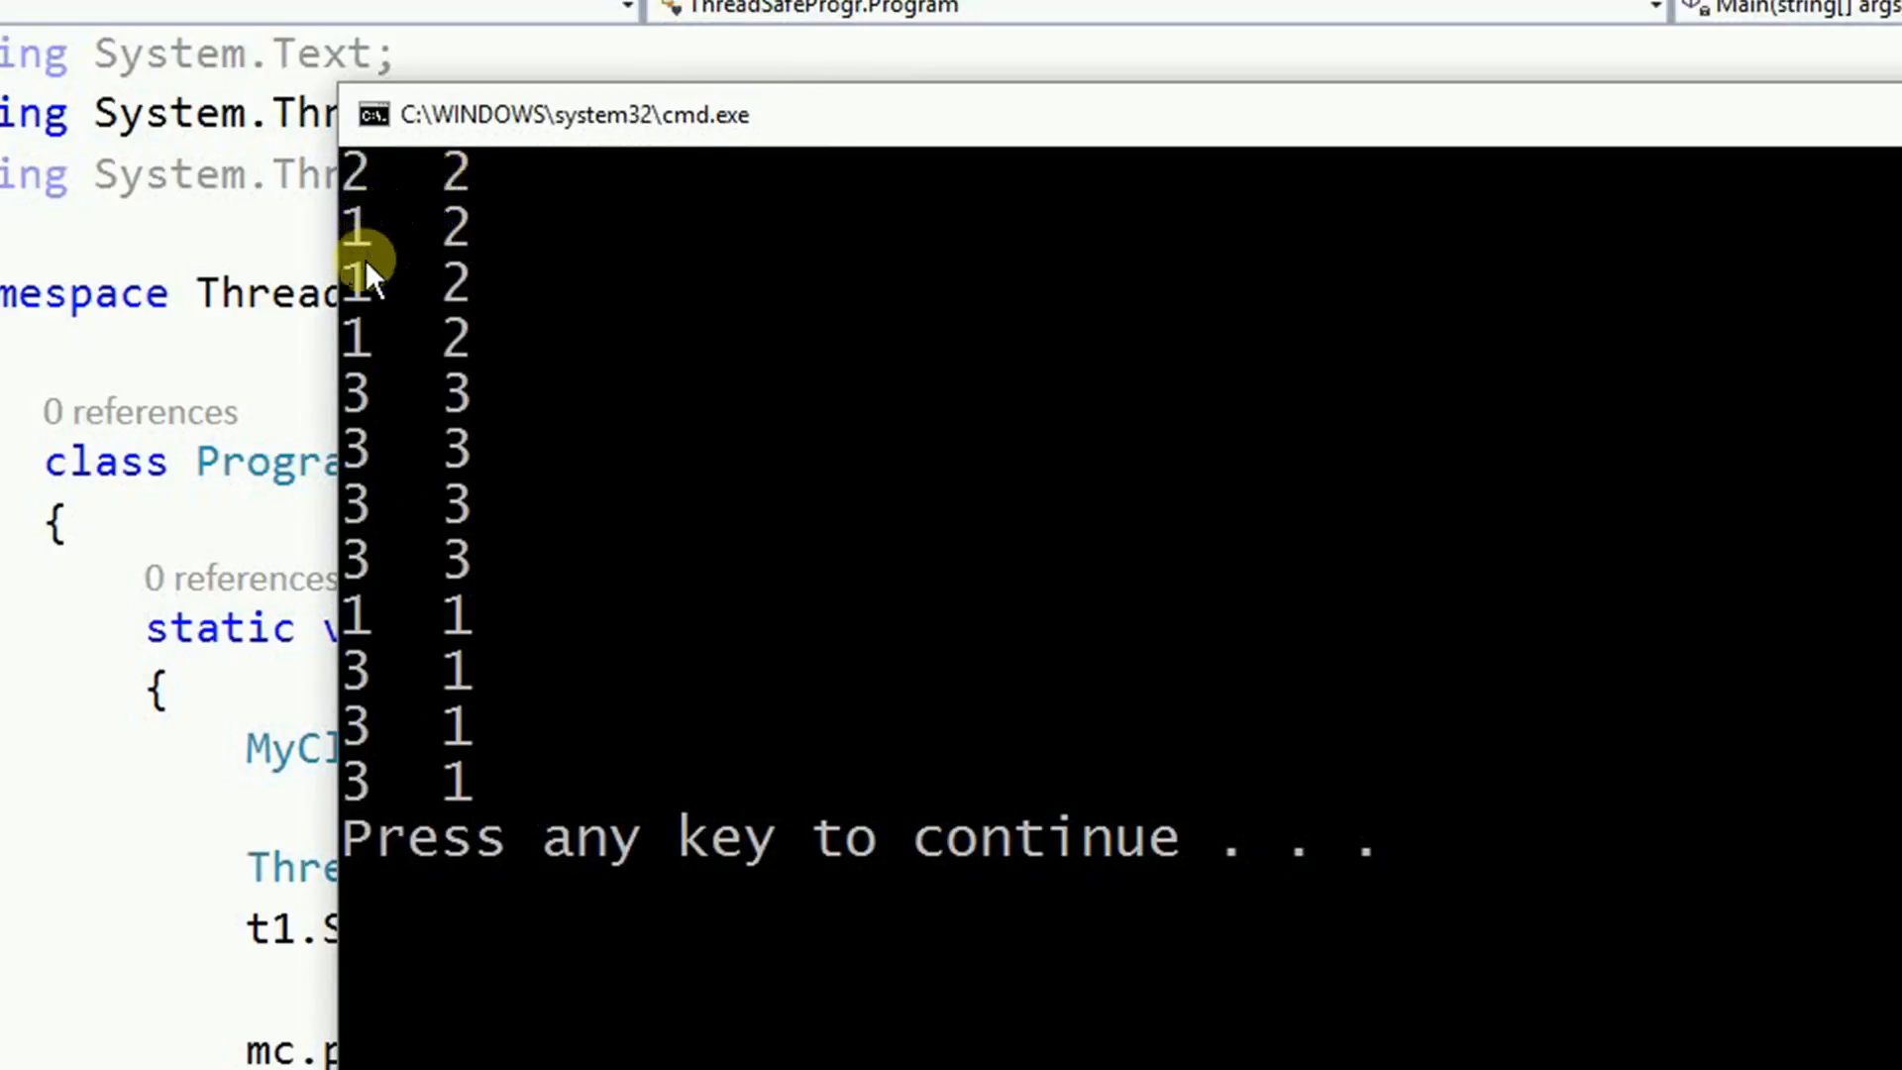
{"action": "mouse_move", "coordinate": [369, 328]}
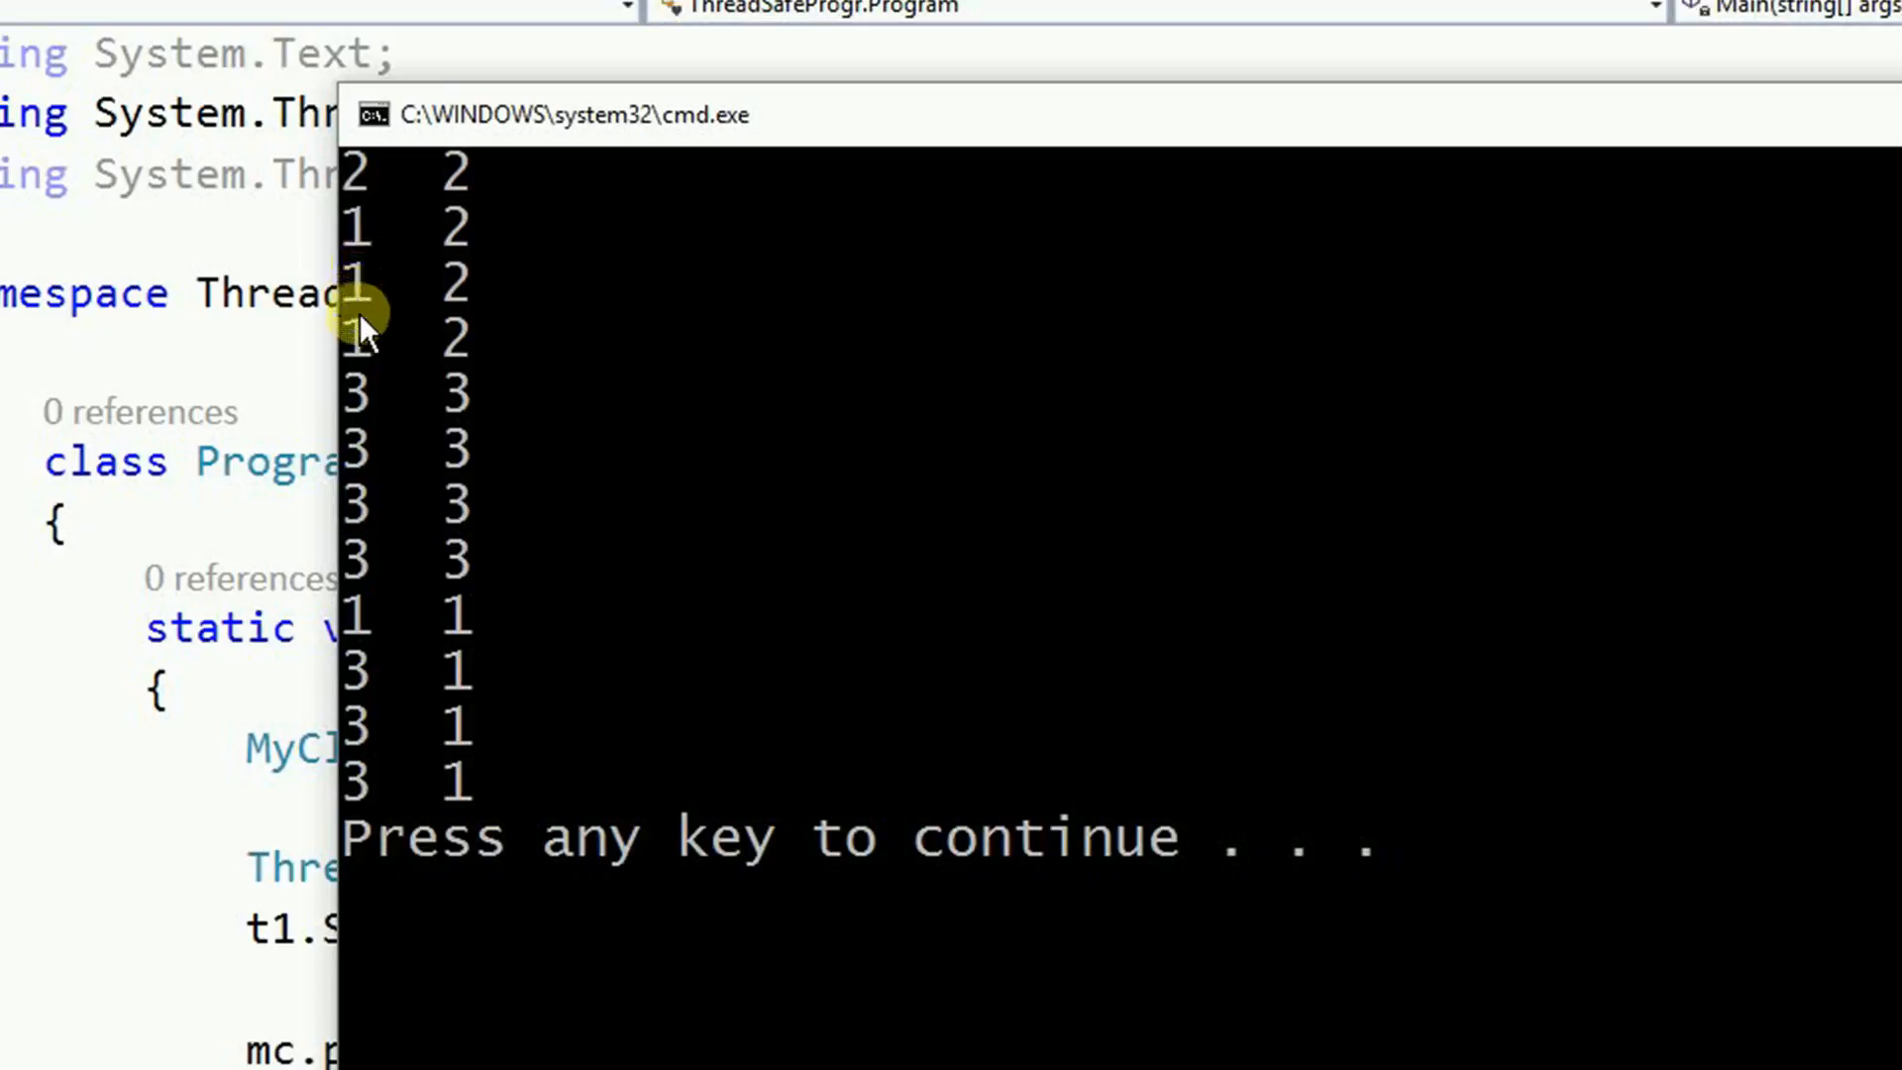
{"action": "mouse_move", "coordinate": [459, 206]}
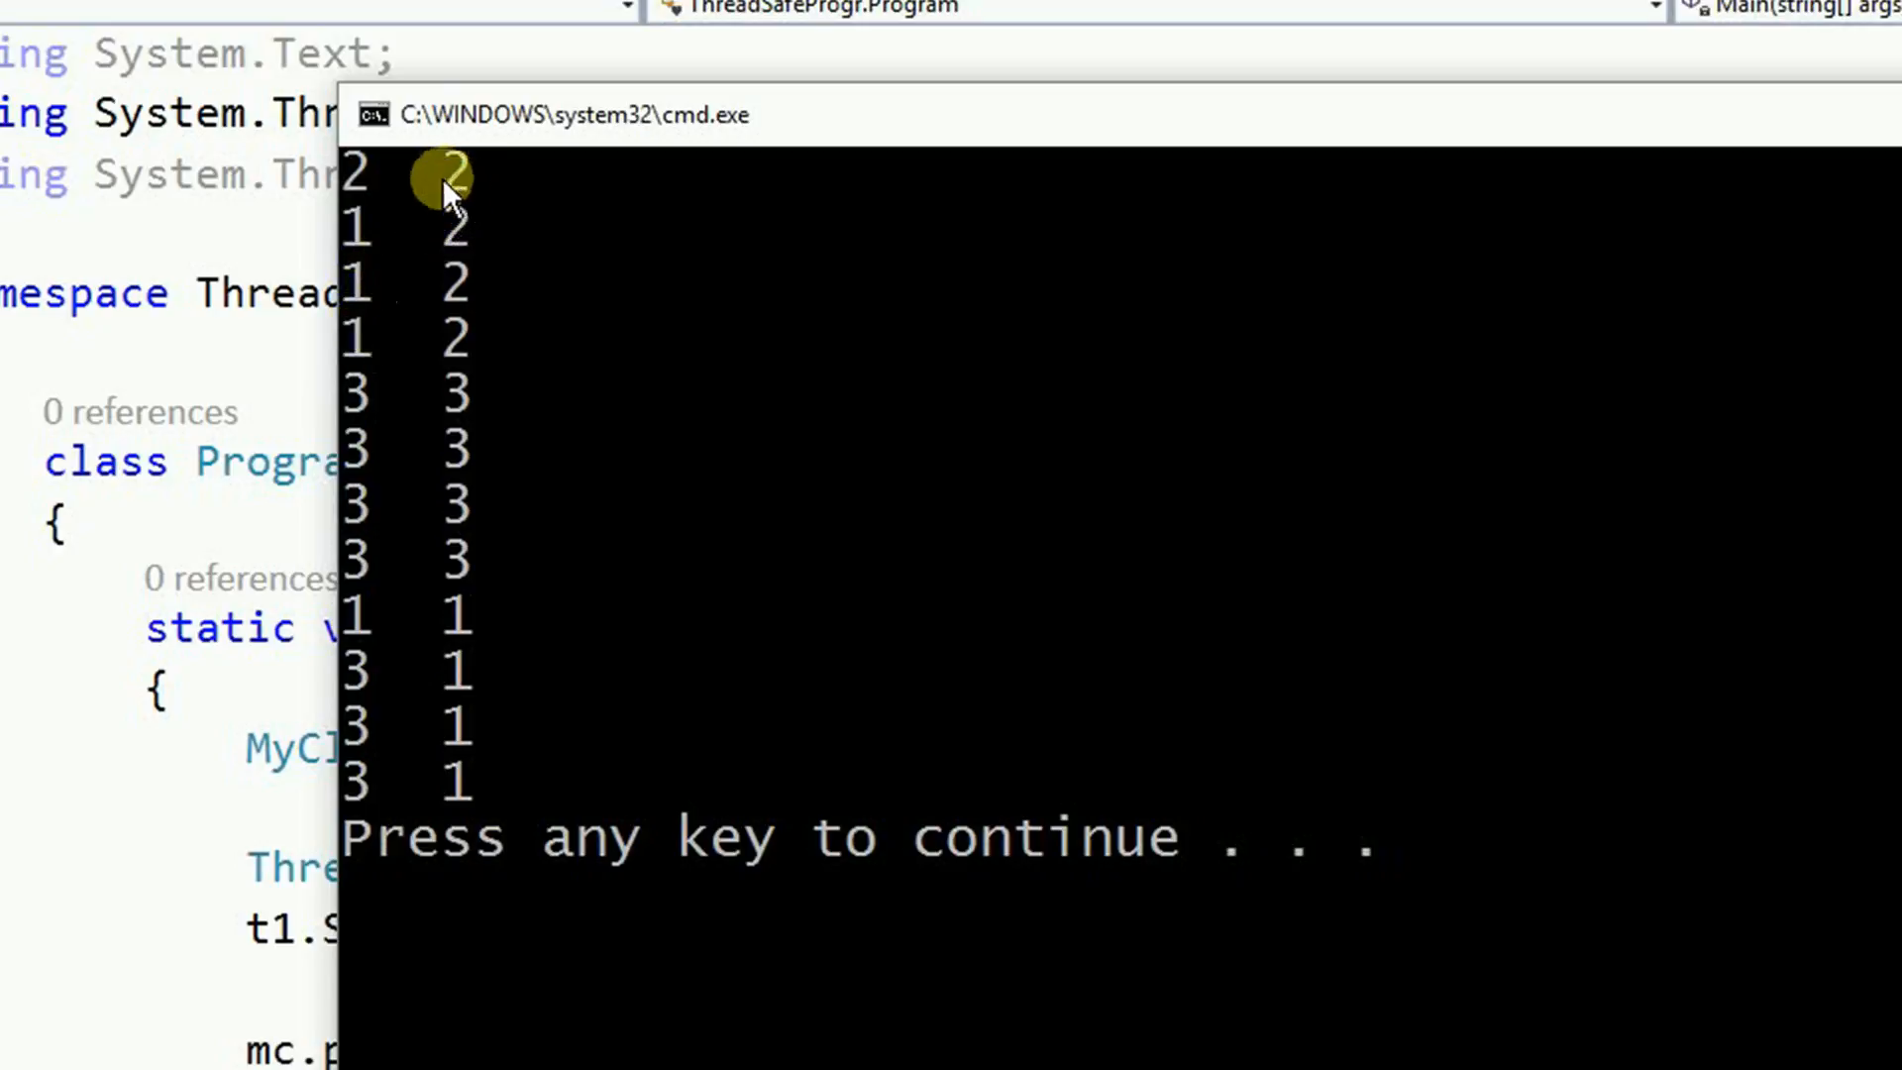
{"action": "mouse_move", "coordinate": [358, 631]}
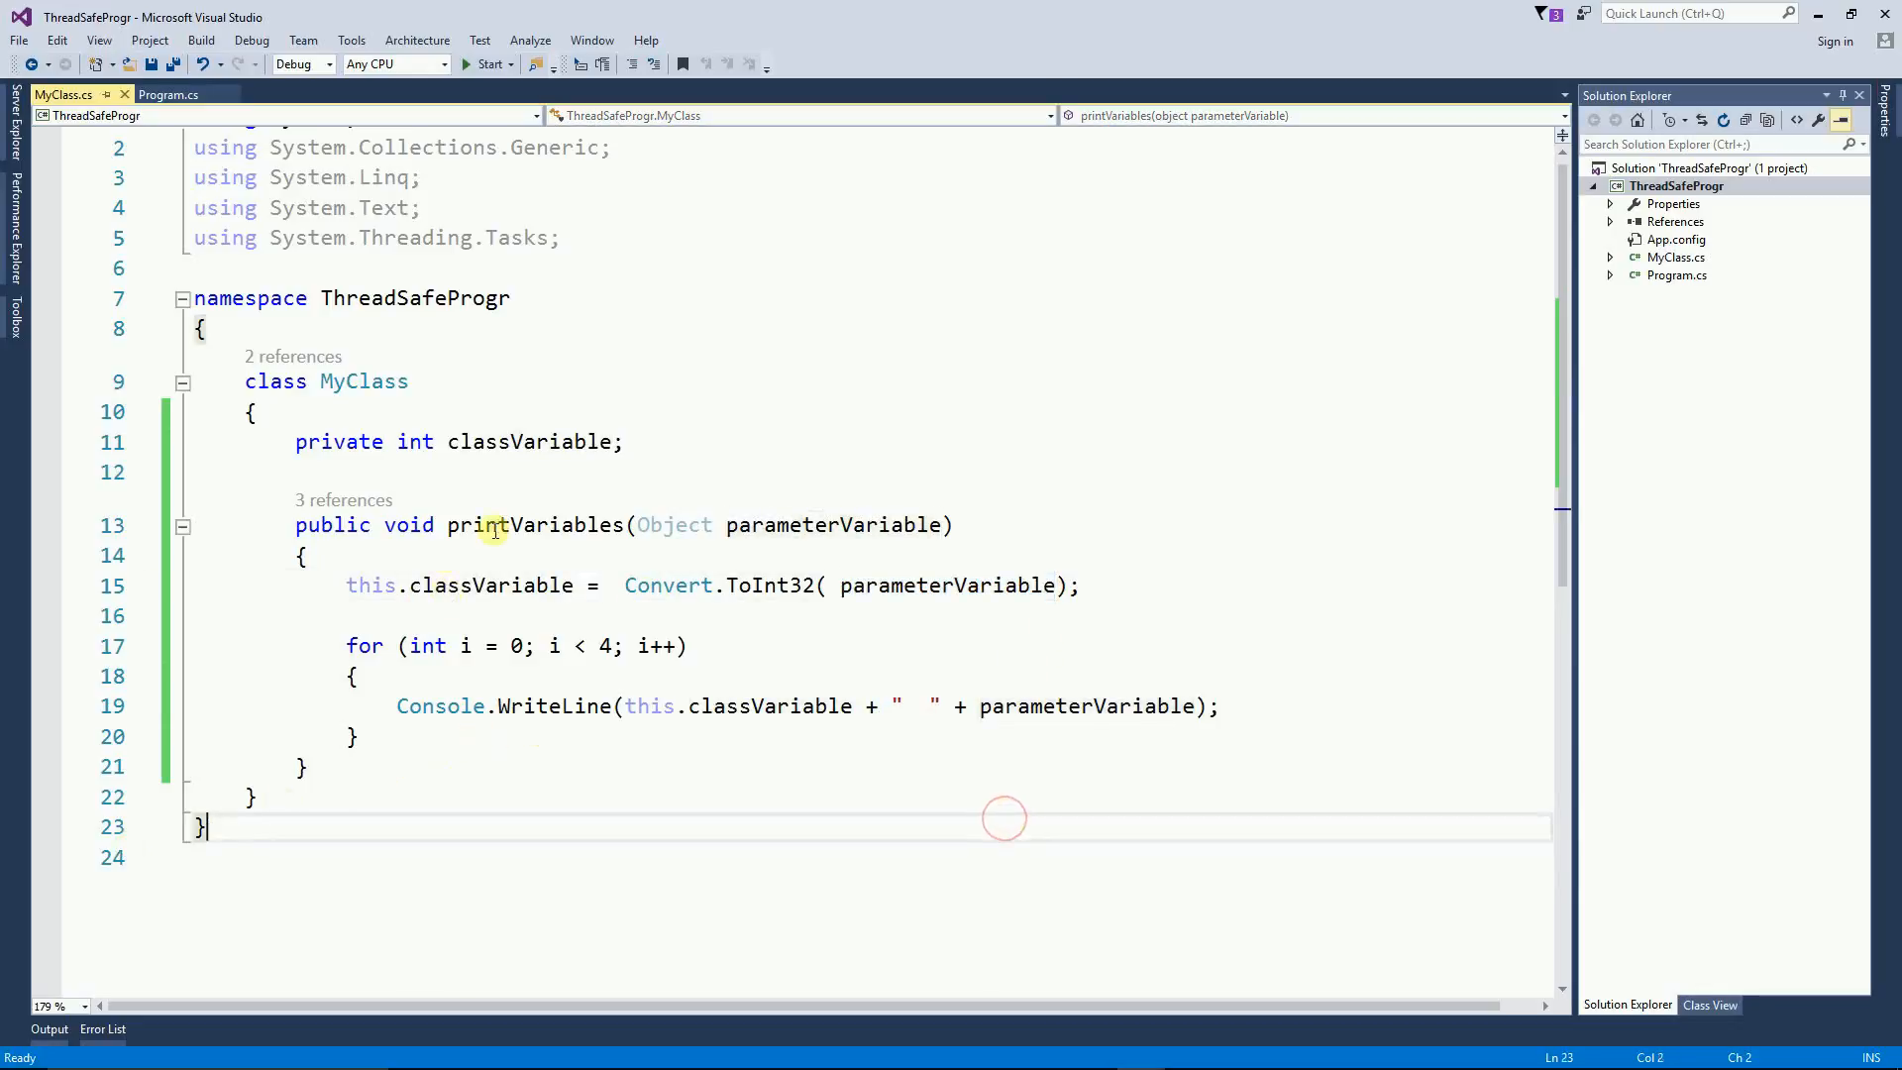
{"action": "mouse_move", "coordinate": [487, 637]}
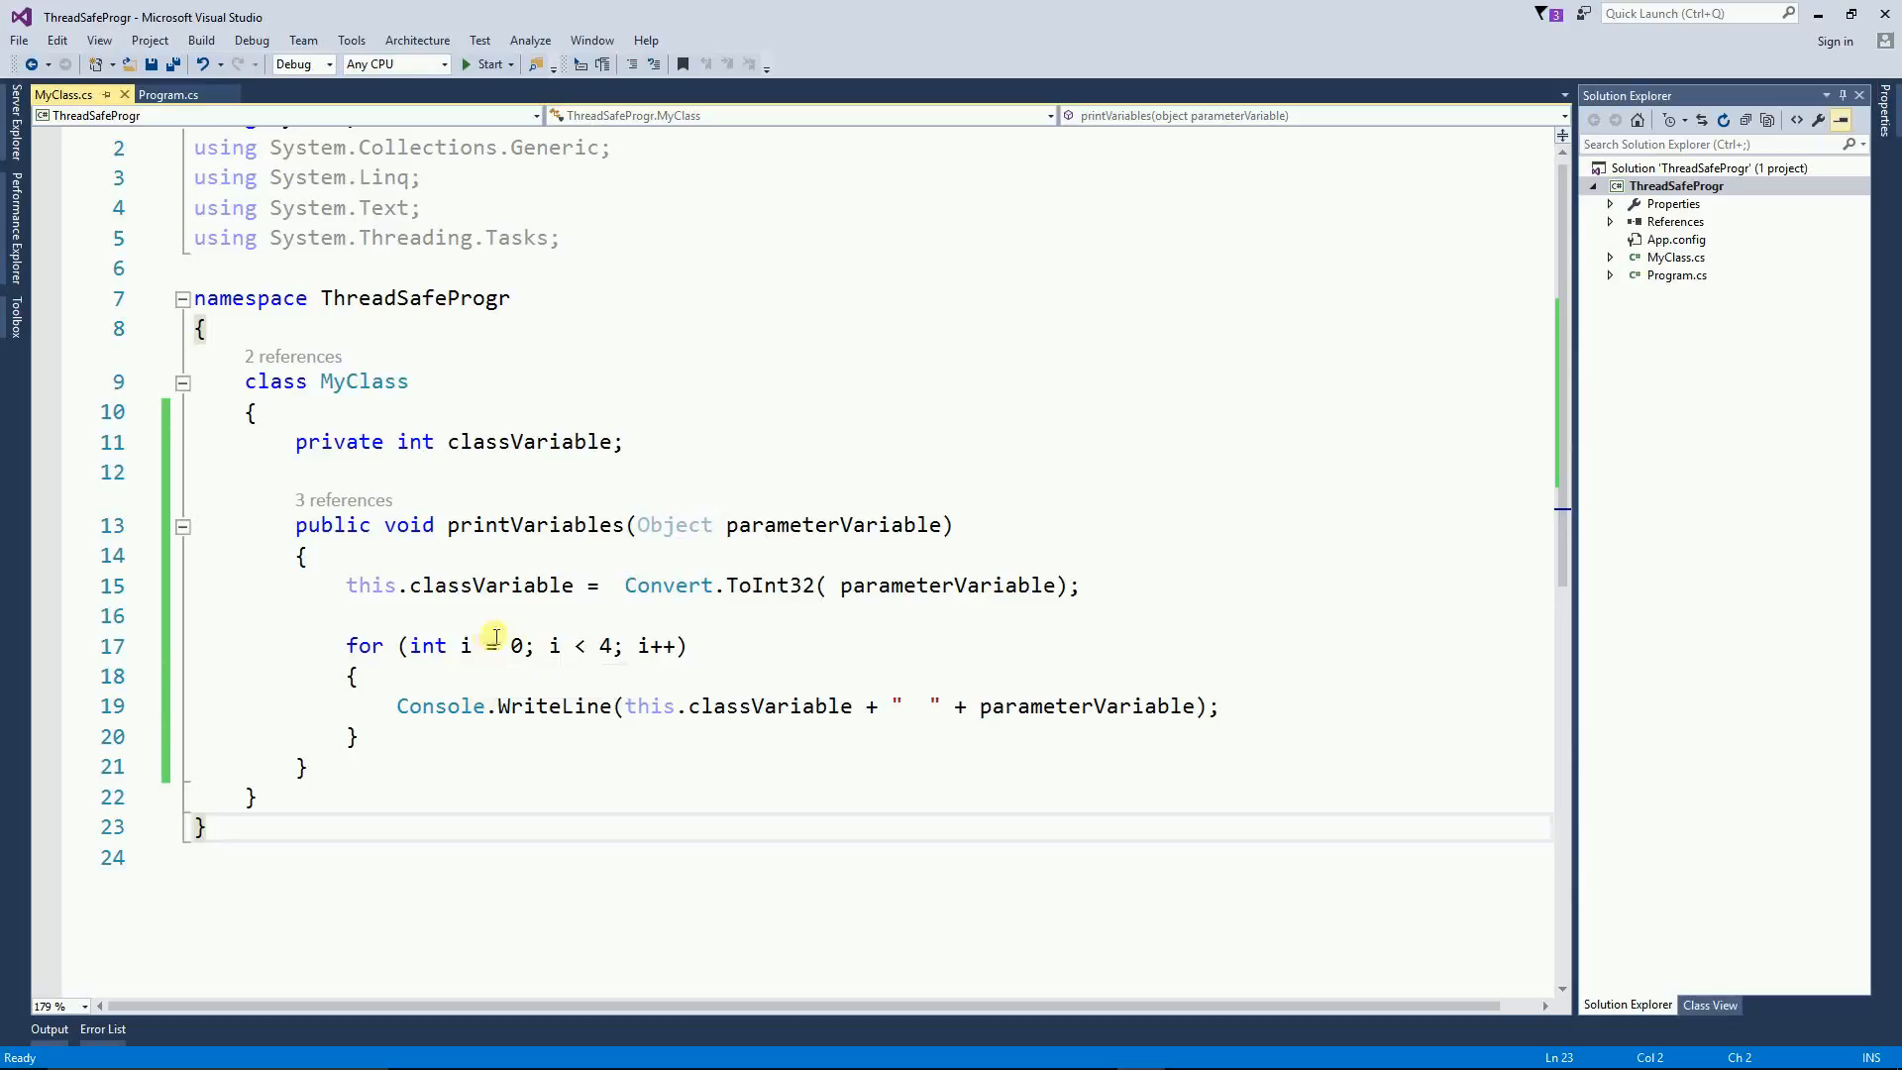
{"action": "mouse_move", "coordinate": [512, 644]}
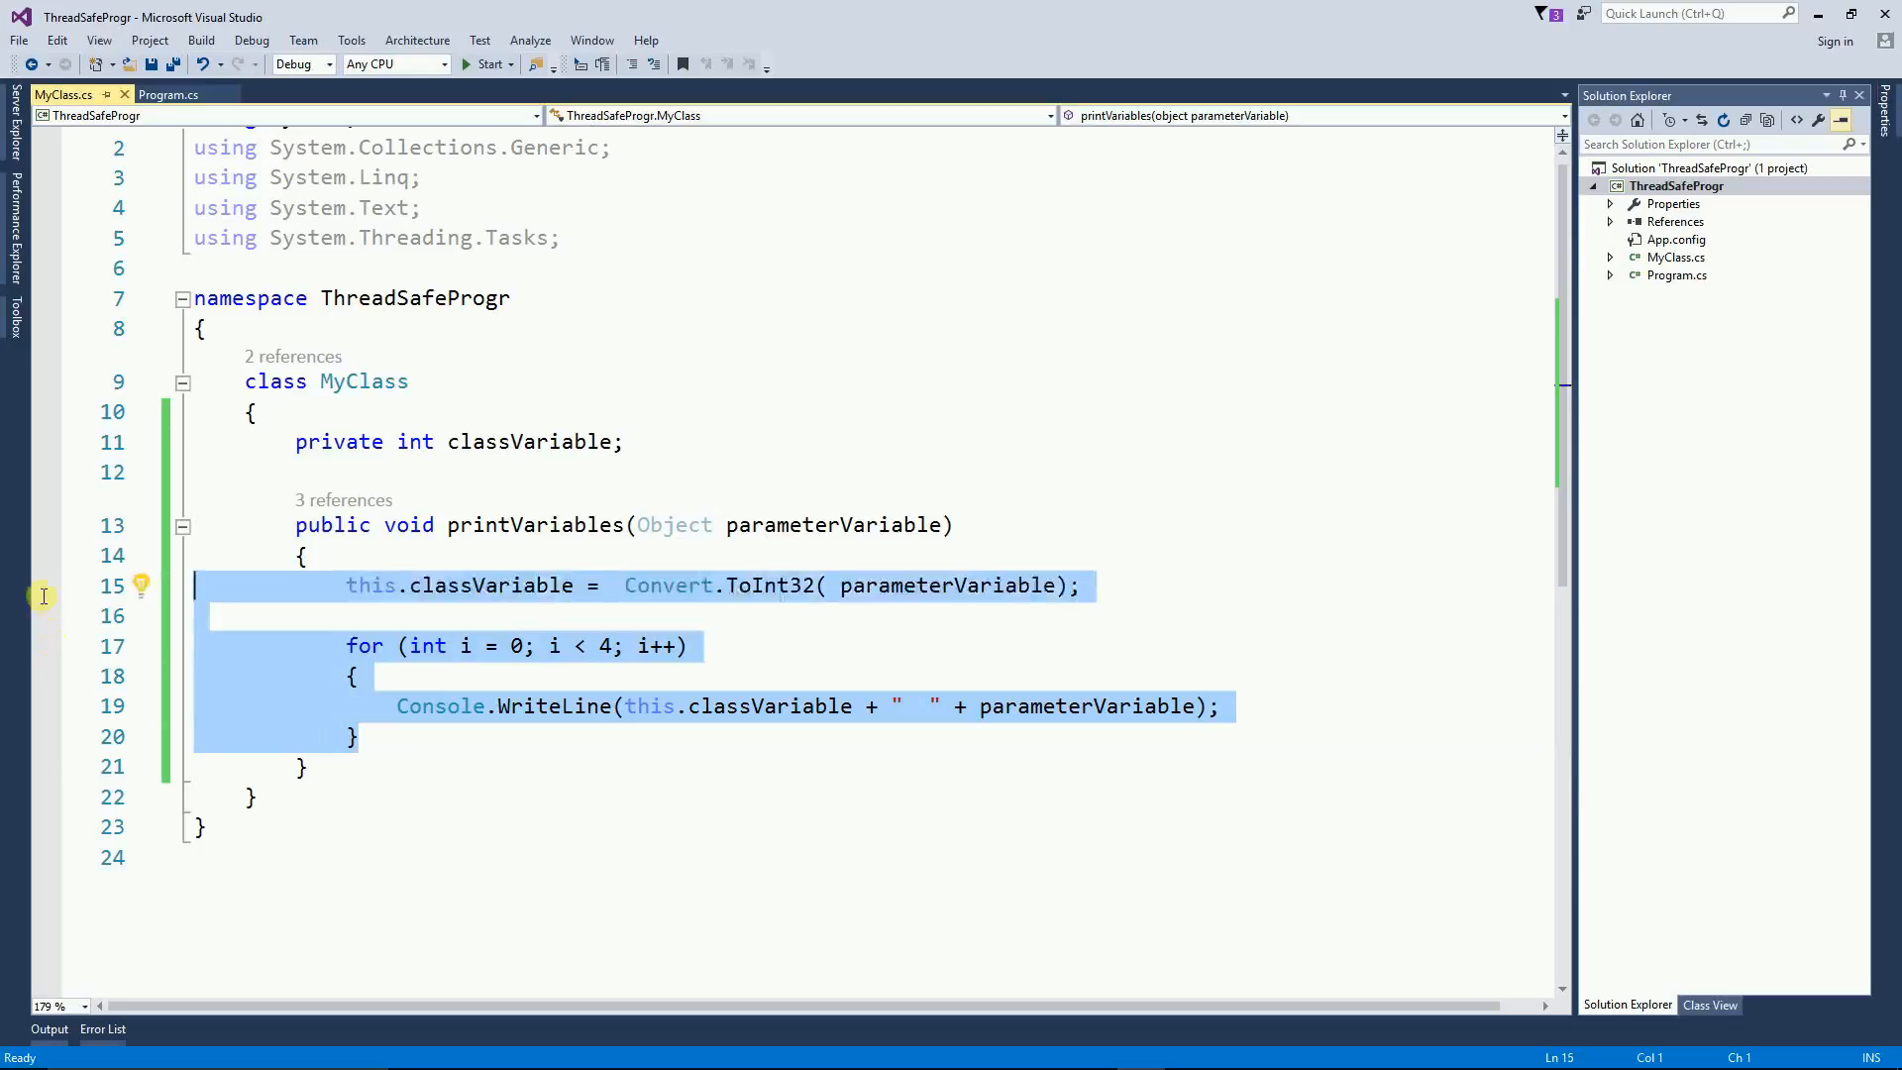
{"action": "mouse_move", "coordinate": [40, 617]}
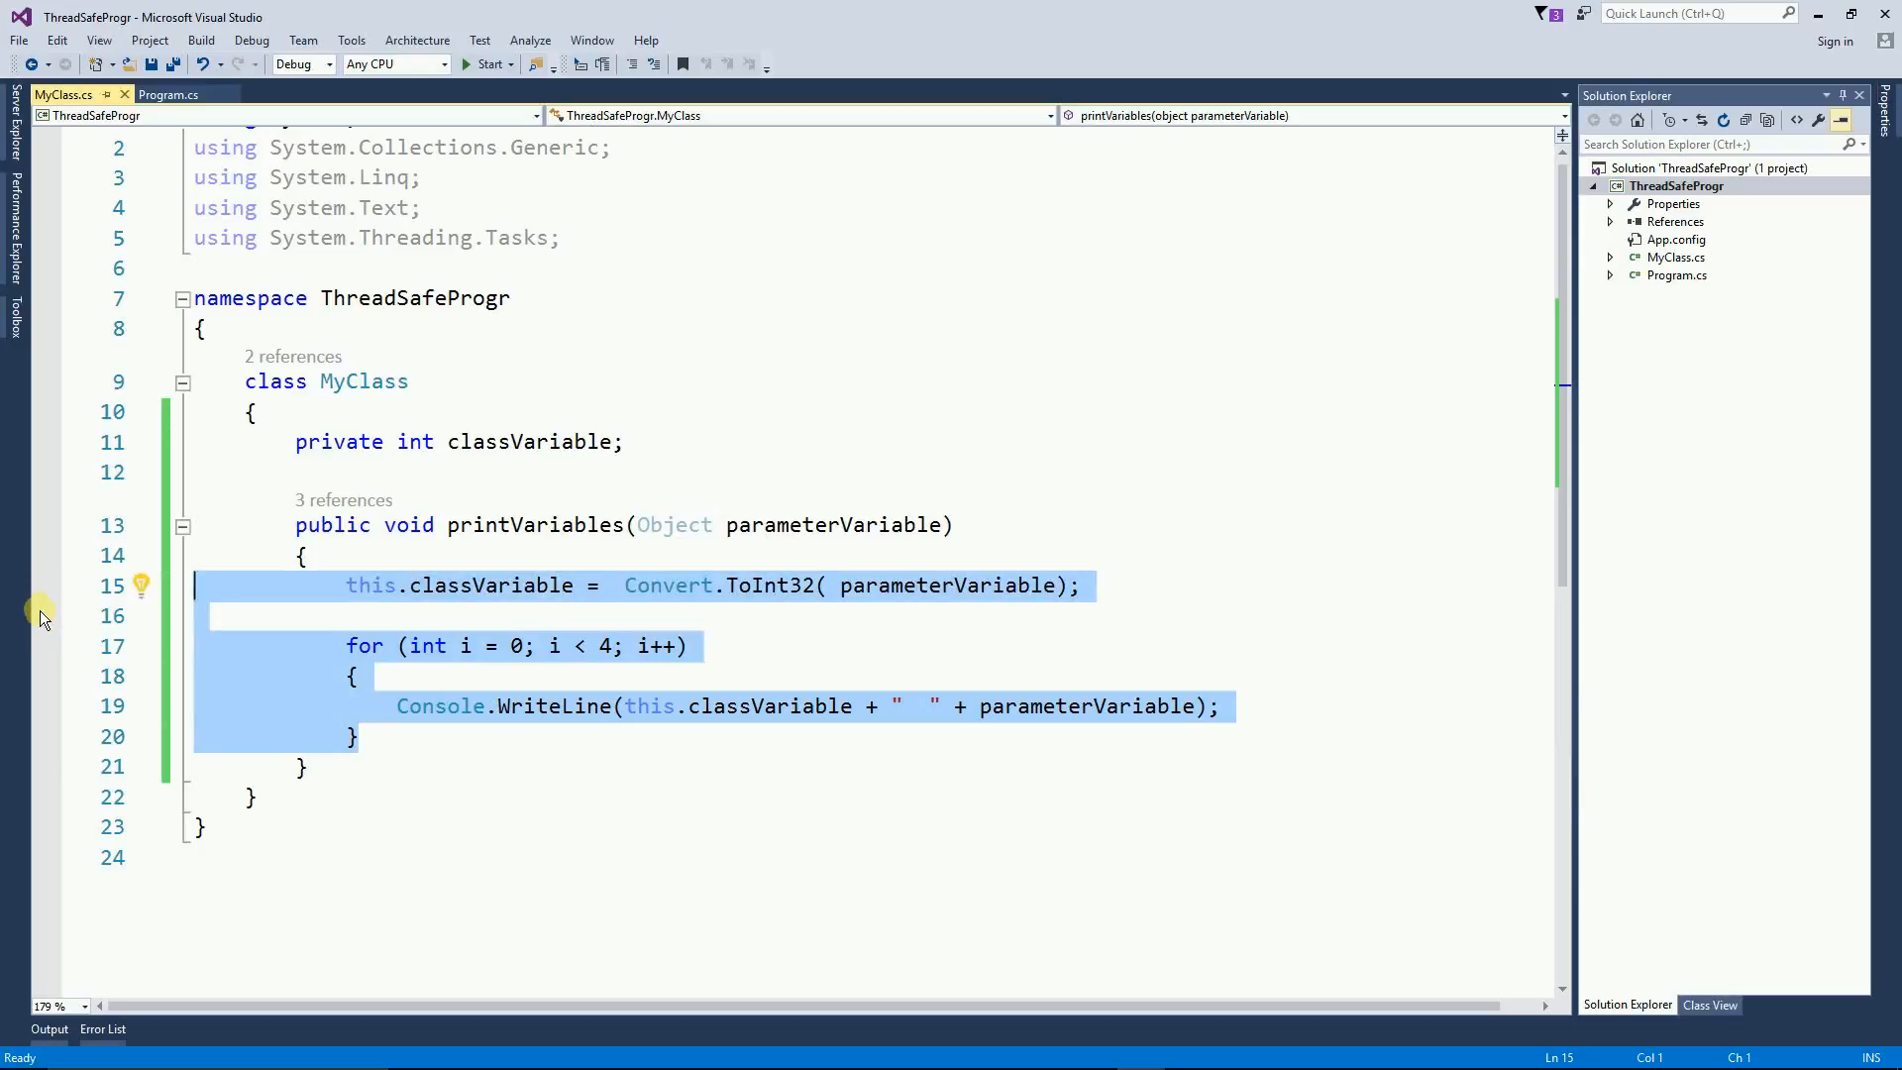
Step: Add 'private Object myLock = new Object();' below classVariable and move into printVariables
{"action": "left_click", "coordinate": [715, 472]}
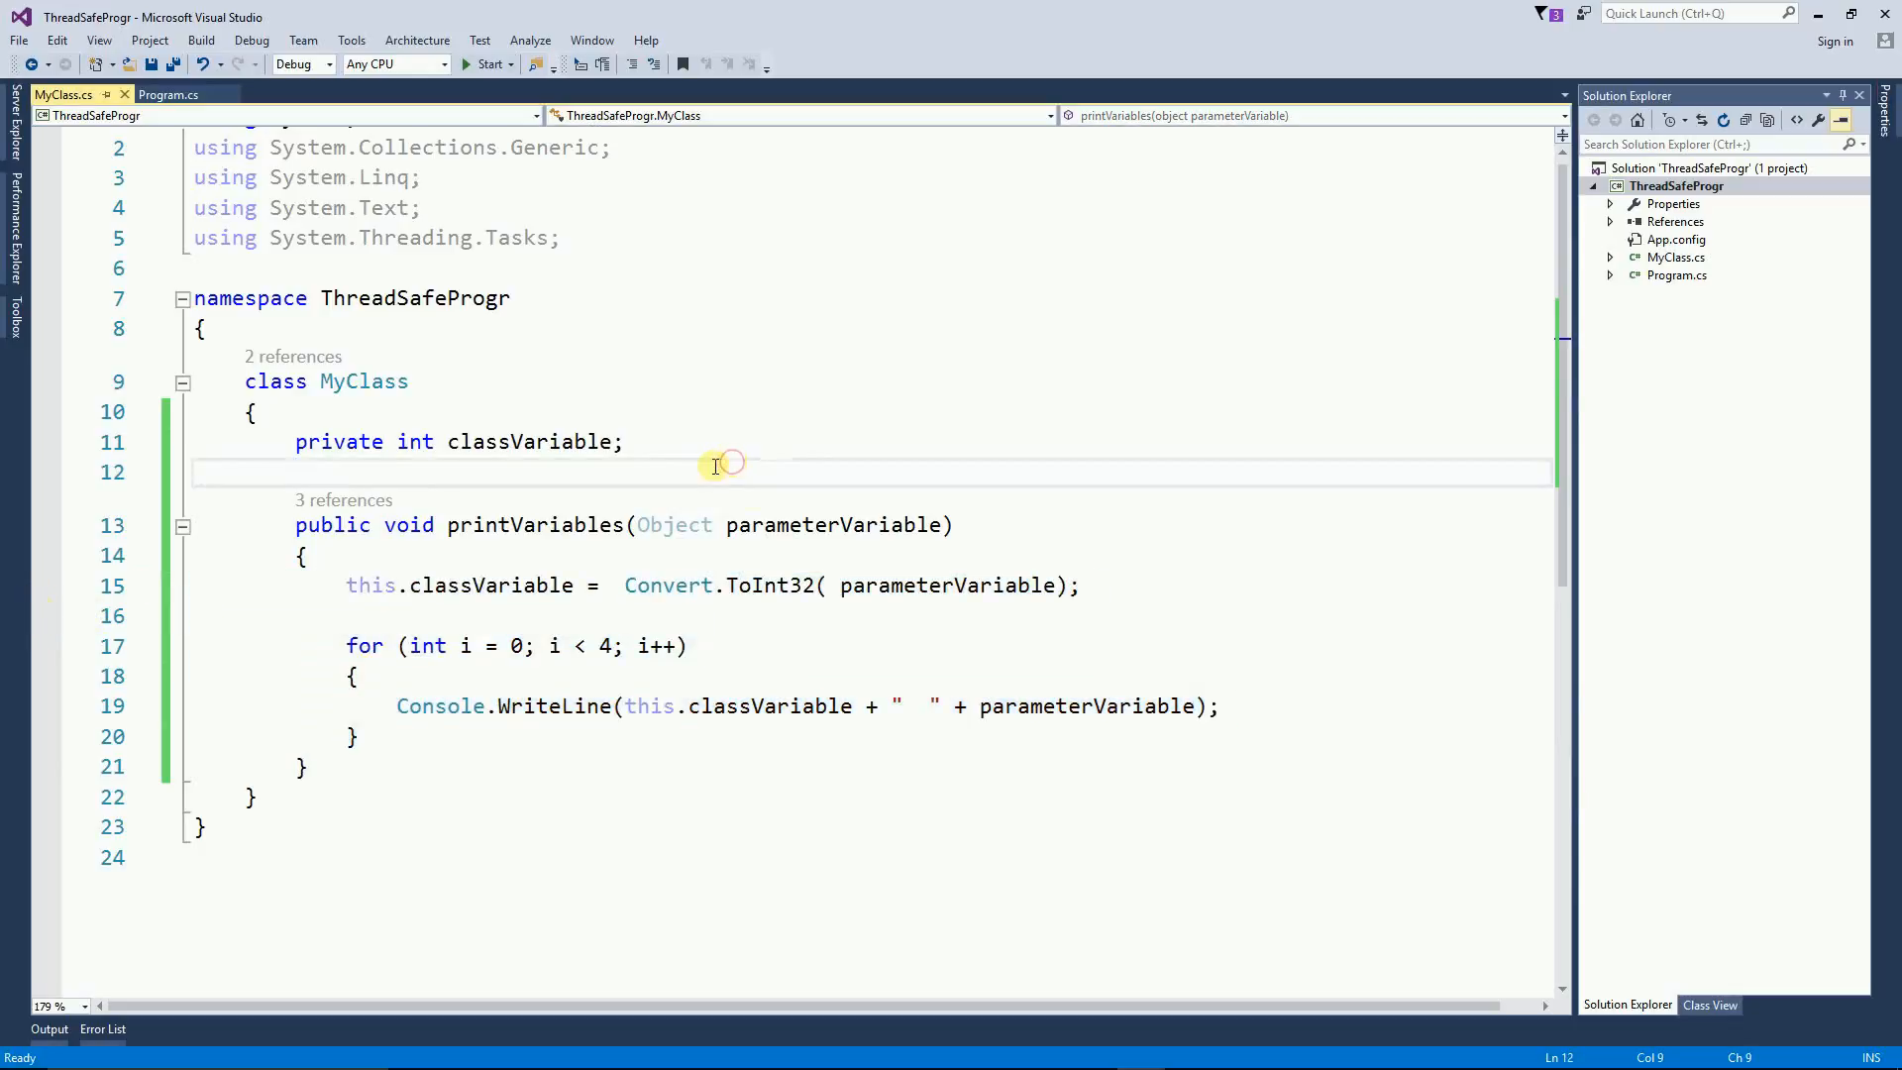
{"action": "key", "text": "enter"}
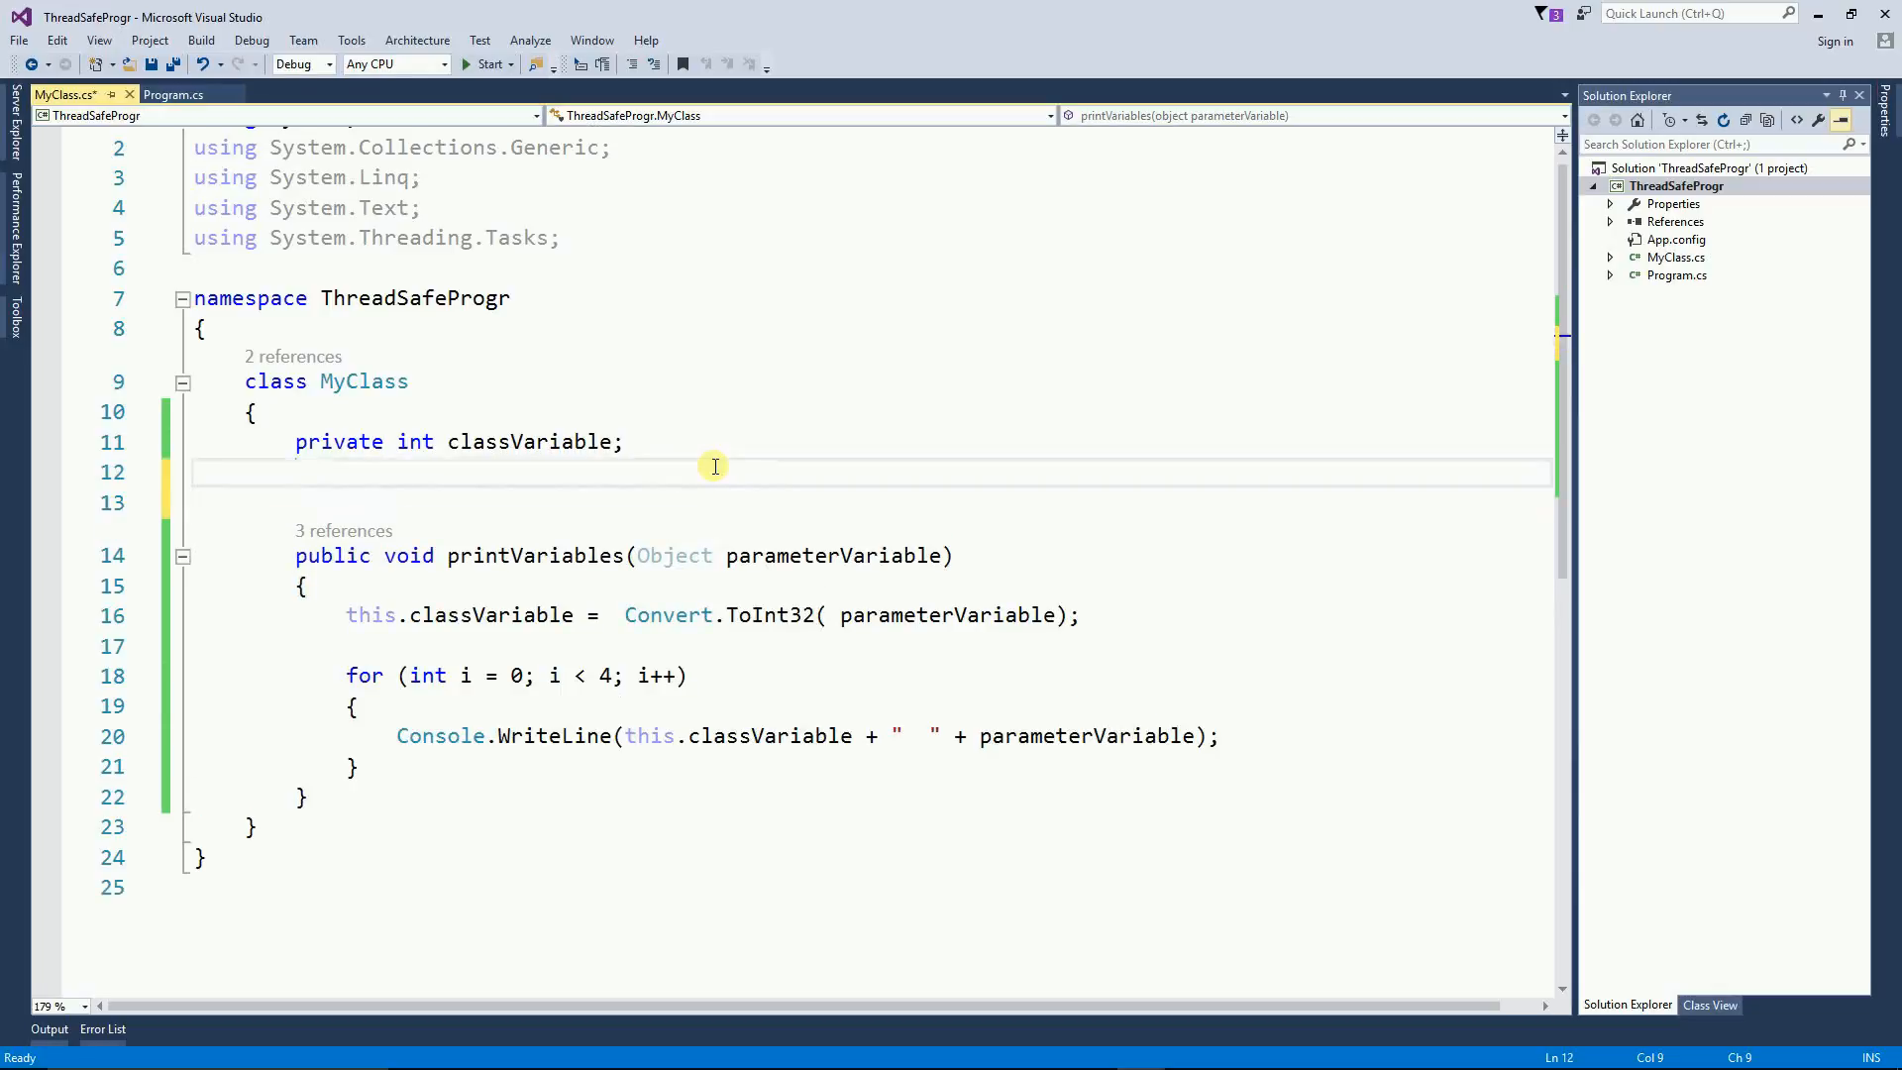
{"action": "type", "text": "private Object"}
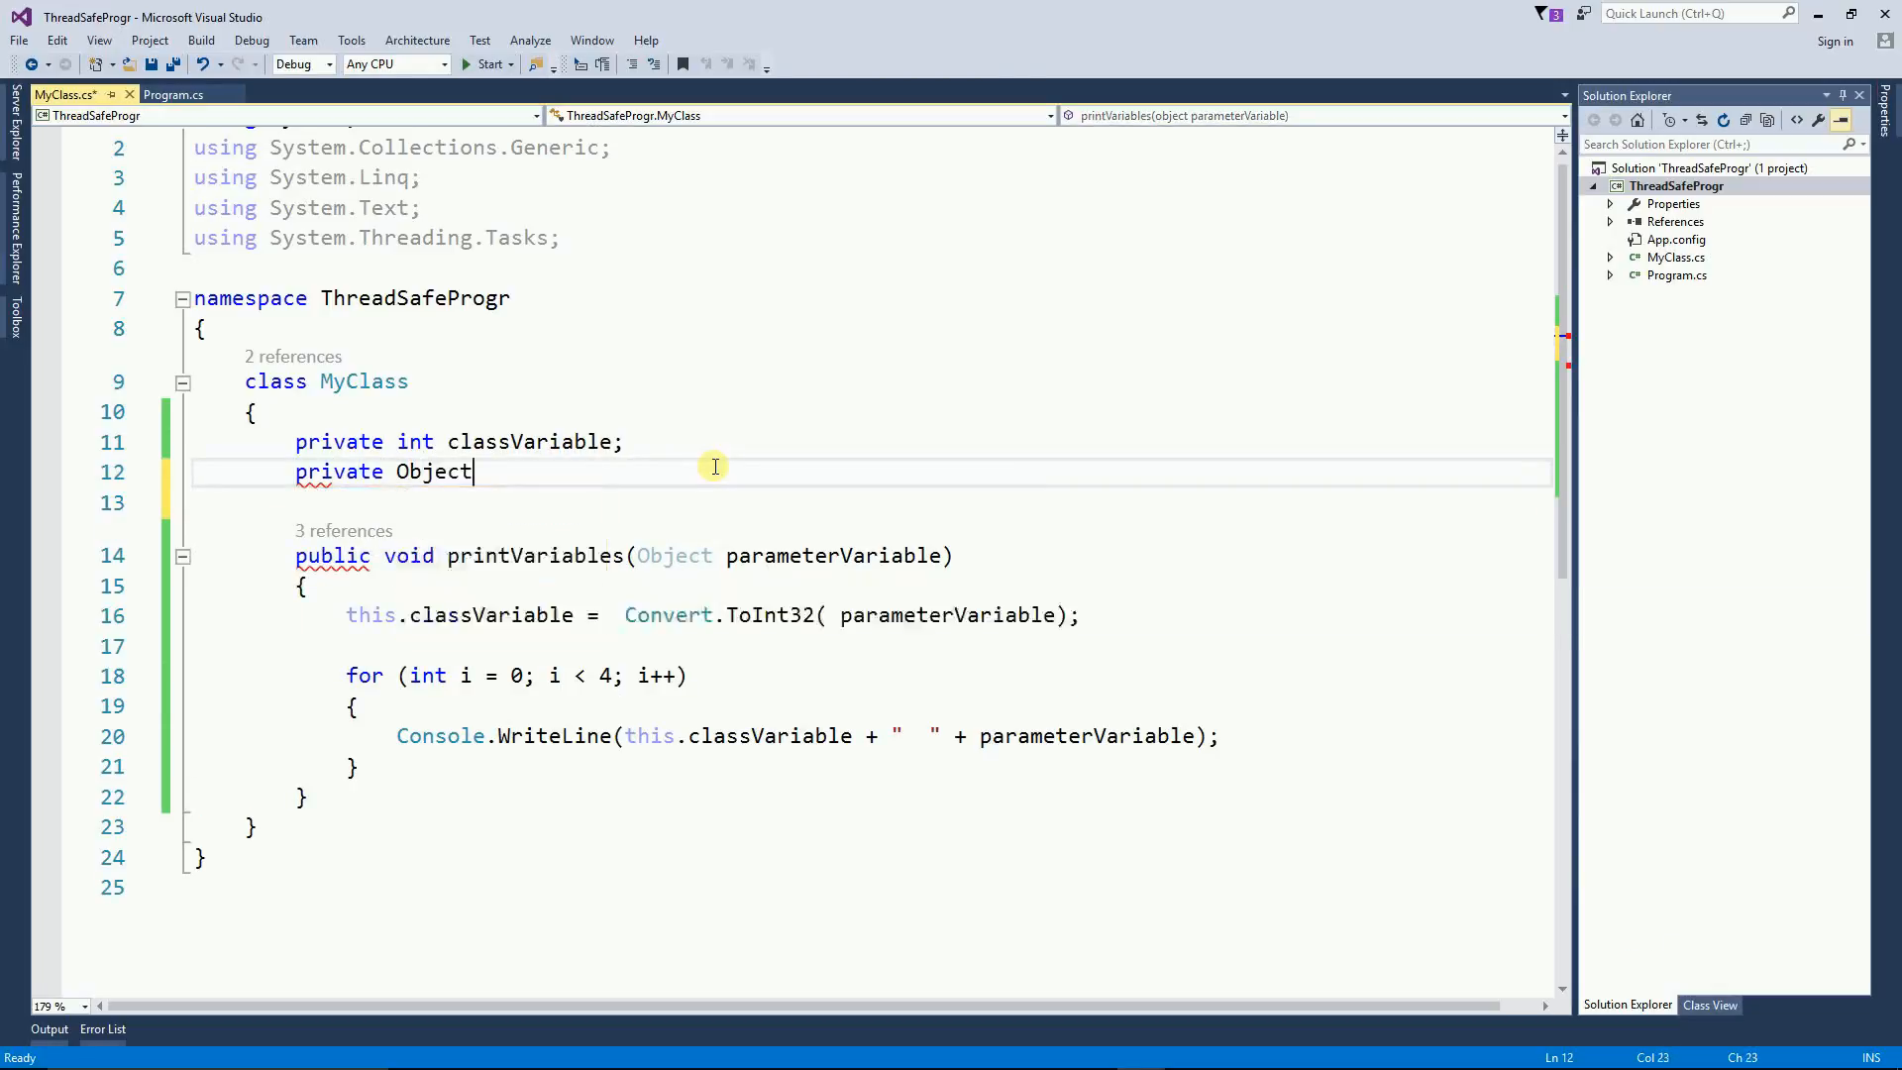
{"action": "type", "text": "myLock = new Object"}
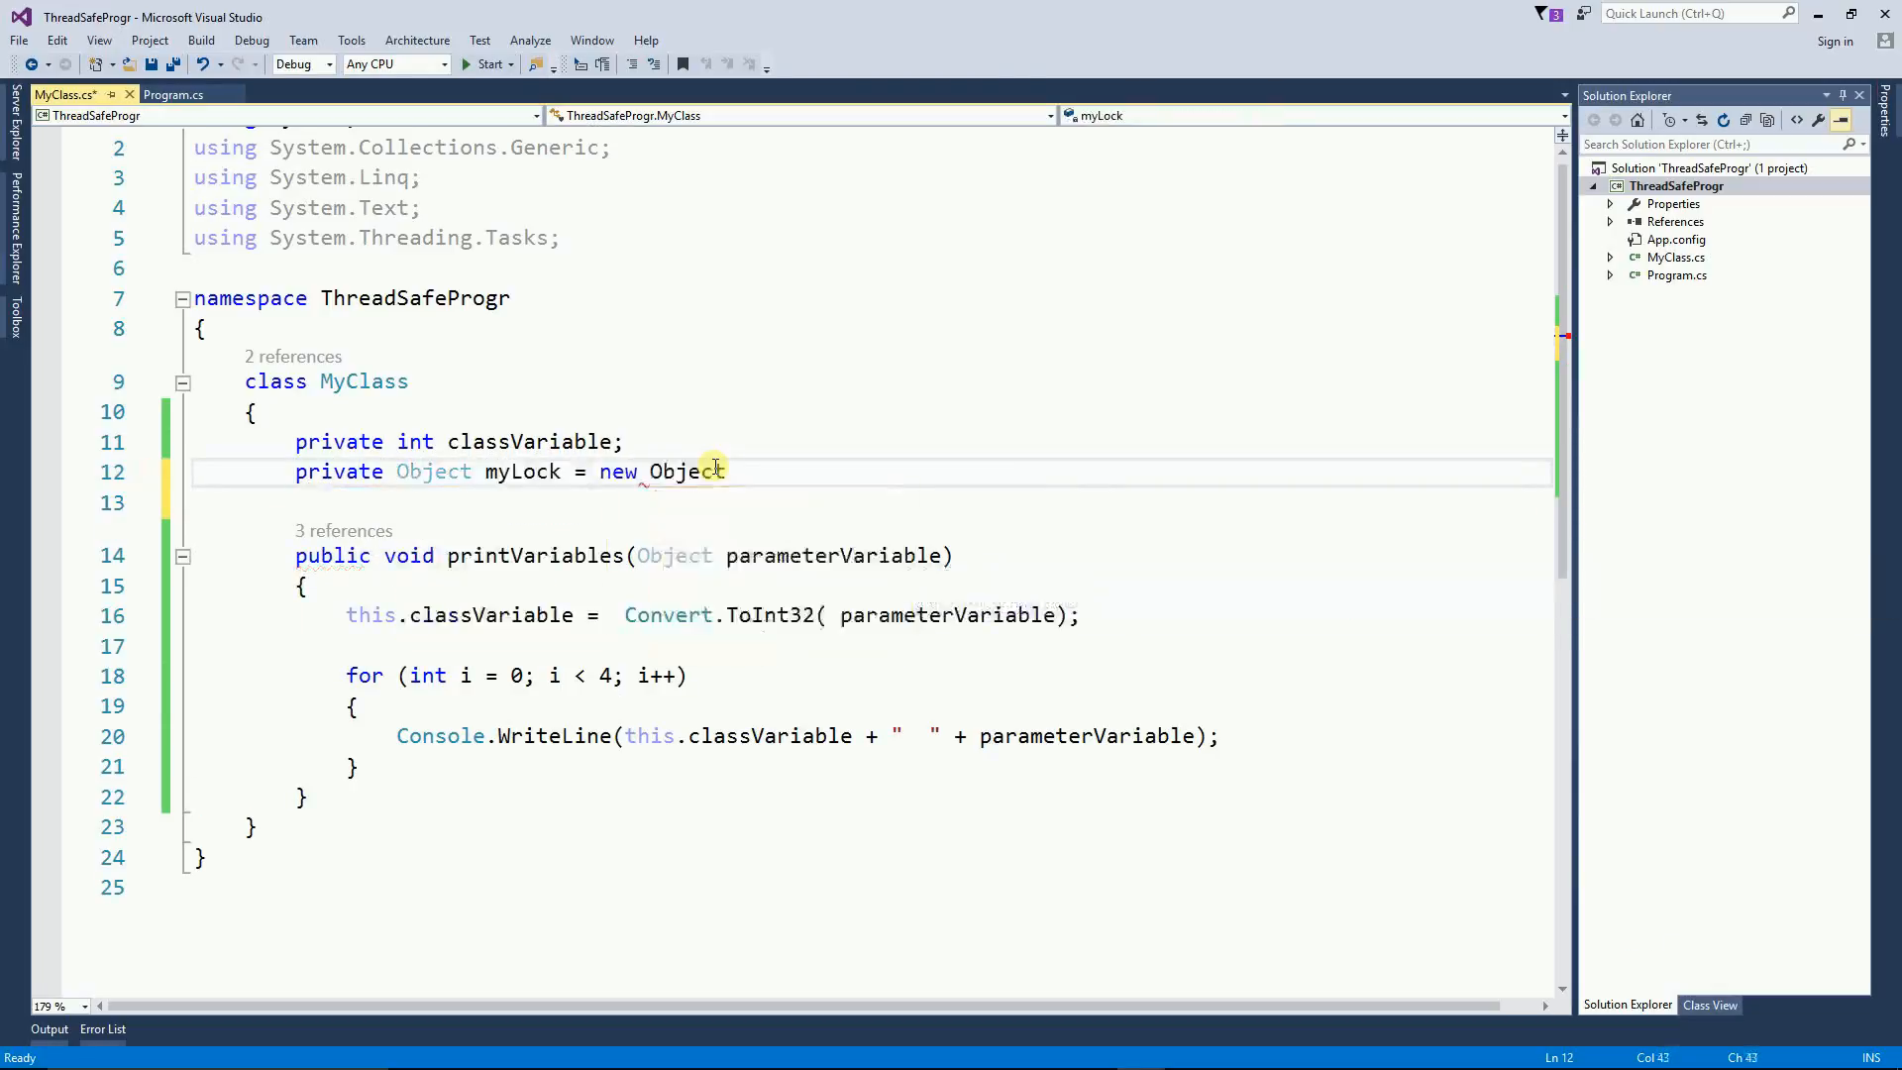
{"action": "type", "text": "();"}
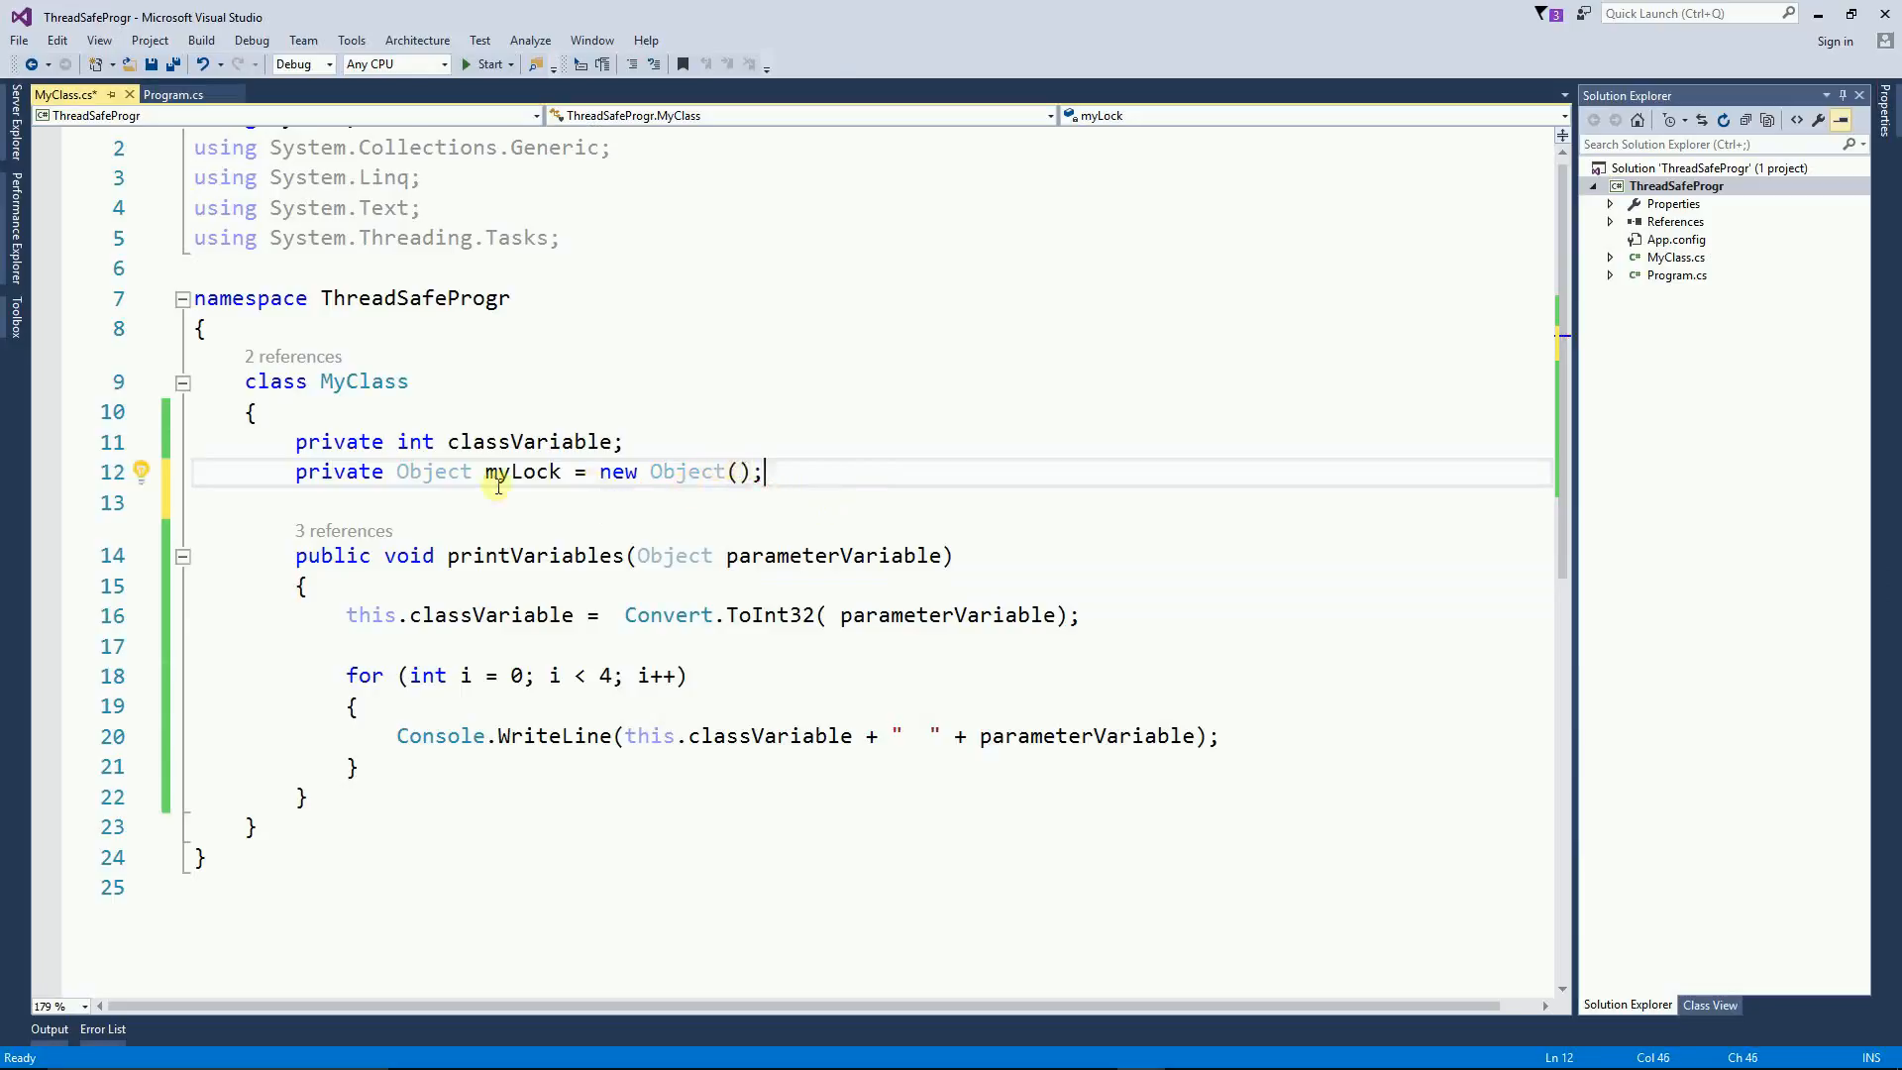
{"action": "left_click", "coordinate": [425, 585]}
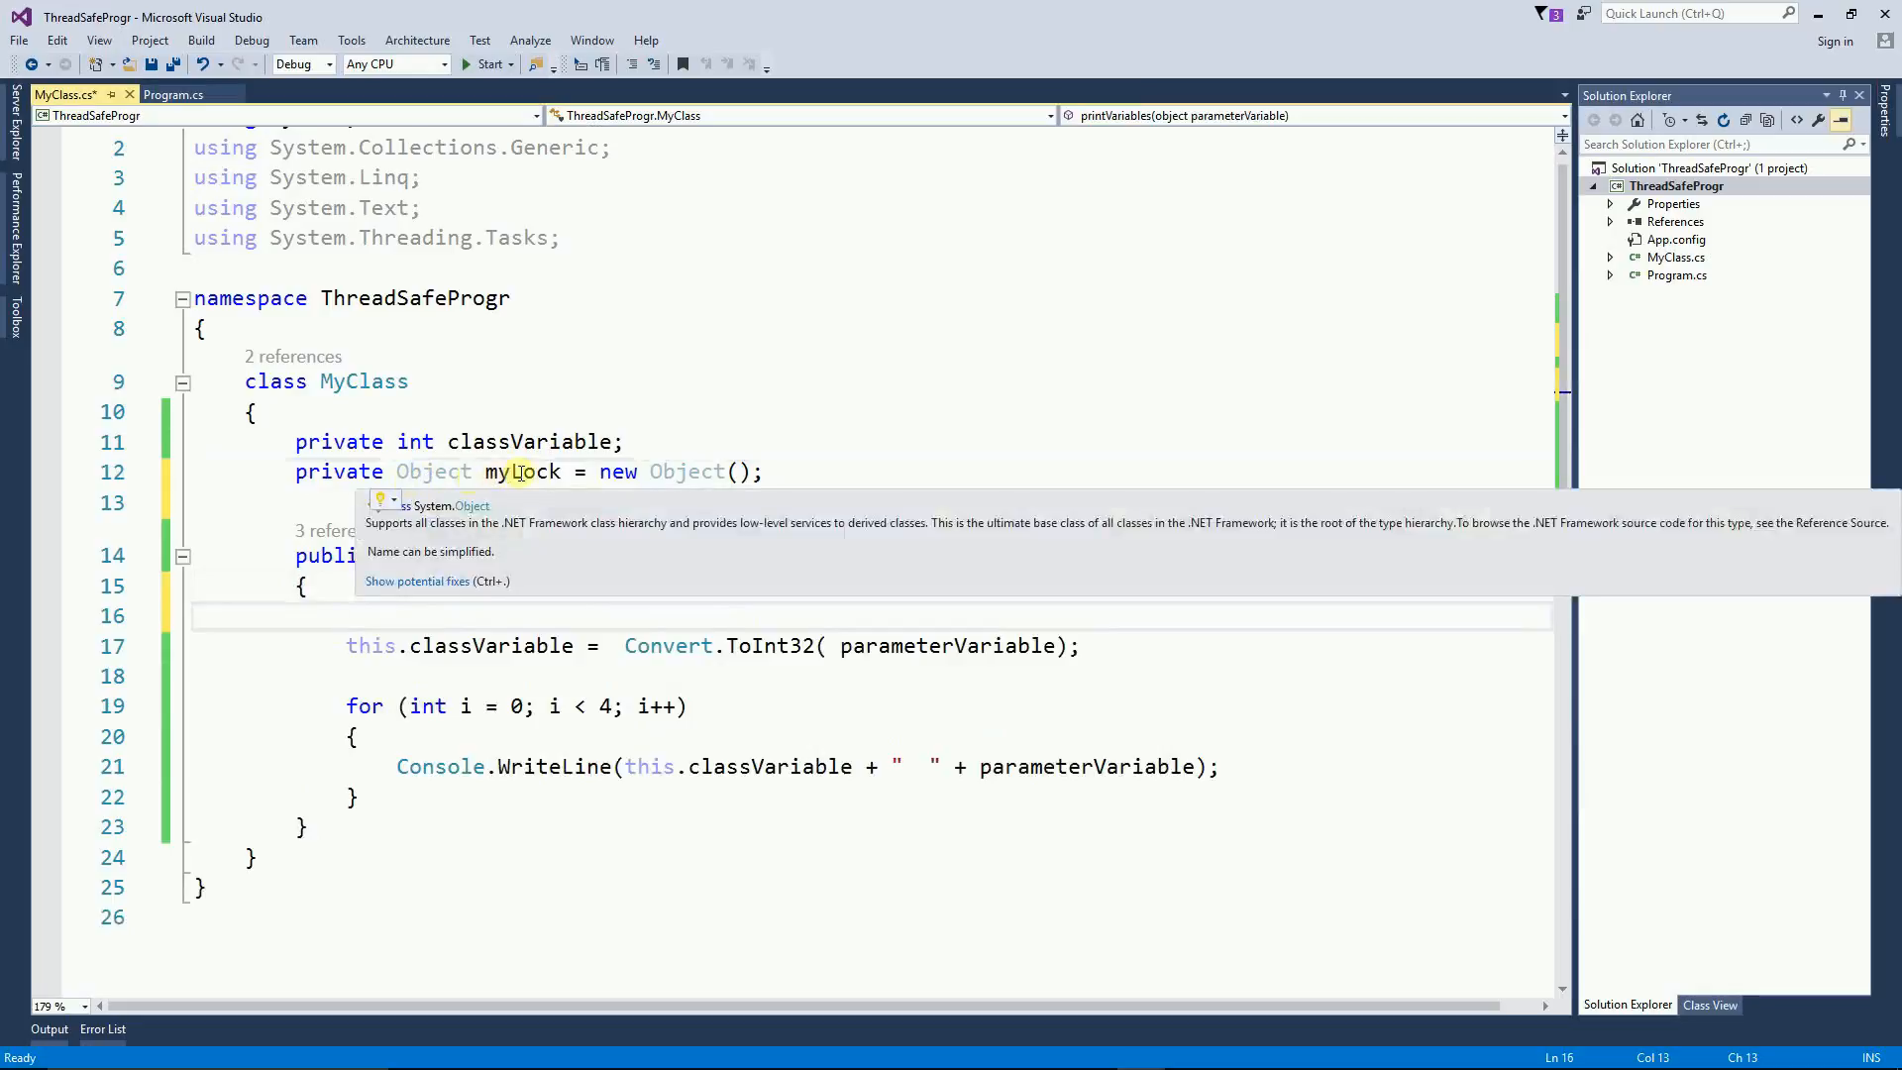
Step: Type lock( myLock) and enclose the method's statements in its braces
{"action": "type", "text": "lock"}
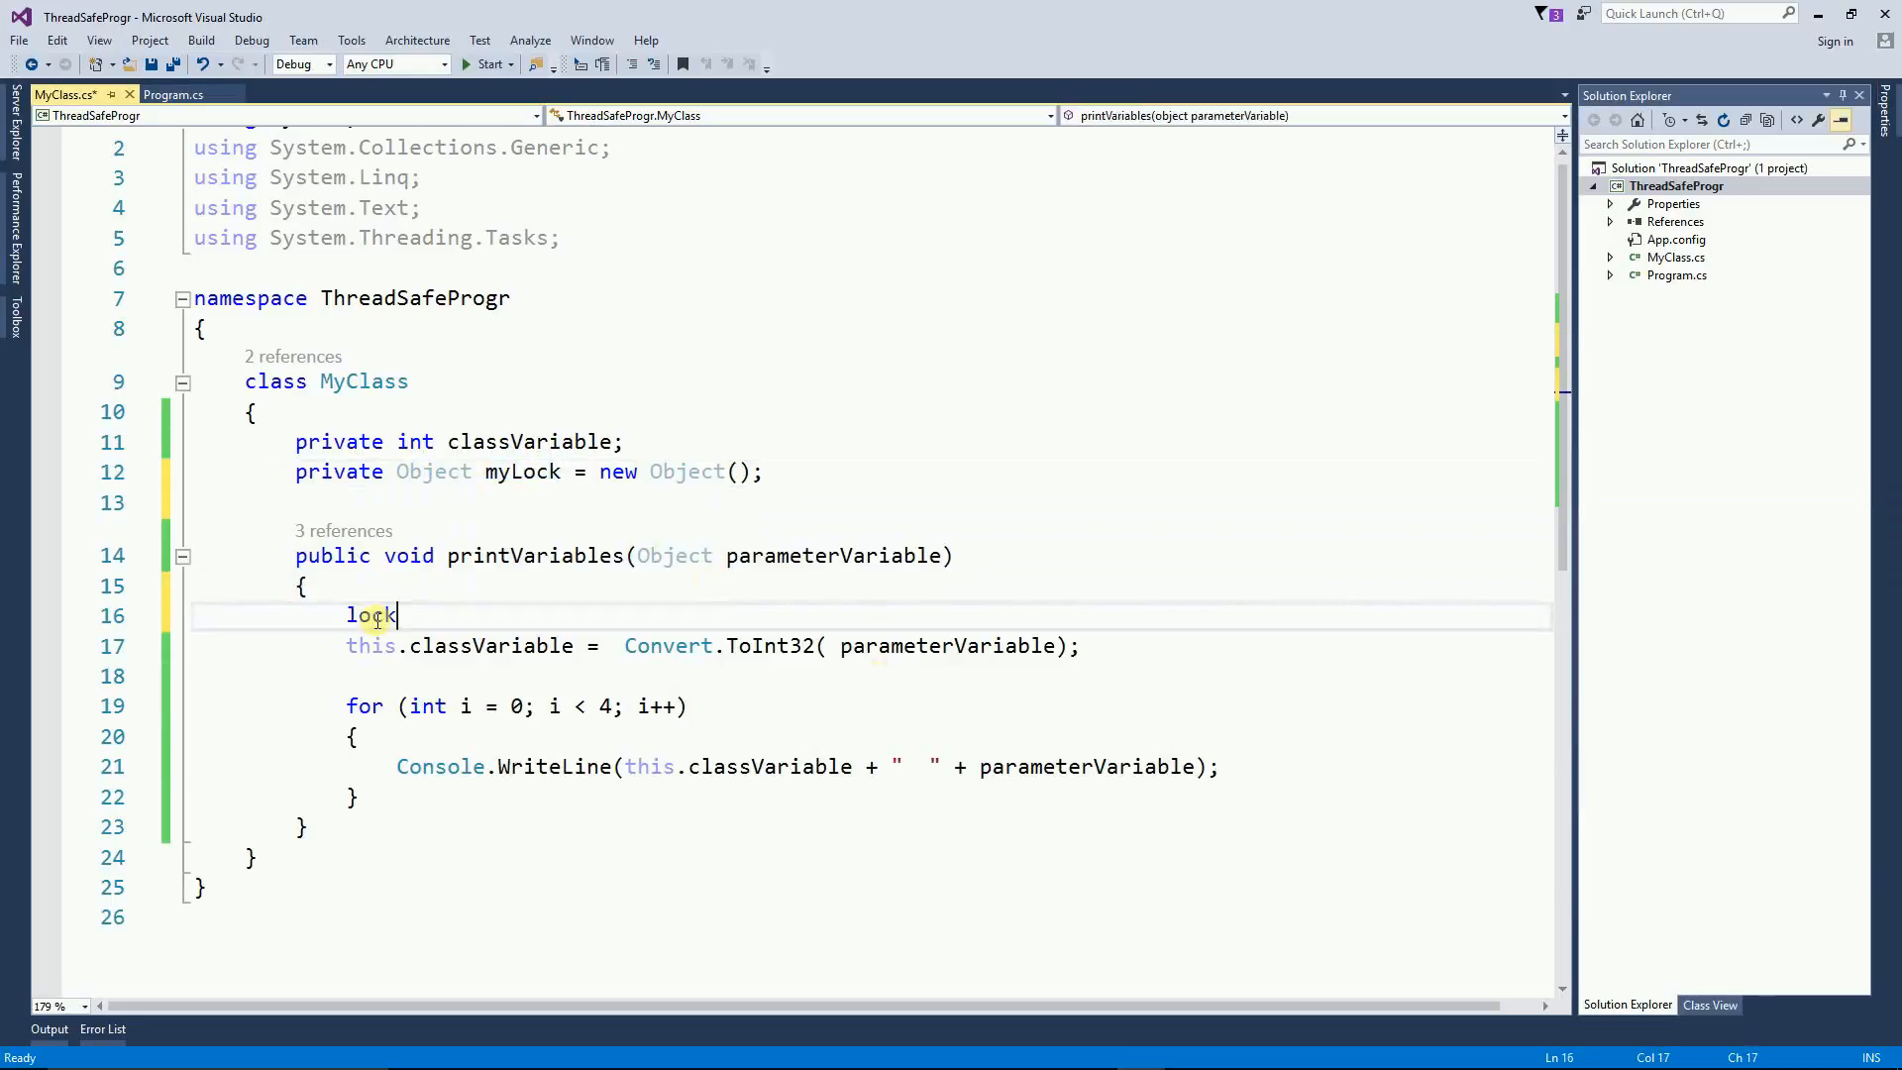
{"action": "type", "text": "( my)"}
{"action": "type", "text": "{"}
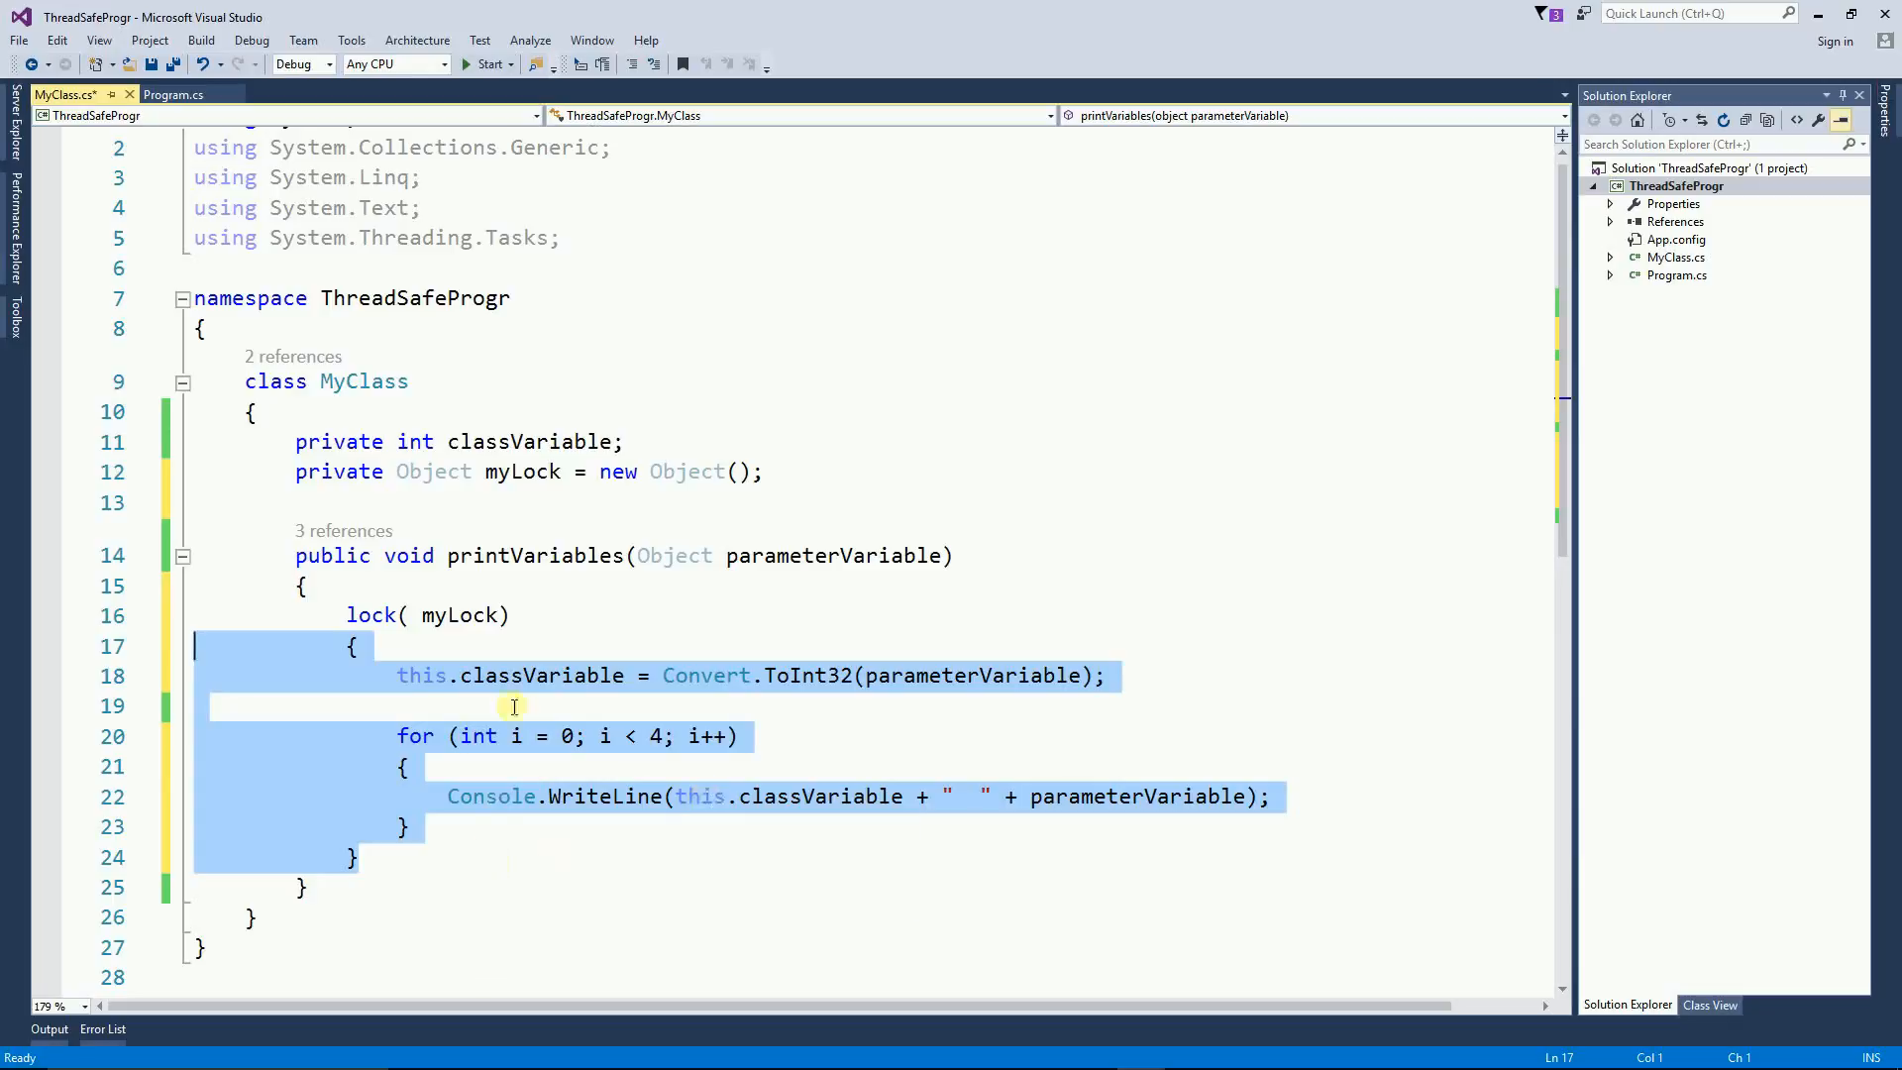
{"action": "left_click", "coordinate": [360, 647]}
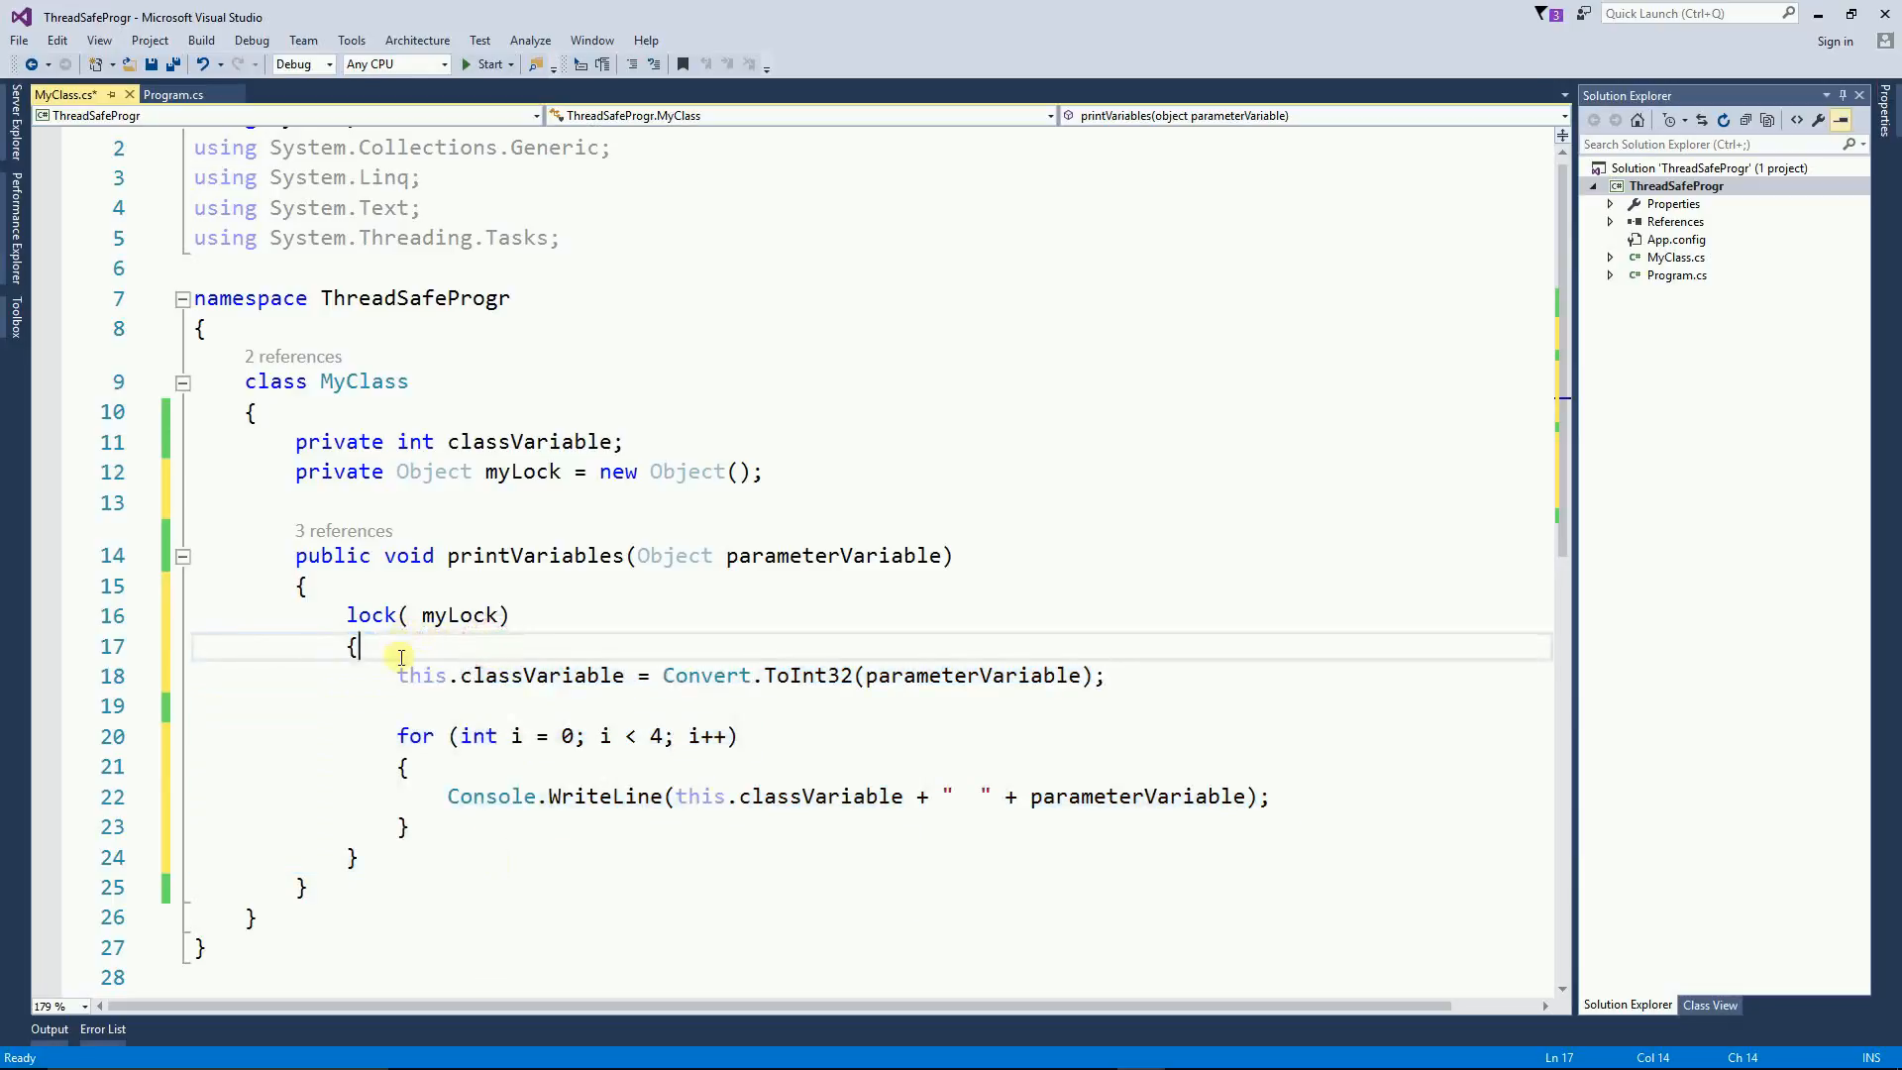
{"action": "left_click_drag", "start_coordinate": [396, 675], "coordinate": [409, 826]}
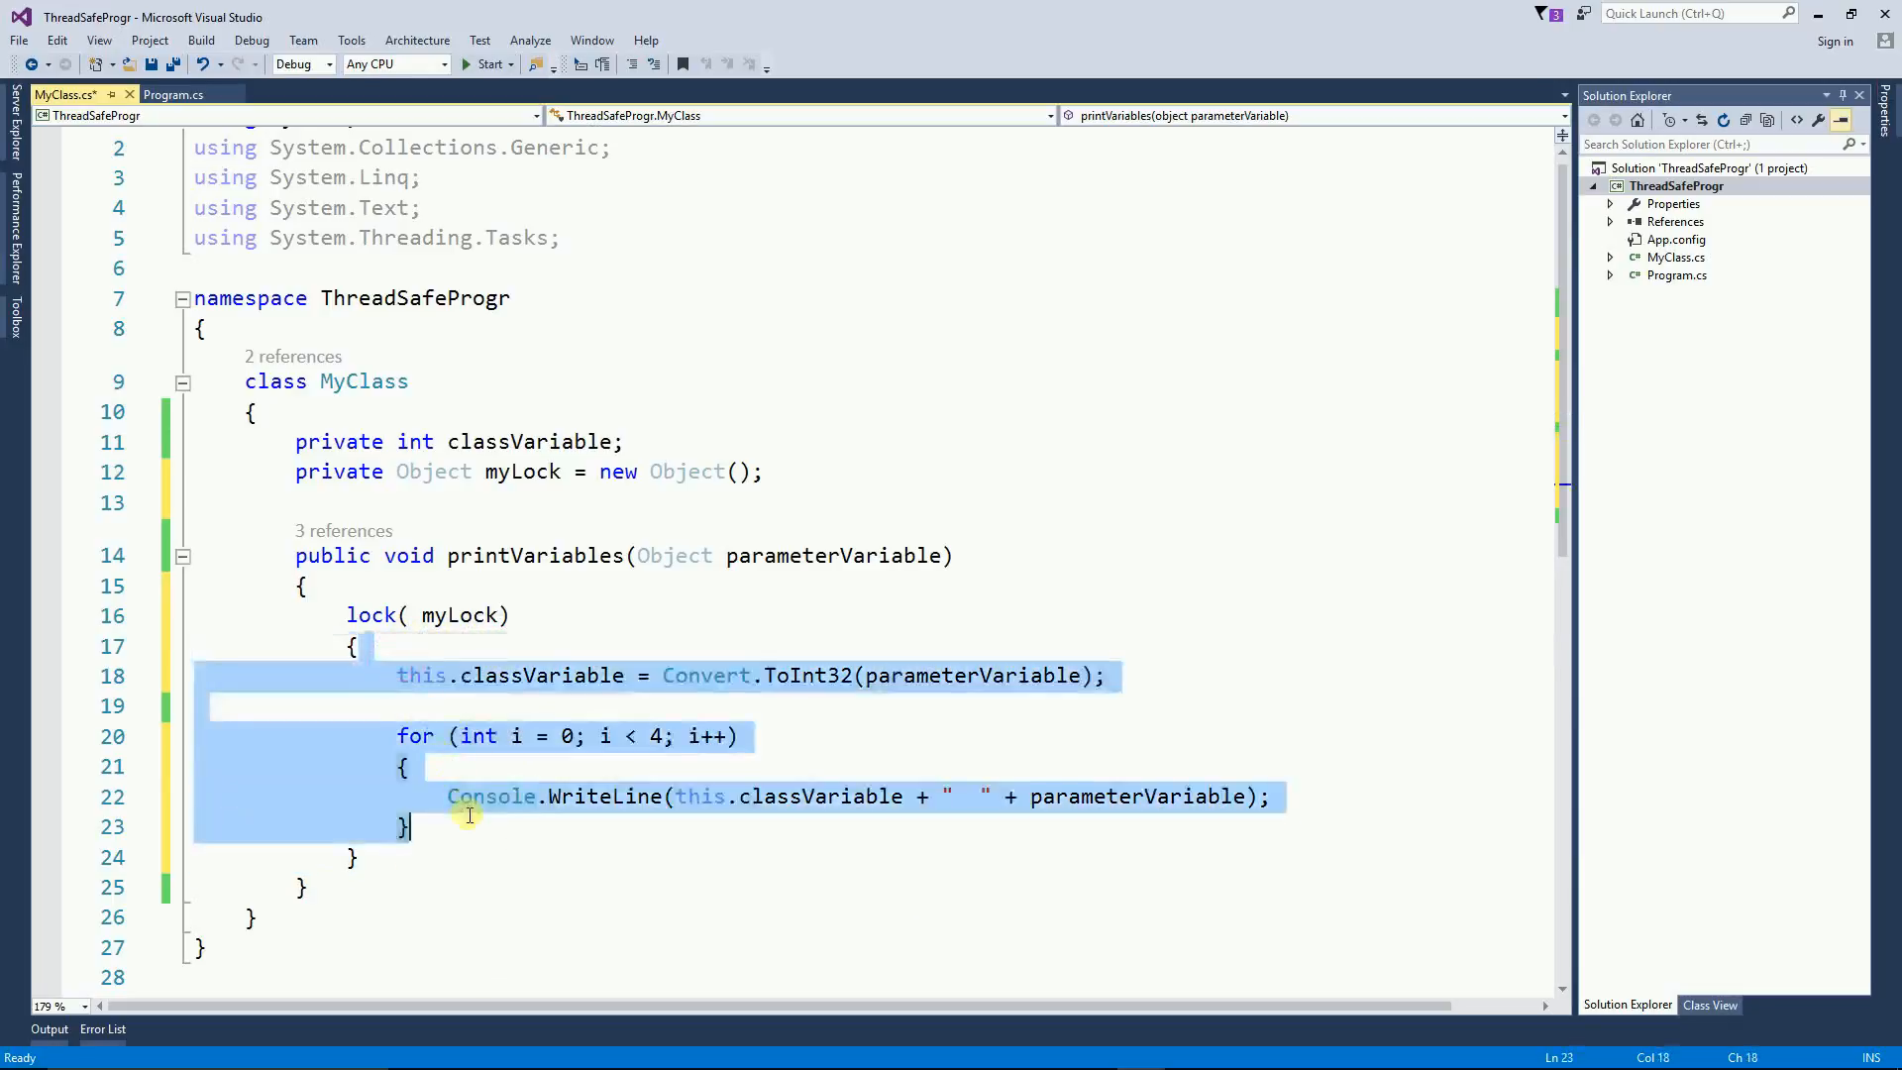
{"action": "left_click", "coordinate": [460, 615]}
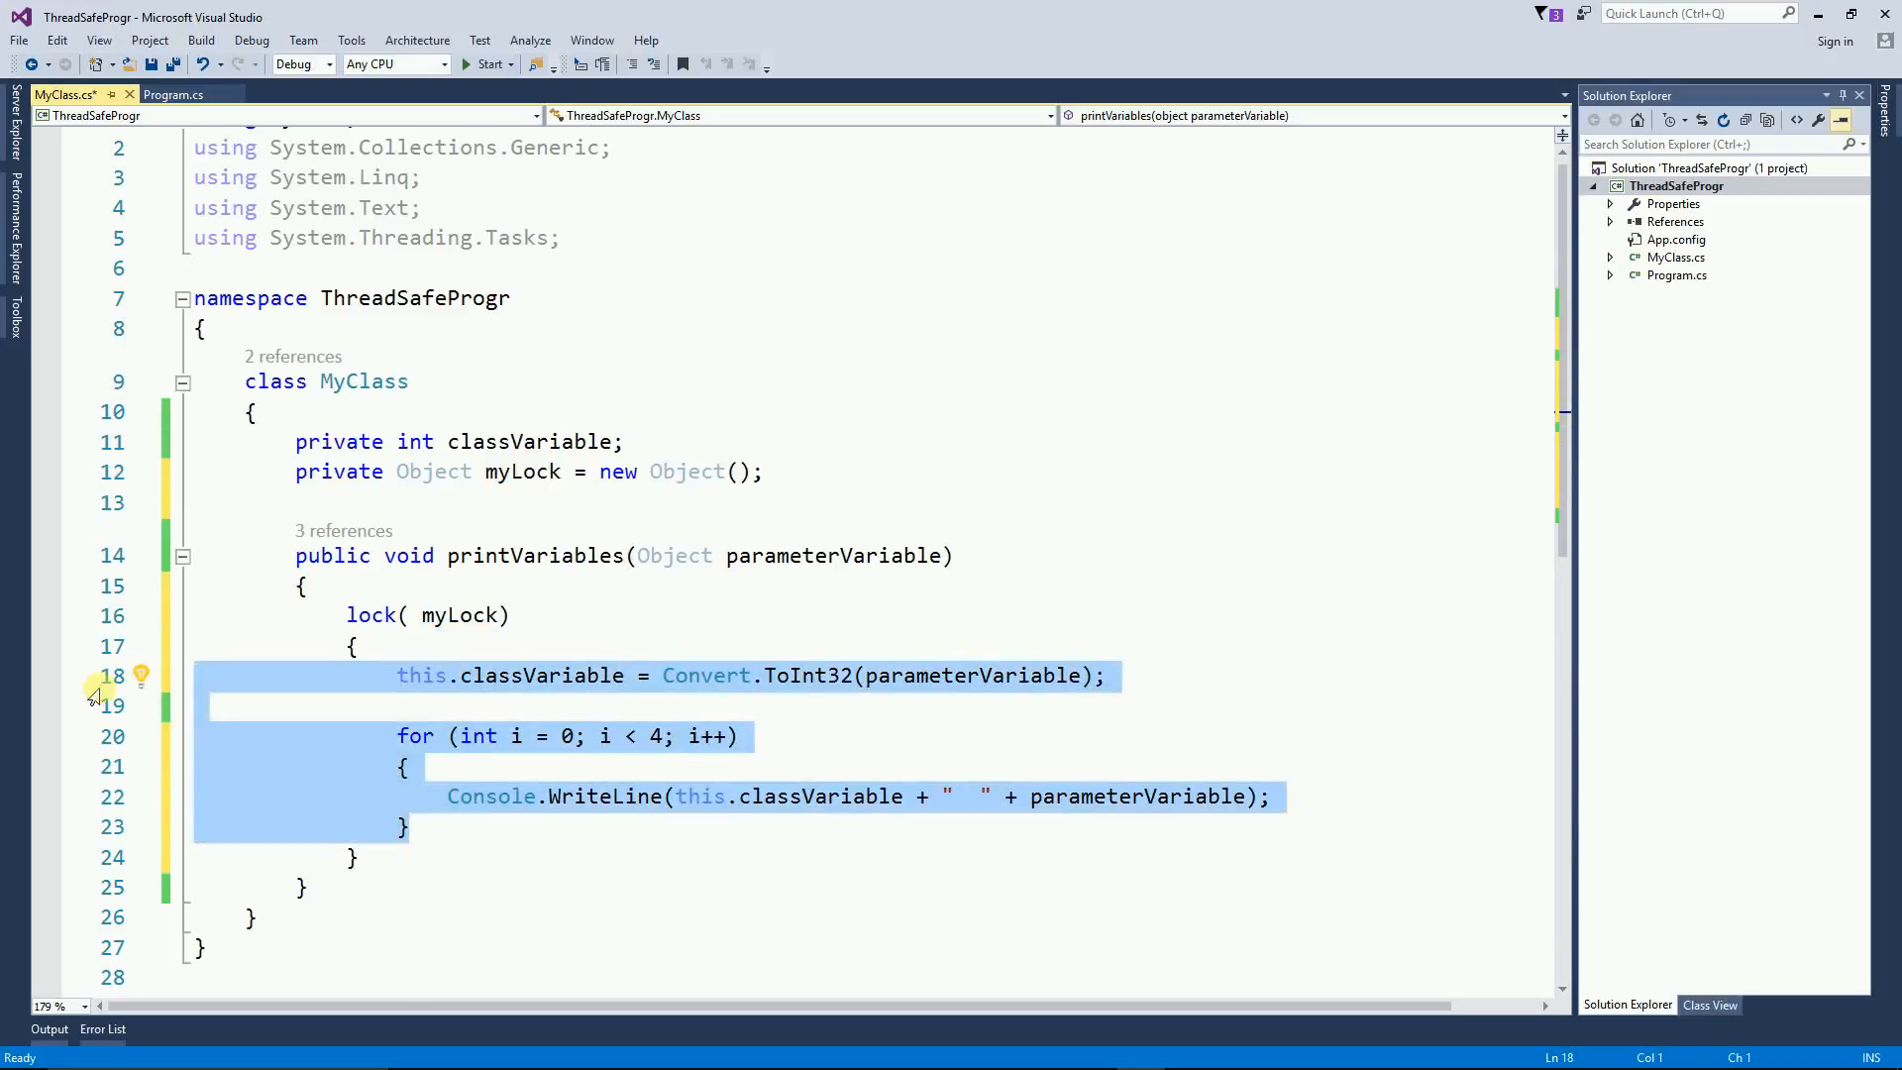
{"action": "mouse_move", "coordinate": [145, 647]}
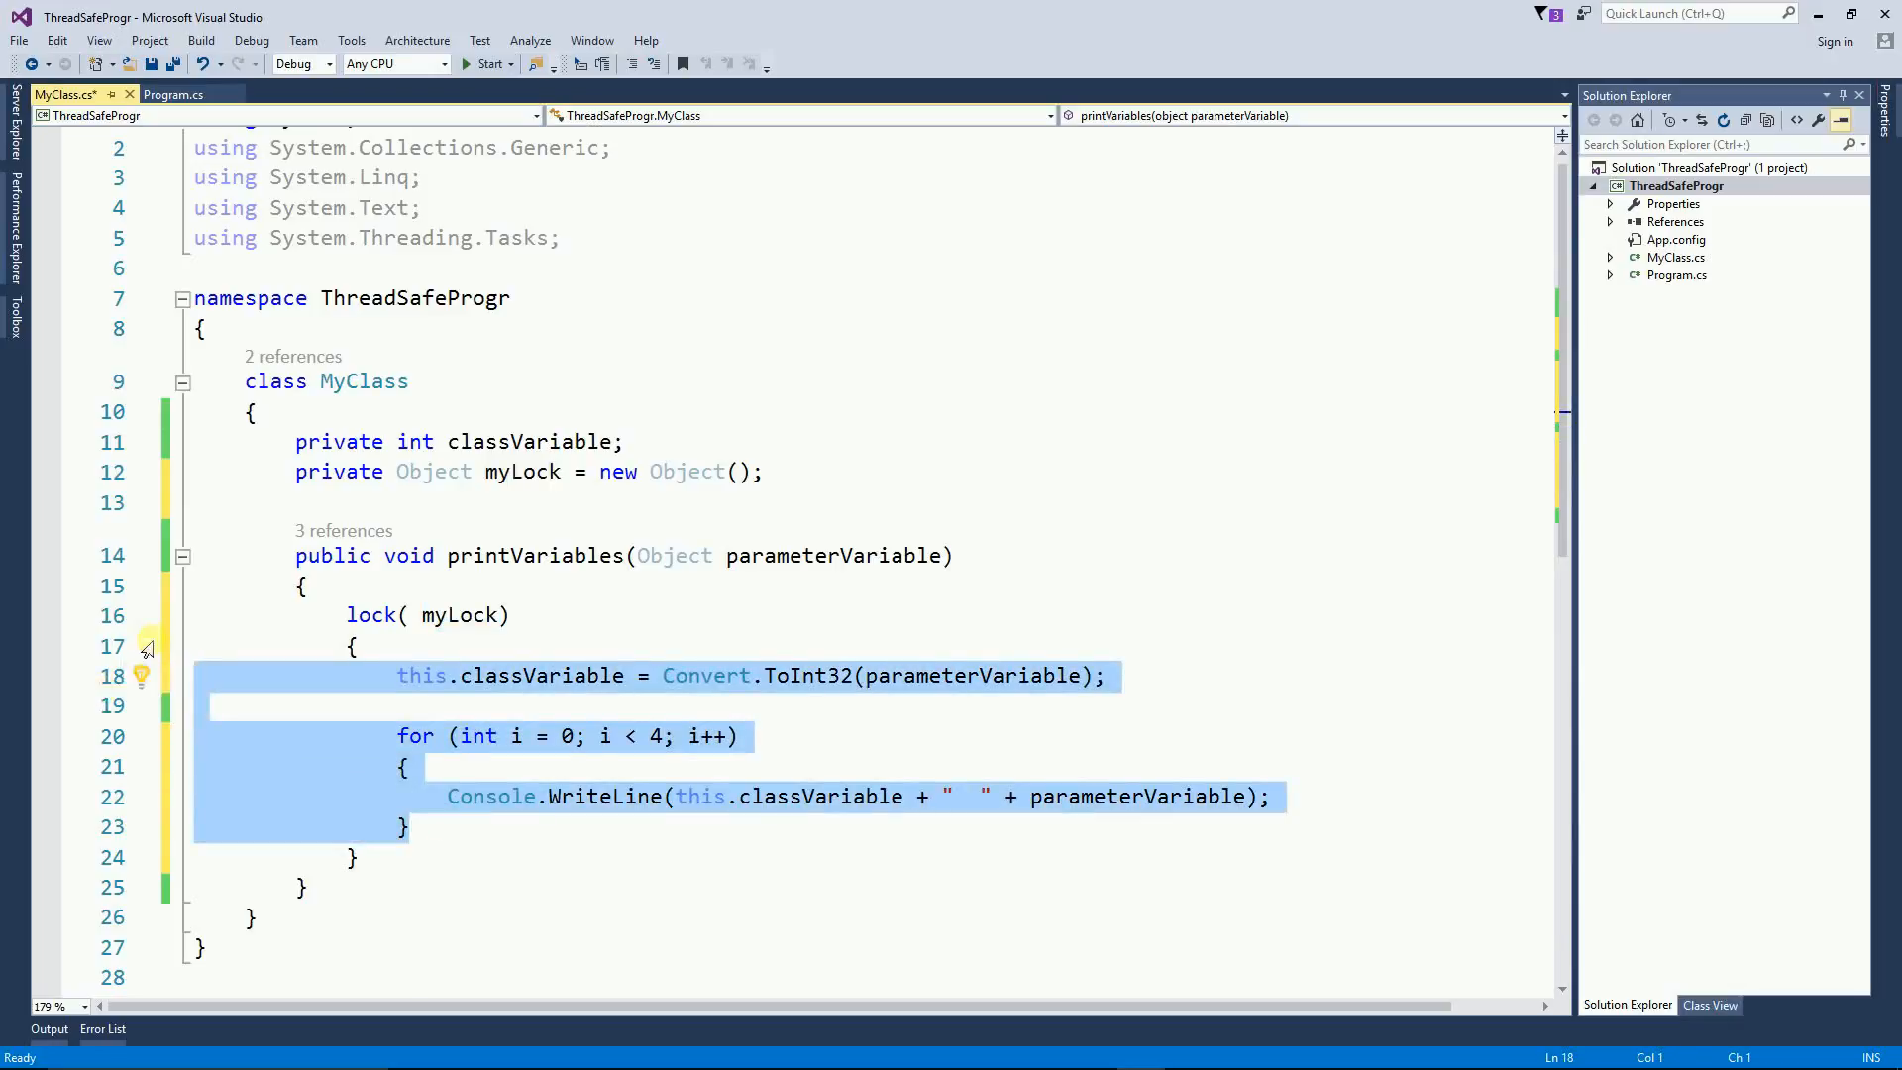
Step: Run the program and check the grouped 2 2, 3 3, 1 1 output
{"action": "left_click", "coordinate": [484, 64]}
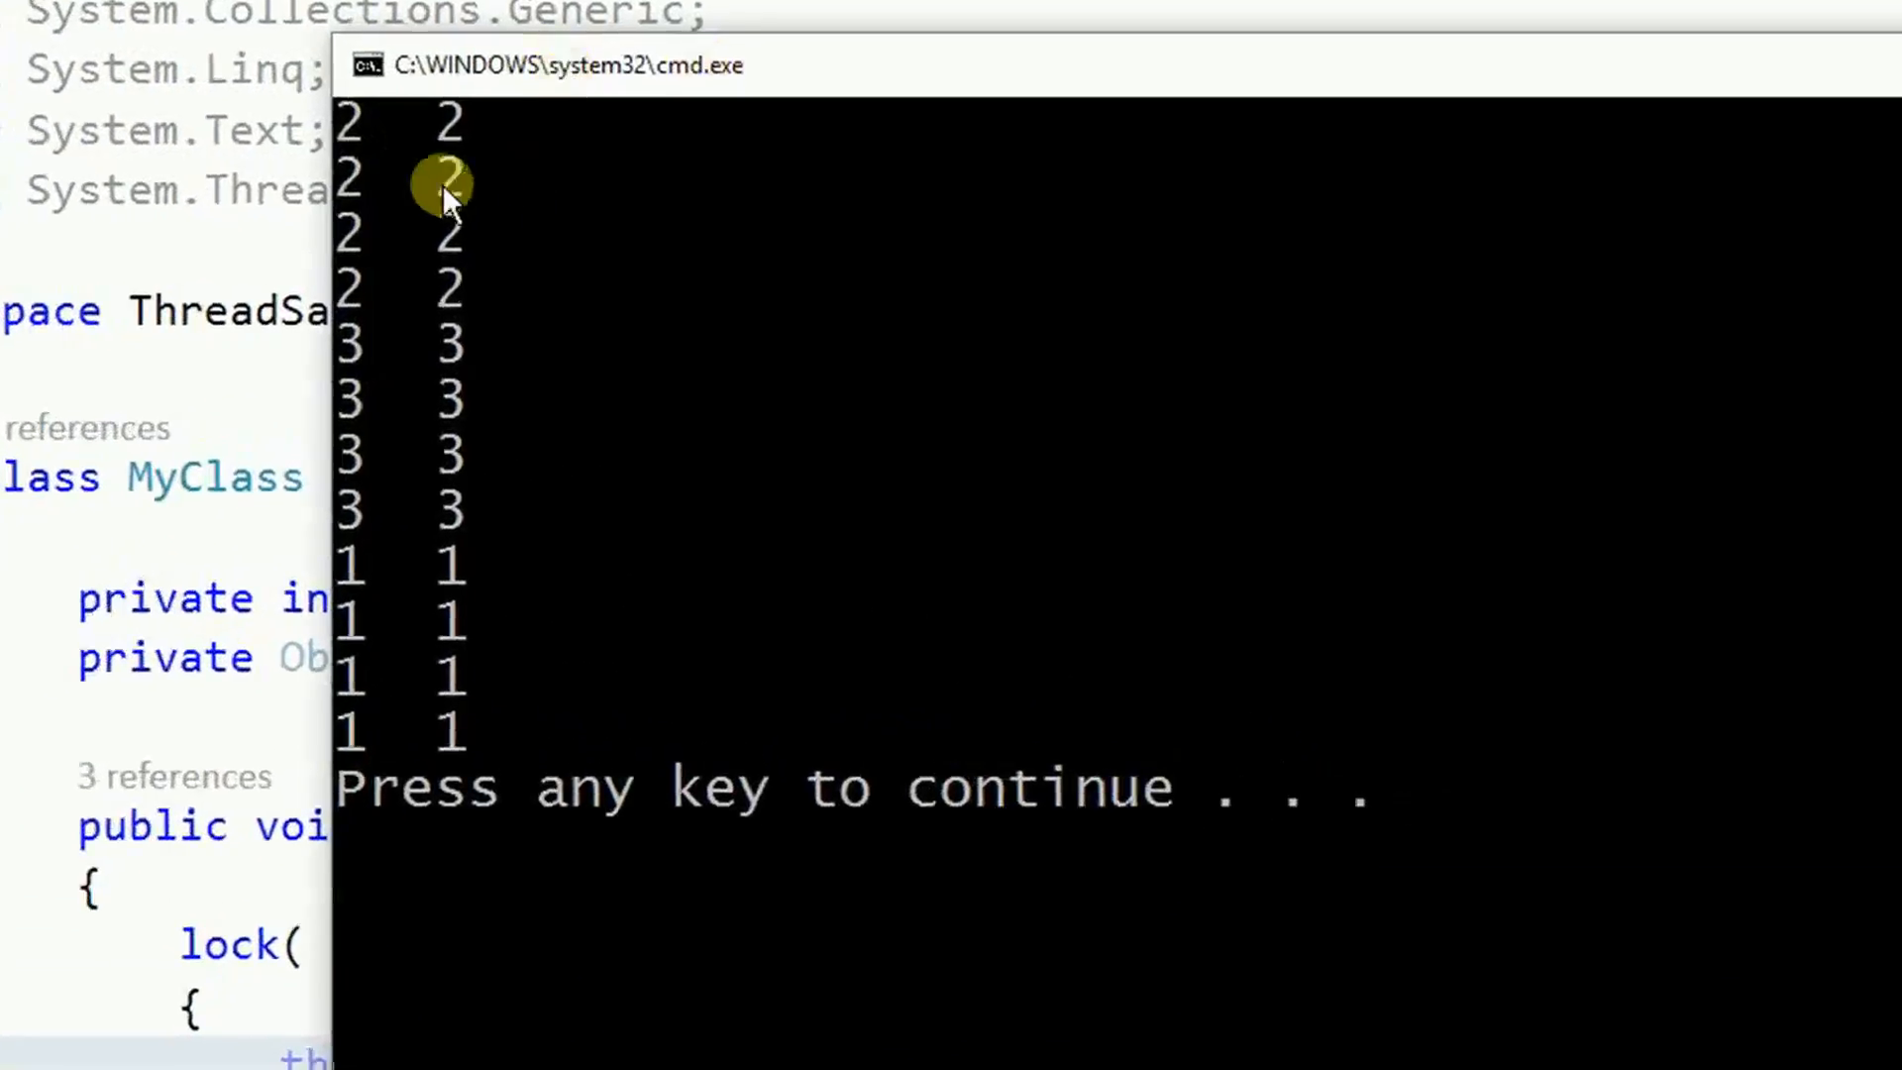
{"action": "mouse_move", "coordinate": [363, 291]}
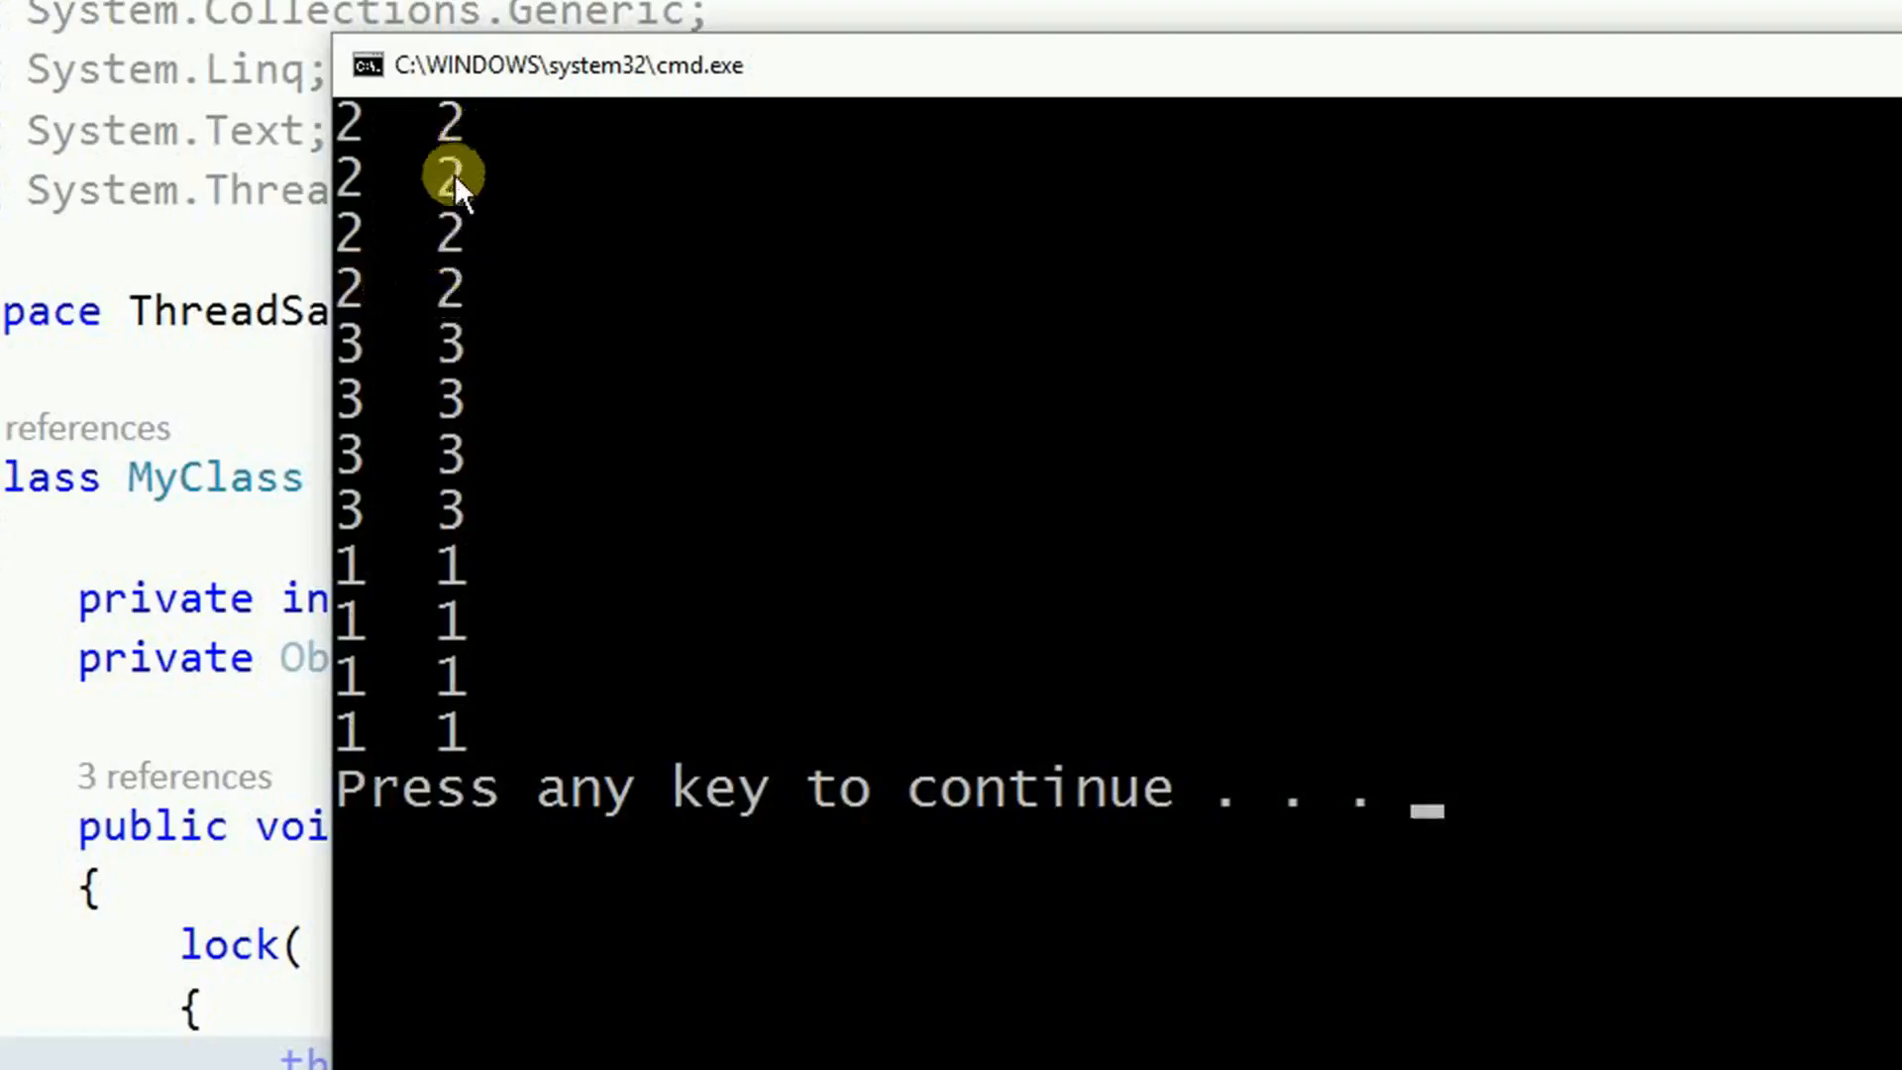
{"action": "mouse_move", "coordinate": [455, 643]}
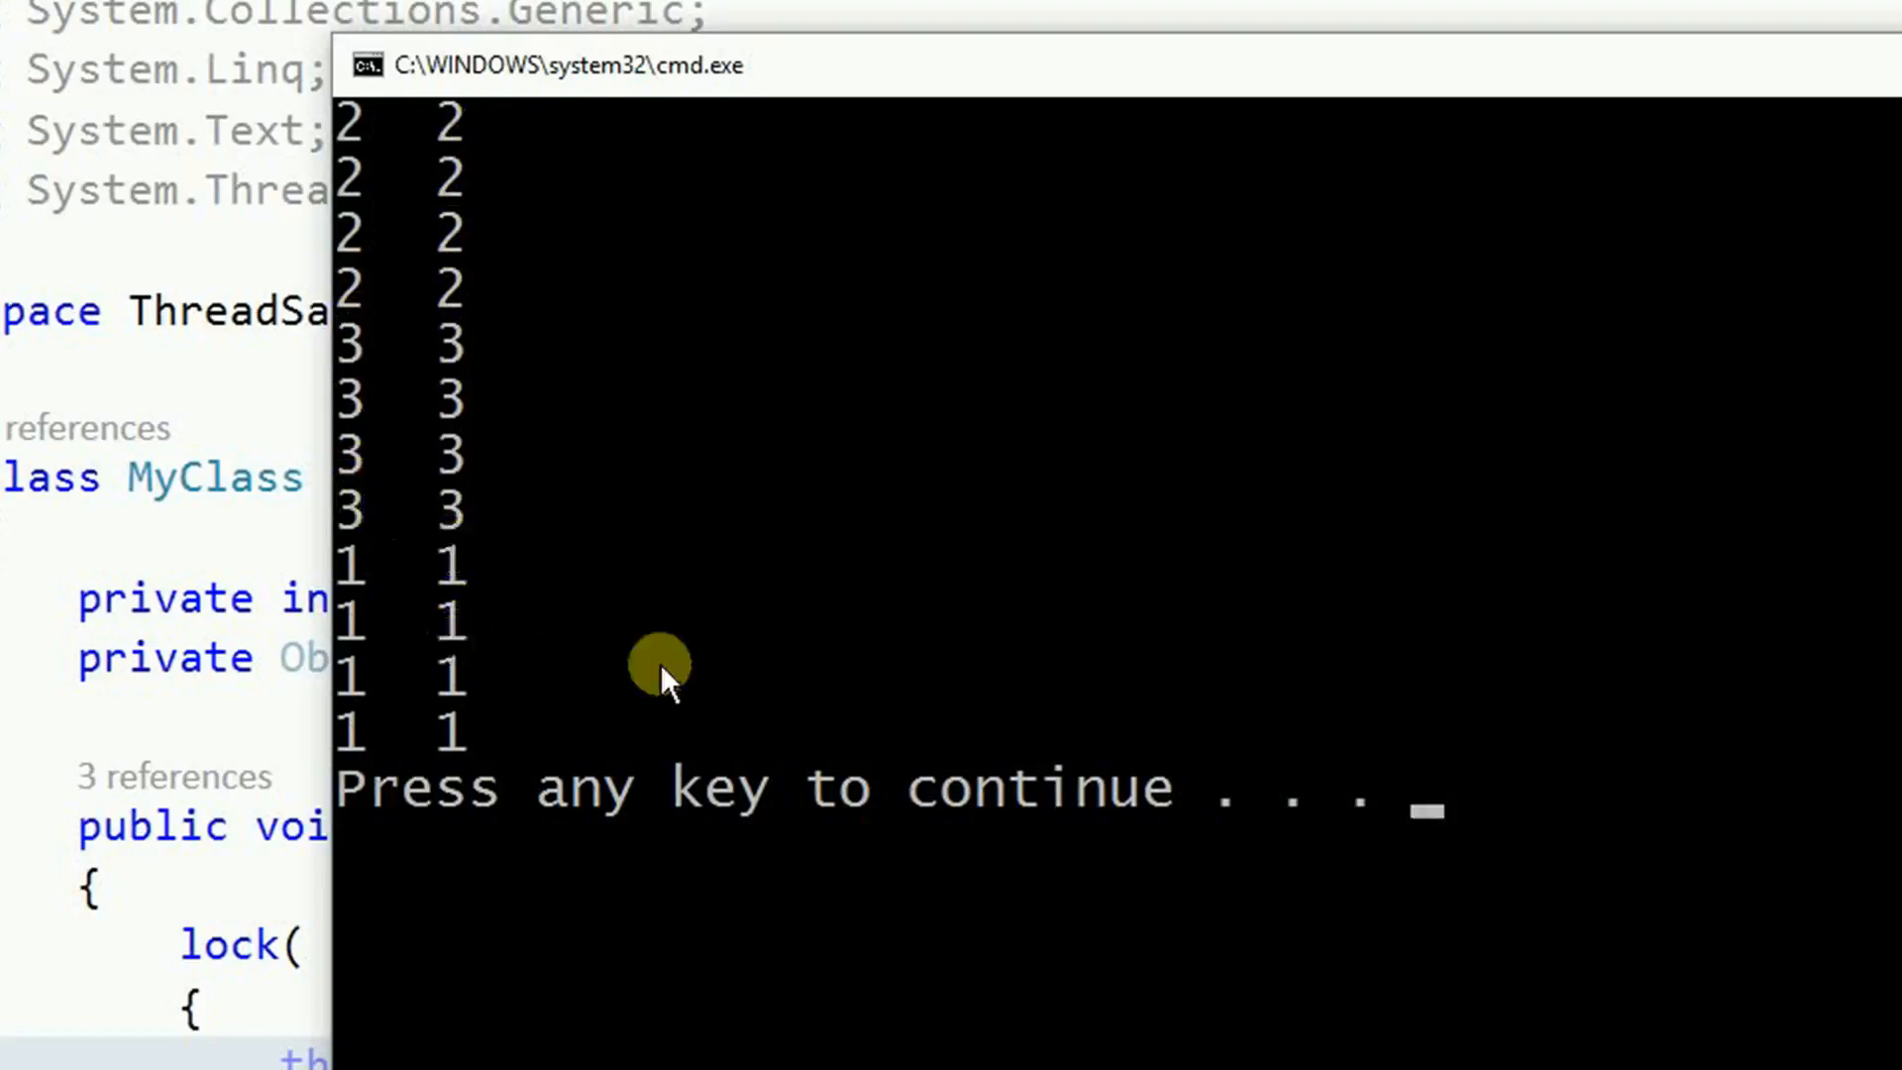
{"action": "mouse_move", "coordinate": [807, 673]}
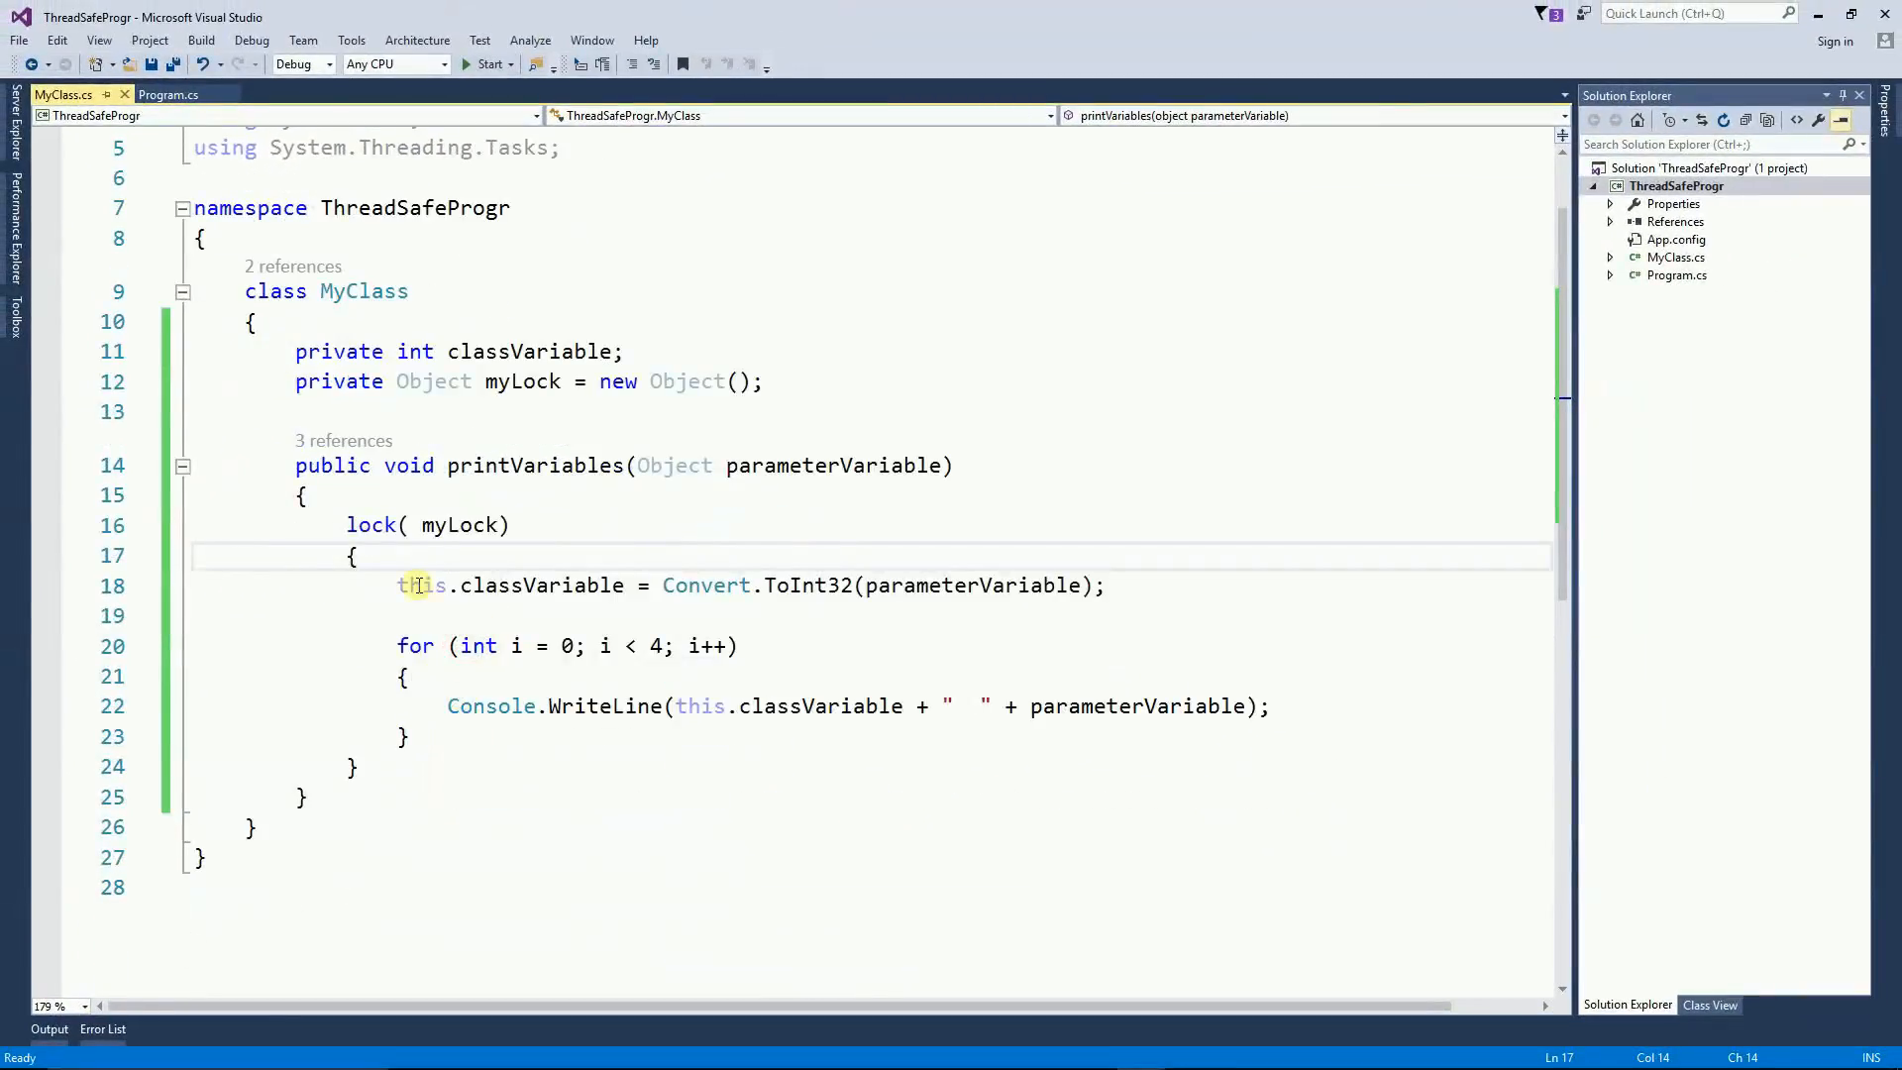
{"action": "left_click_drag", "start_coordinate": [346, 524], "coordinate": [399, 585]}
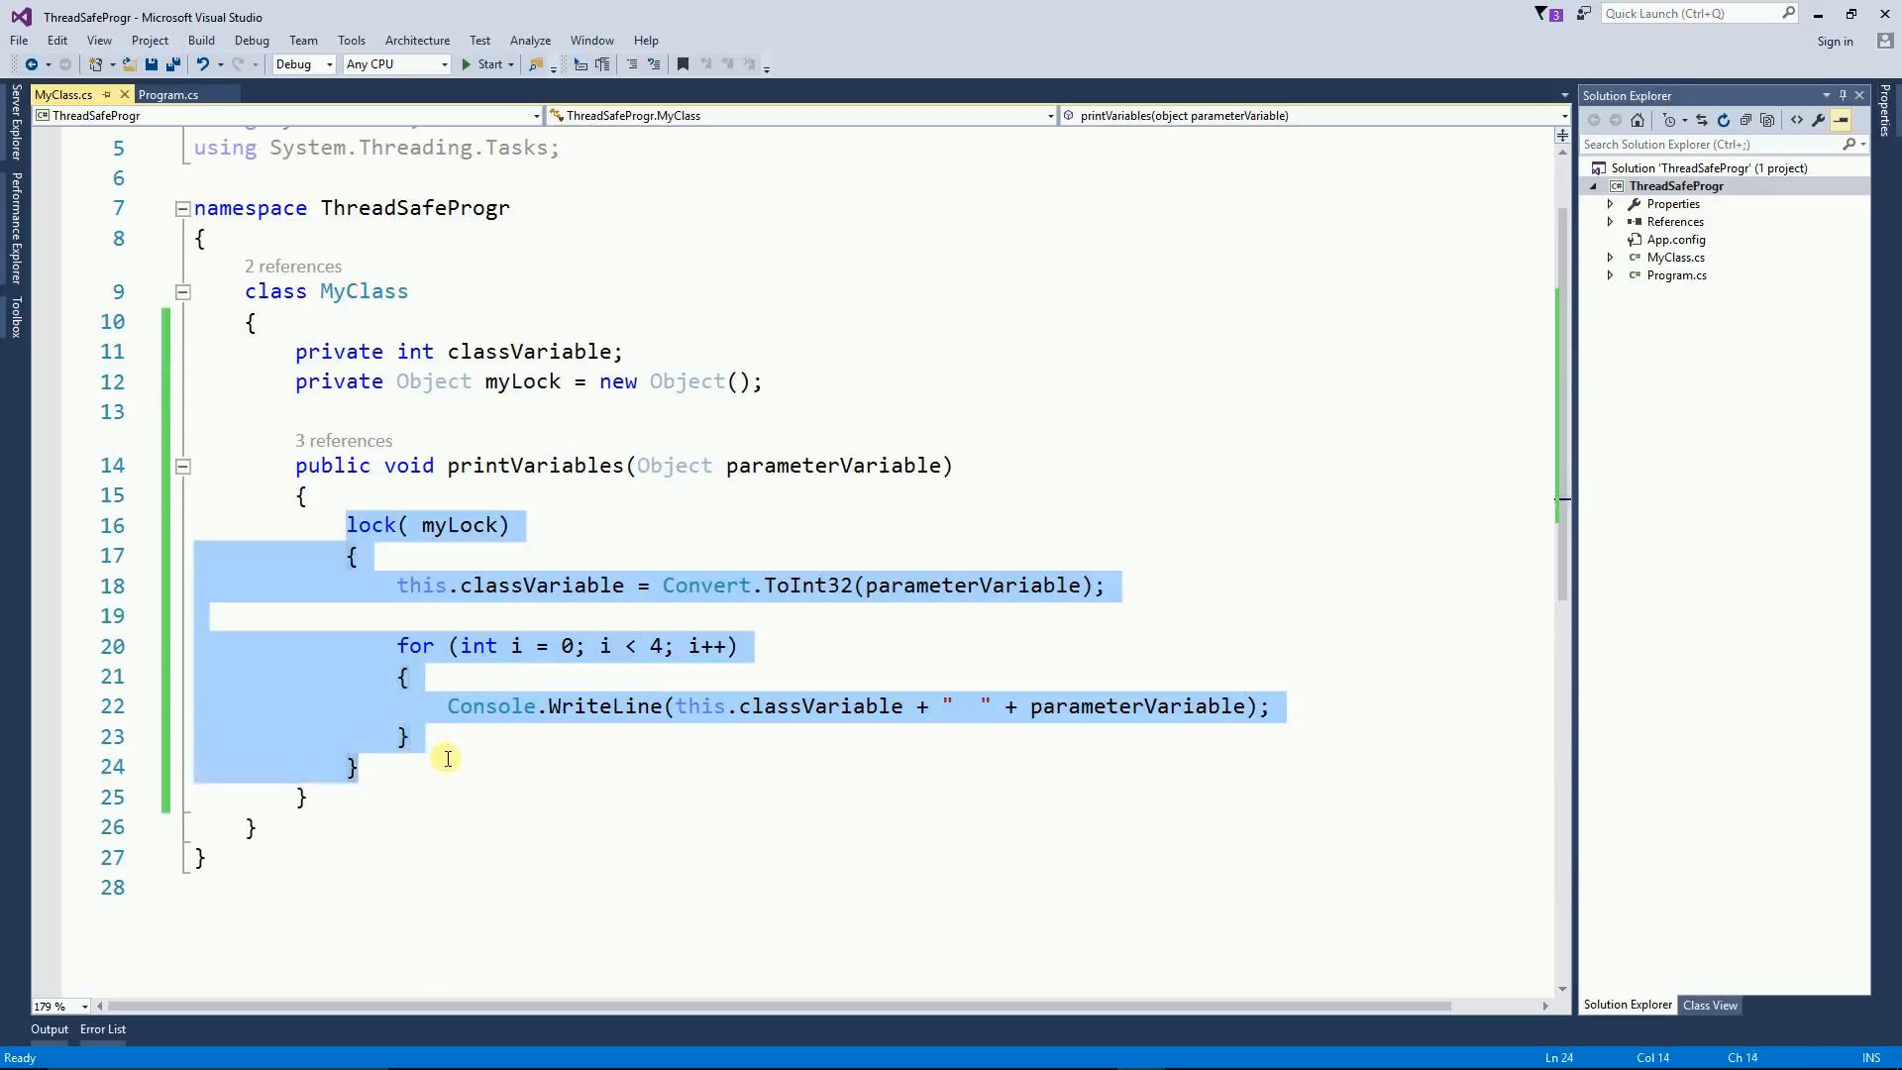
{"action": "mouse_move", "coordinate": [409, 586]}
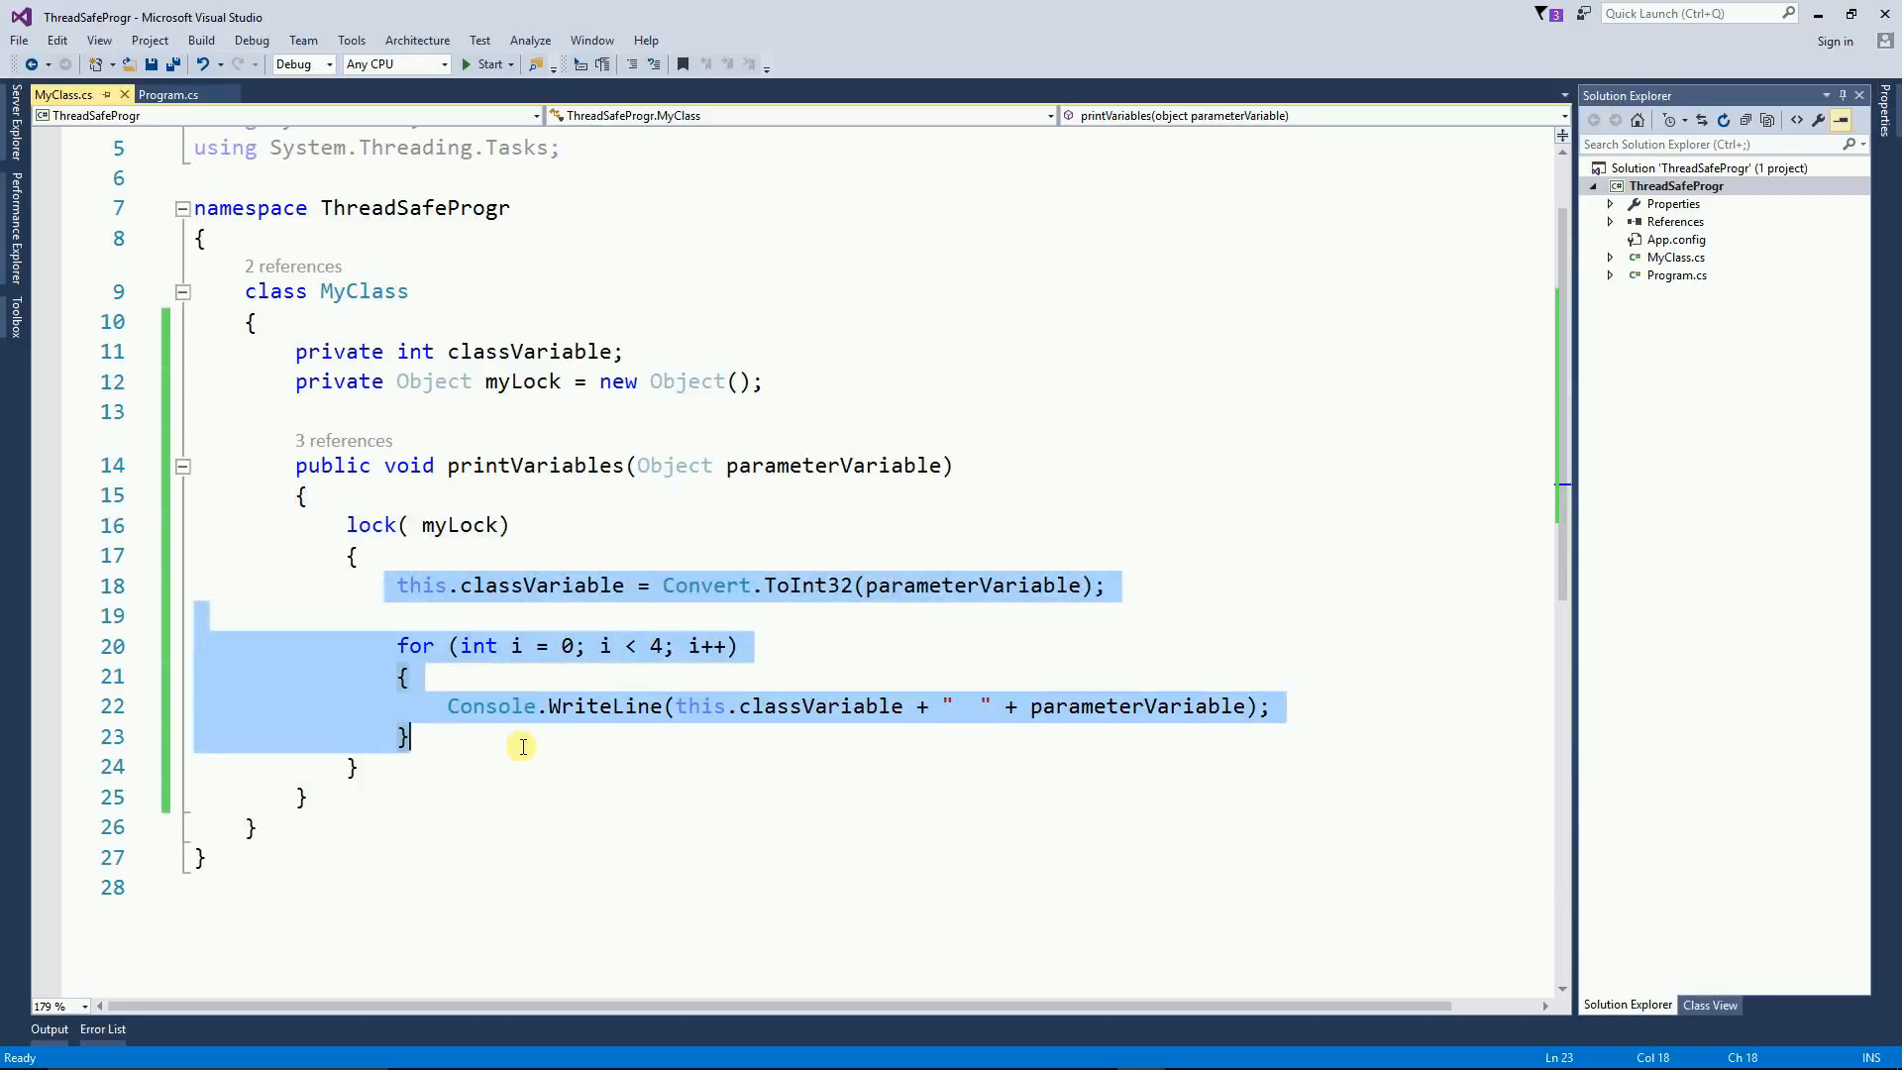
{"action": "mouse_move", "coordinate": [535, 740]}
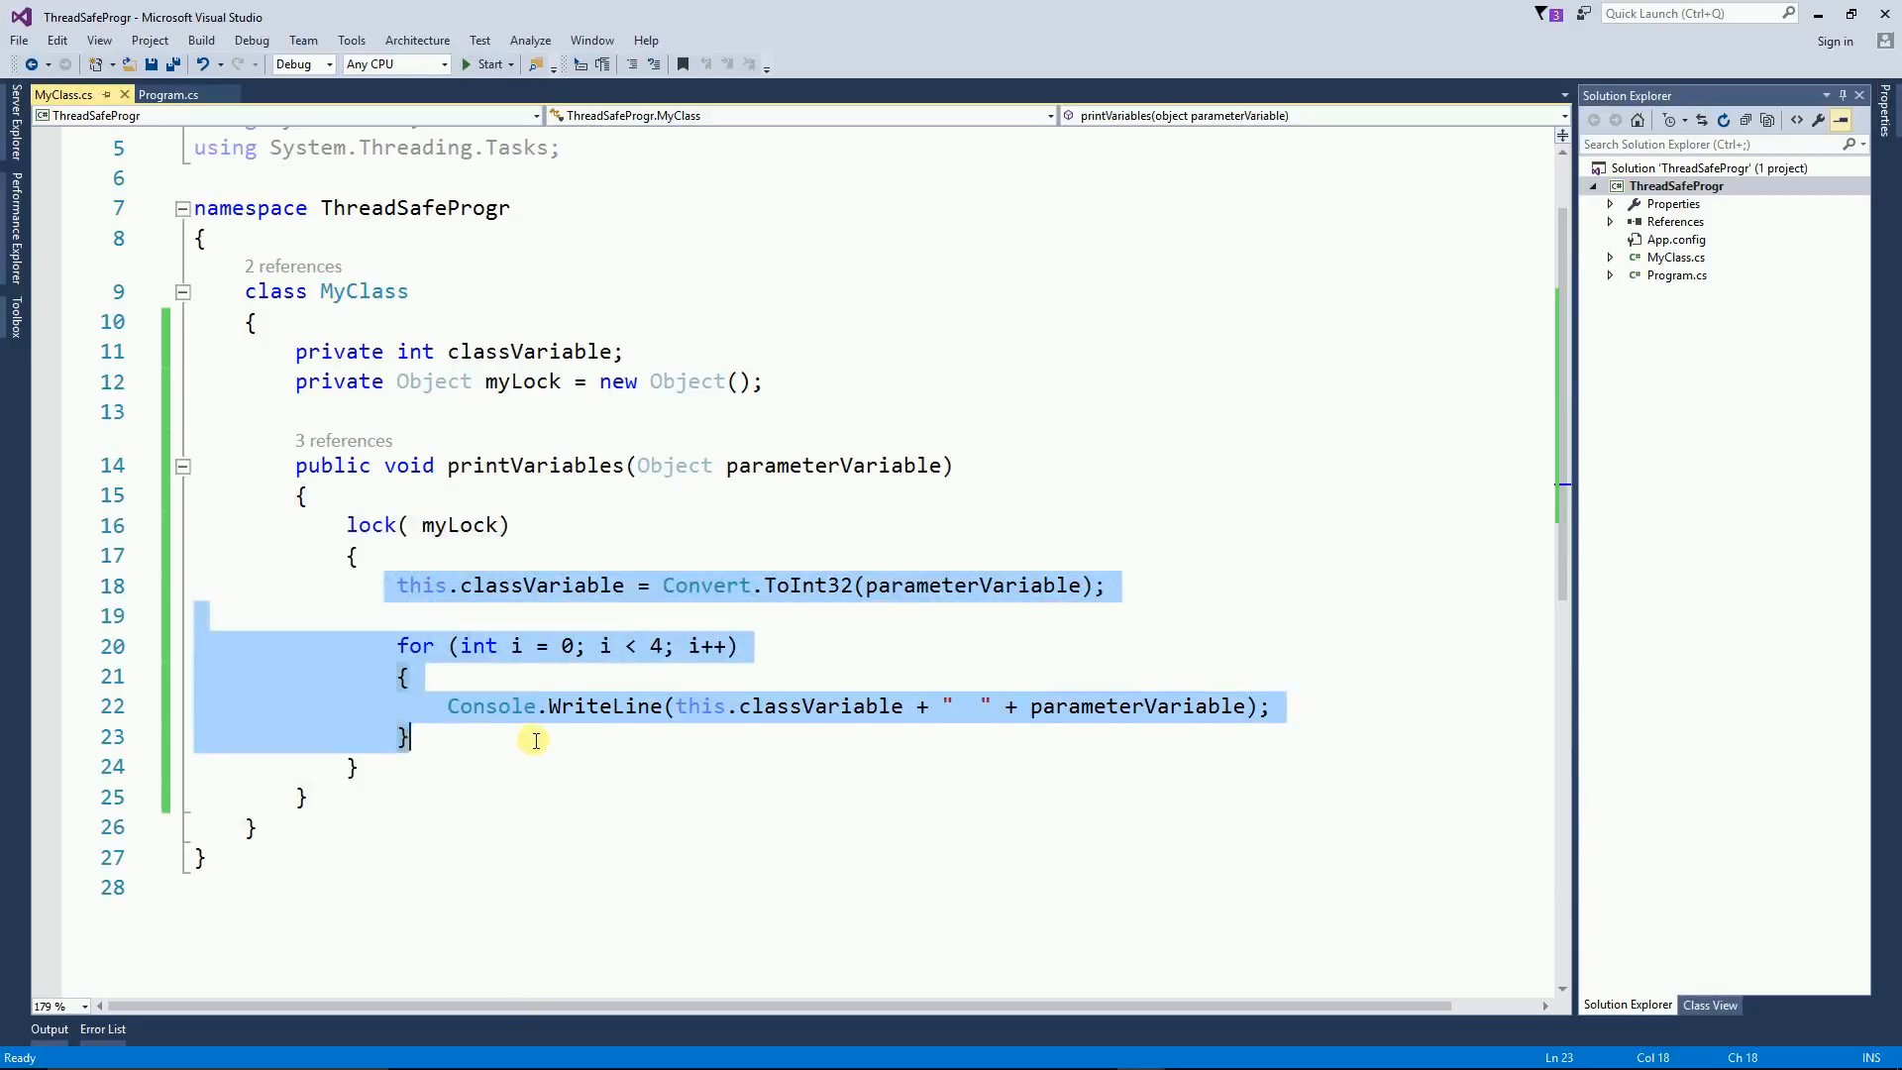